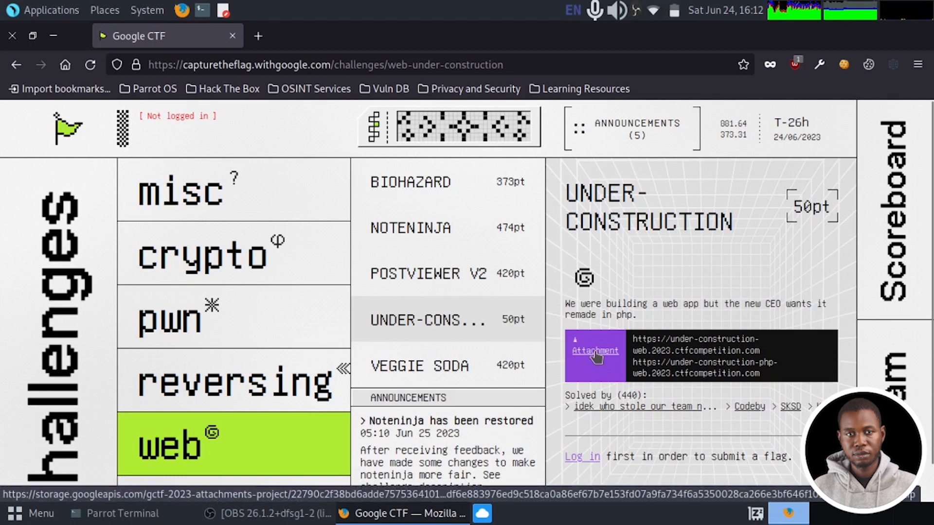
Sign up as user 'charles' with a password, requesting the GOLD tier on the Under Construction site
{"action": "left_click", "coordinate": [594, 350]}
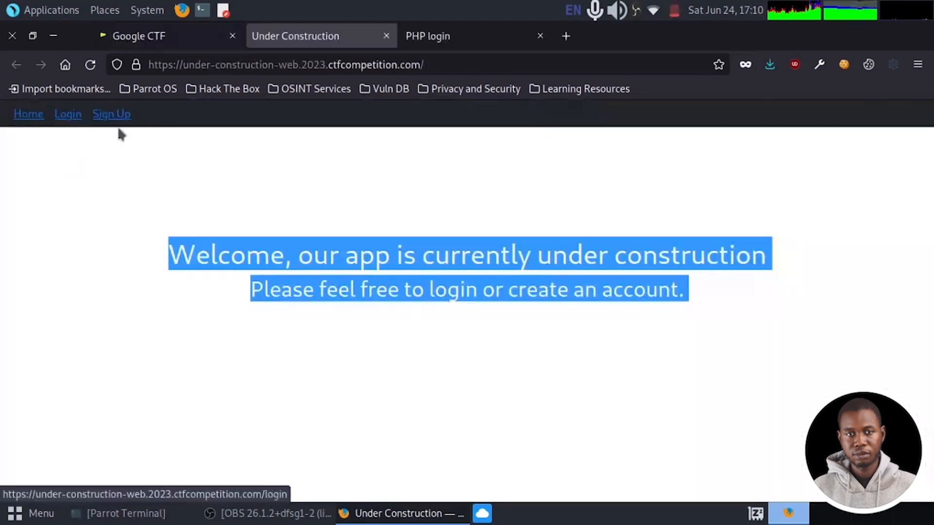
{"action": "left_click", "coordinate": [110, 114]}
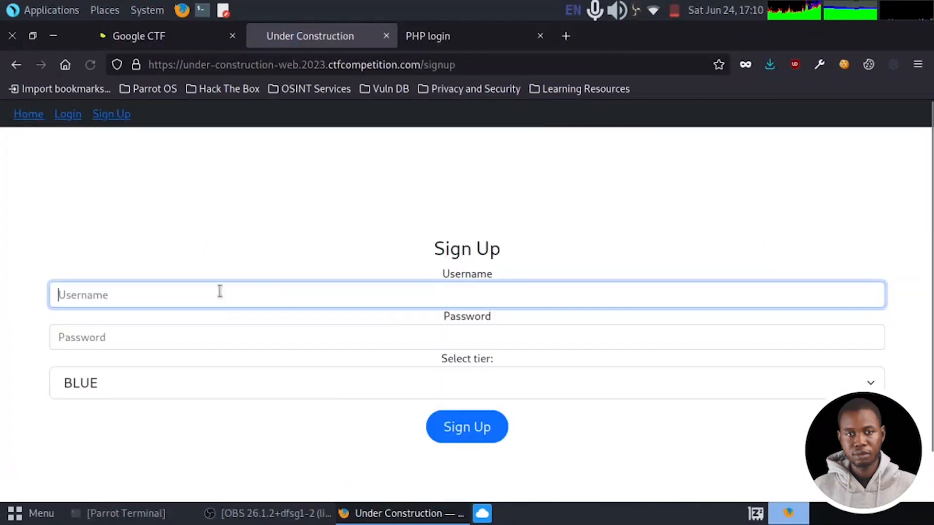
{"action": "type", "text": "charles"}
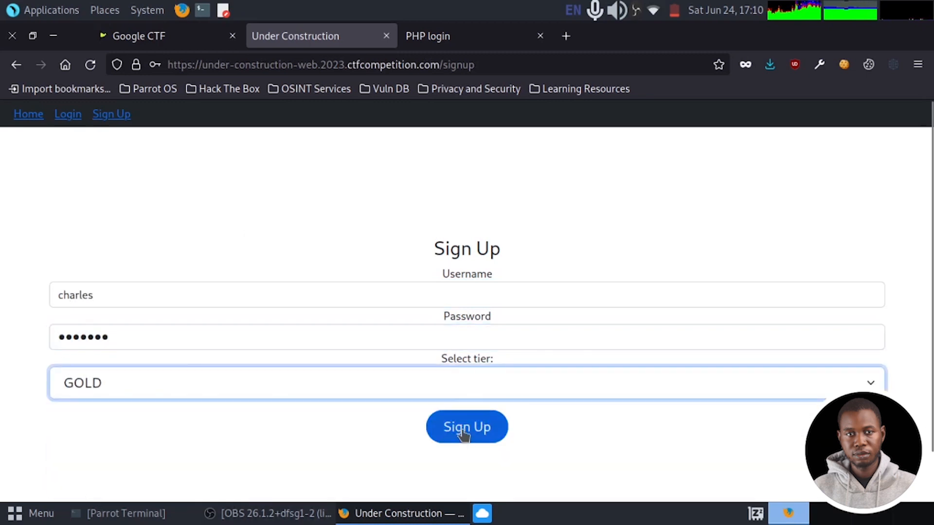
{"action": "left_click", "coordinate": [466, 428]}
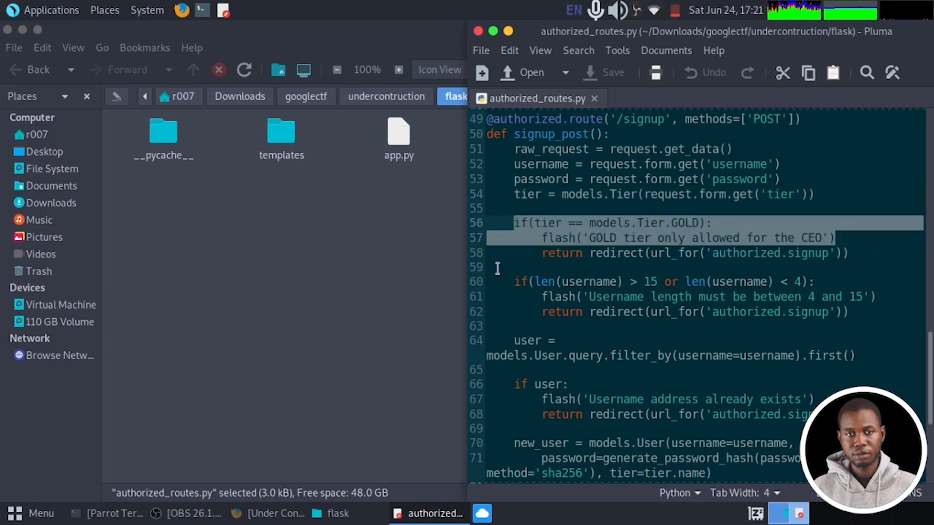
{"action": "mouse_move", "coordinate": [869, 287]}
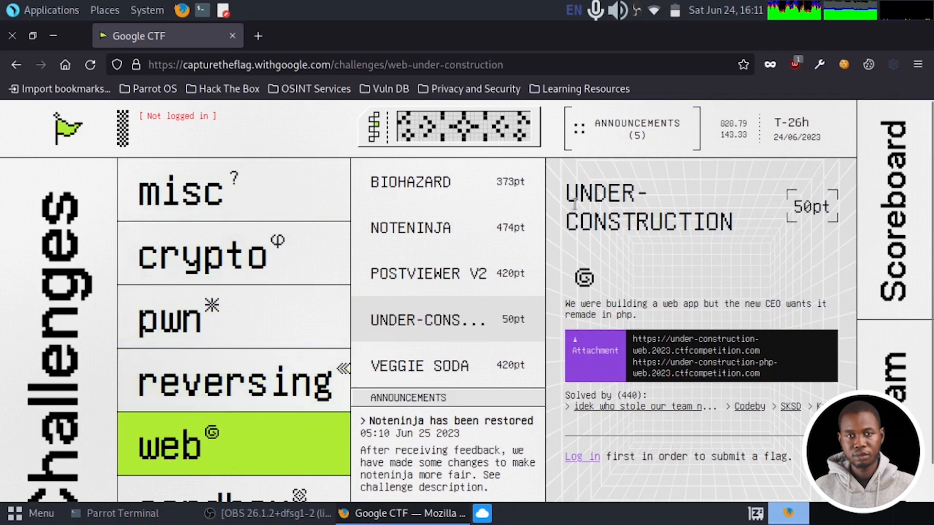
{"action": "mouse_move", "coordinate": [772, 250]}
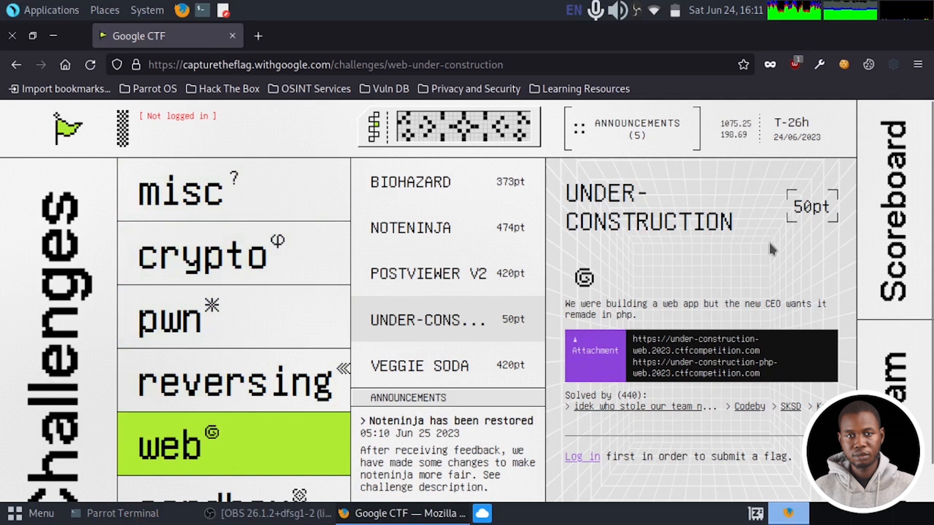
{"action": "mouse_move", "coordinate": [745, 335]}
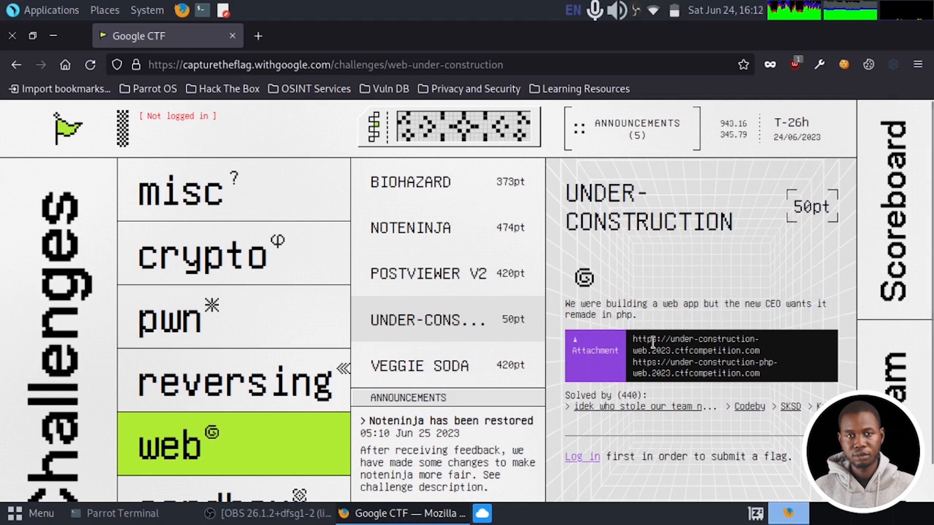
{"action": "mouse_move", "coordinate": [646, 348]}
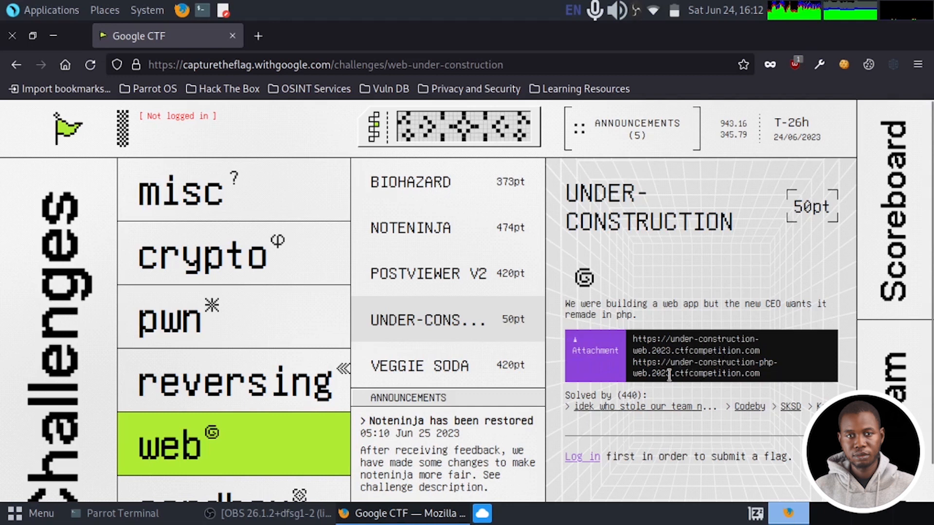
{"action": "mouse_move", "coordinate": [633, 389]}
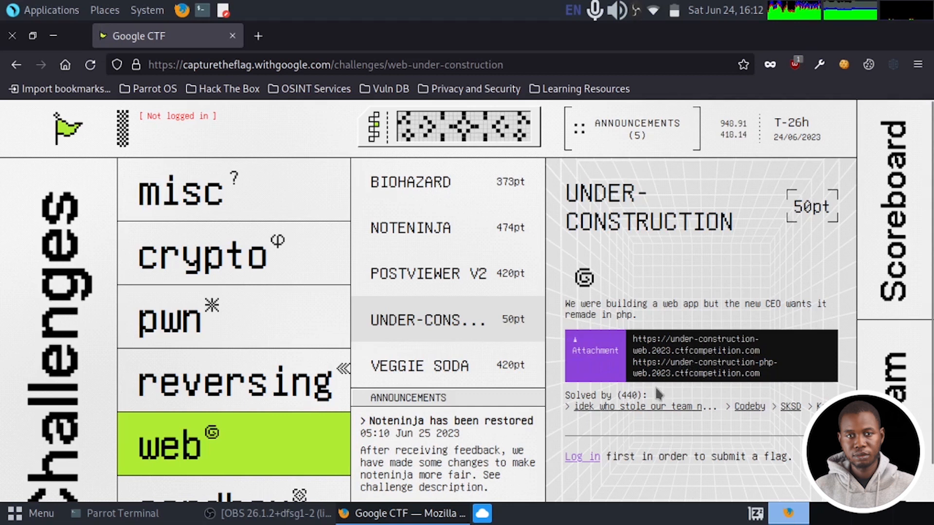
{"action": "mouse_move", "coordinate": [665, 393]}
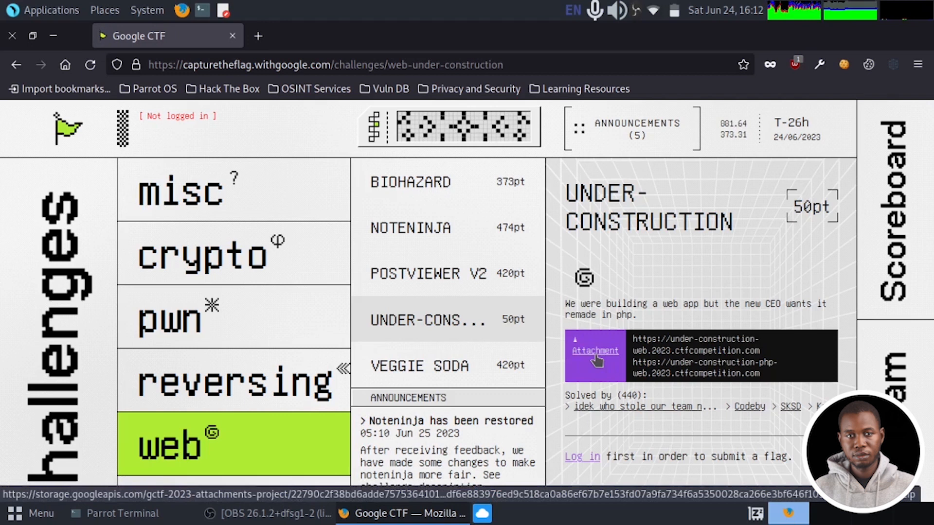
{"action": "mouse_move", "coordinate": [601, 381]}
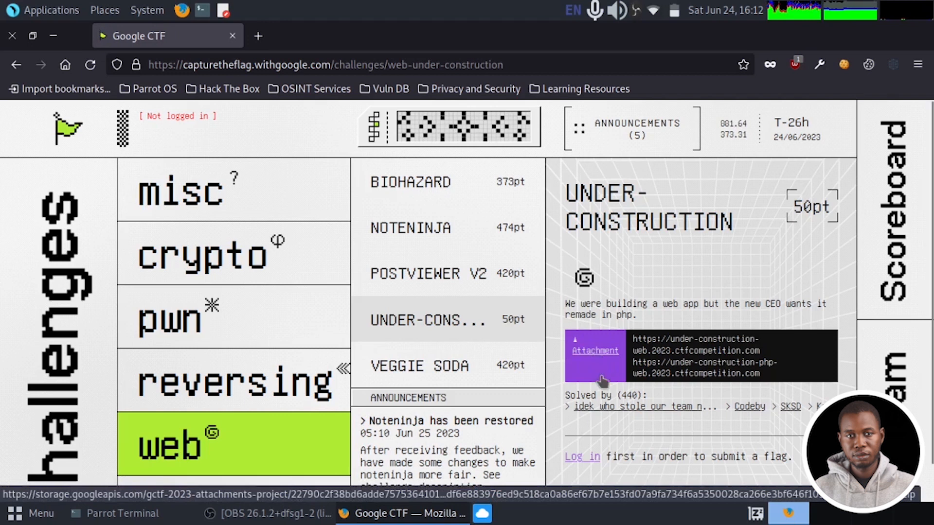
Start downloading the web-under-construction challenge attachment from its Attachment link
{"action": "left_click", "coordinate": [594, 350]}
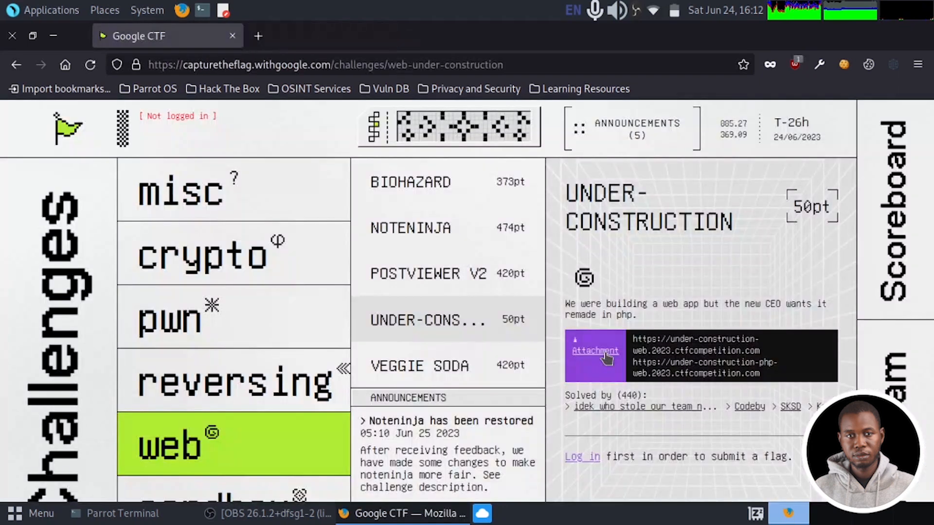
{"action": "left_click", "coordinate": [595, 351]}
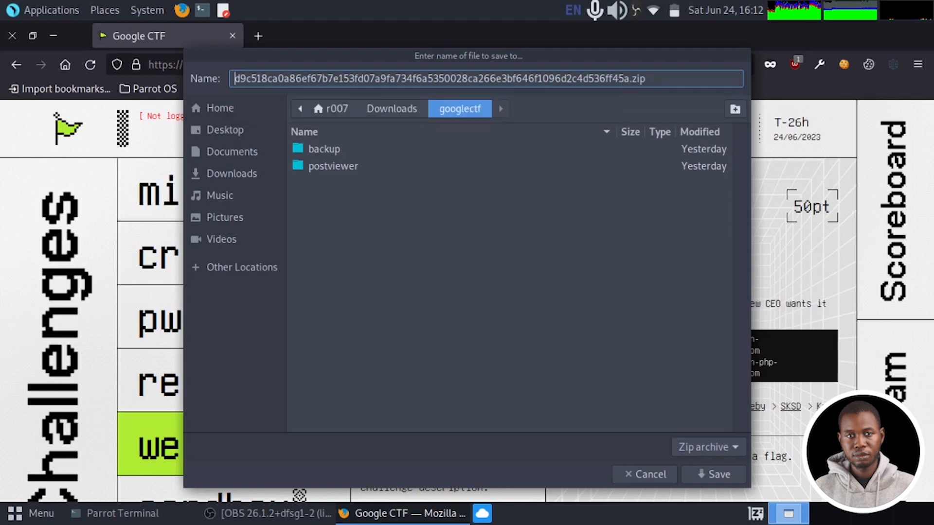
Rename the attachment to undercontruction.zip, keeping the googlectf downloads folder as target
{"action": "double_click", "coordinate": [440, 79]}
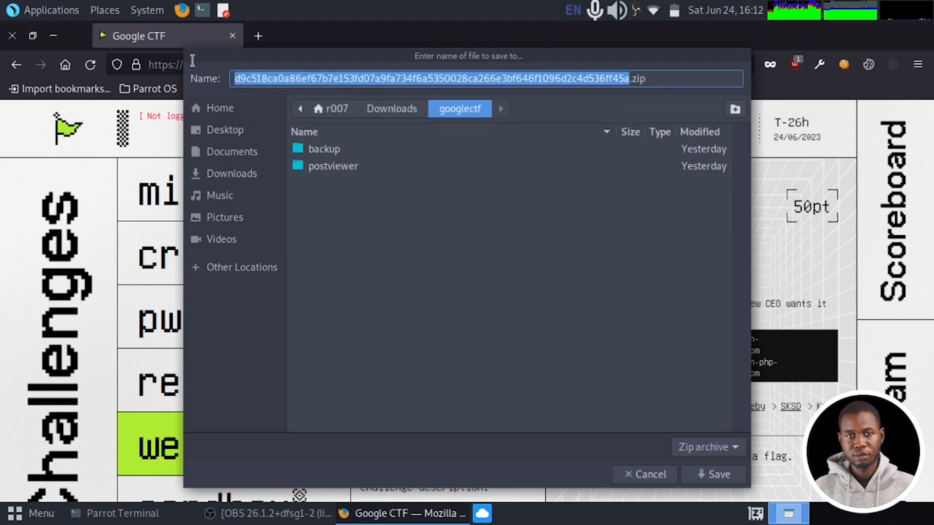
{"action": "type", "text": ".zip"}
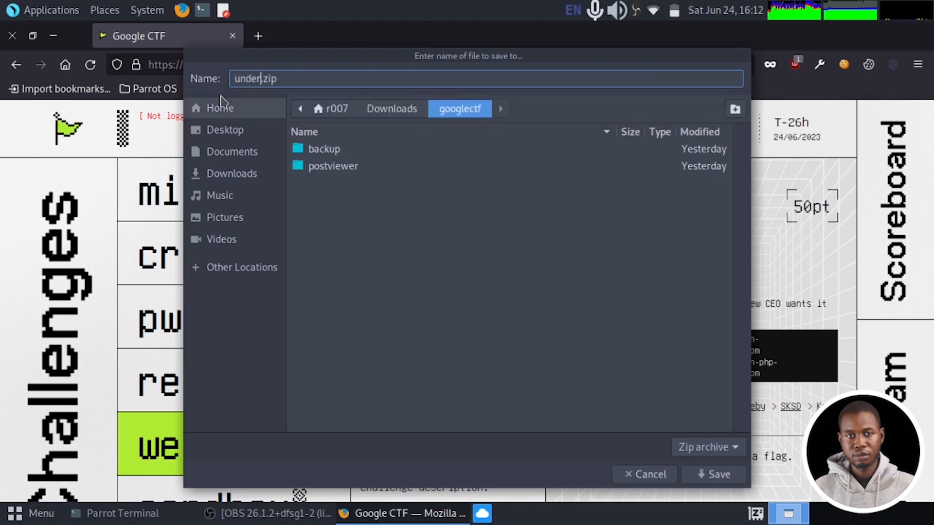
{"action": "type", "text": "construction"}
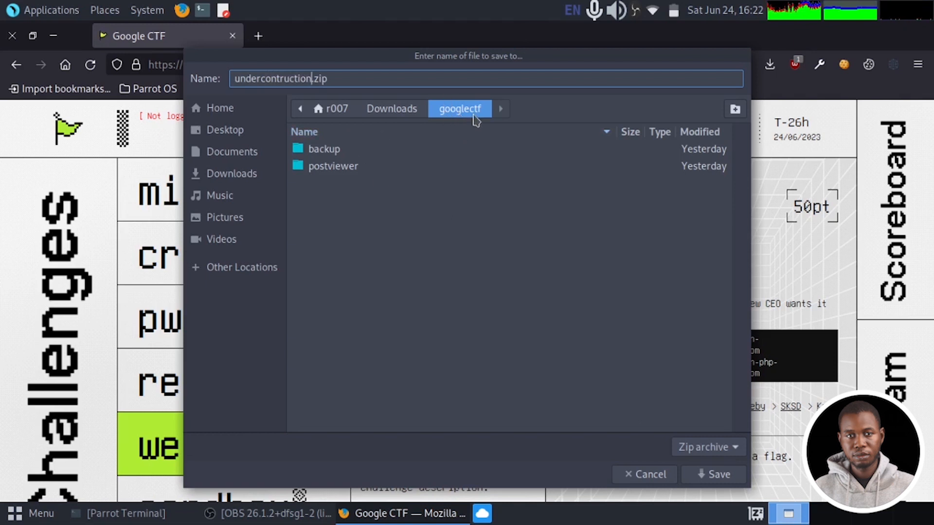
{"action": "mouse_move", "coordinate": [446, 126]}
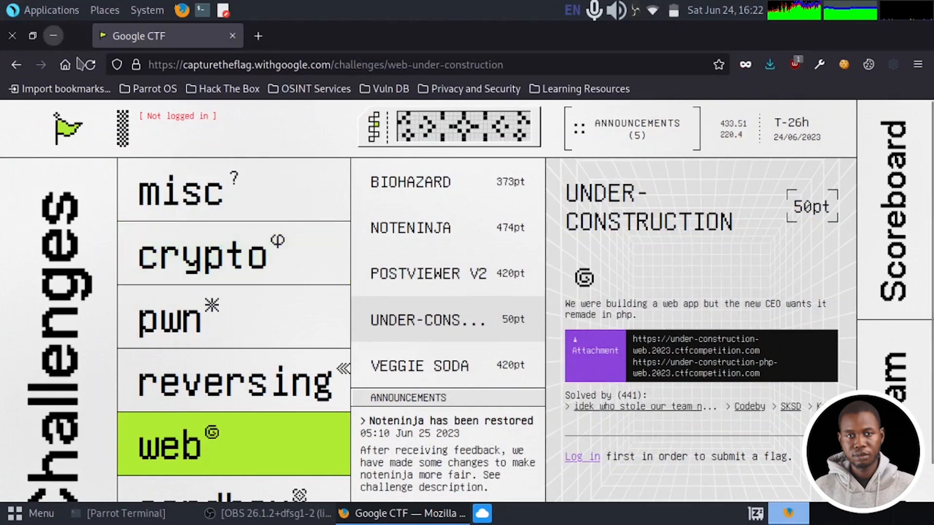
In Caja, reach Downloads > googlectf and extract the downloaded zip in place
{"action": "left_click", "coordinate": [53, 36]}
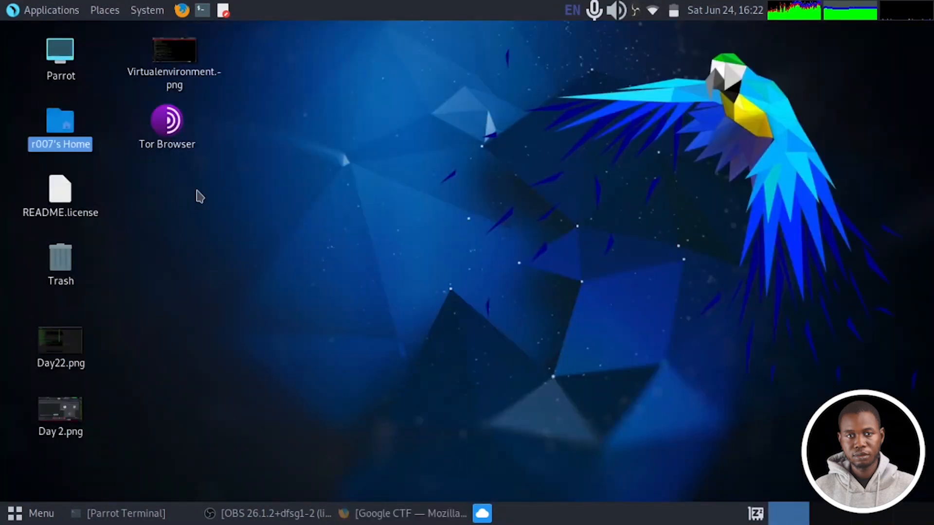
{"action": "double_click", "coordinate": [60, 120]}
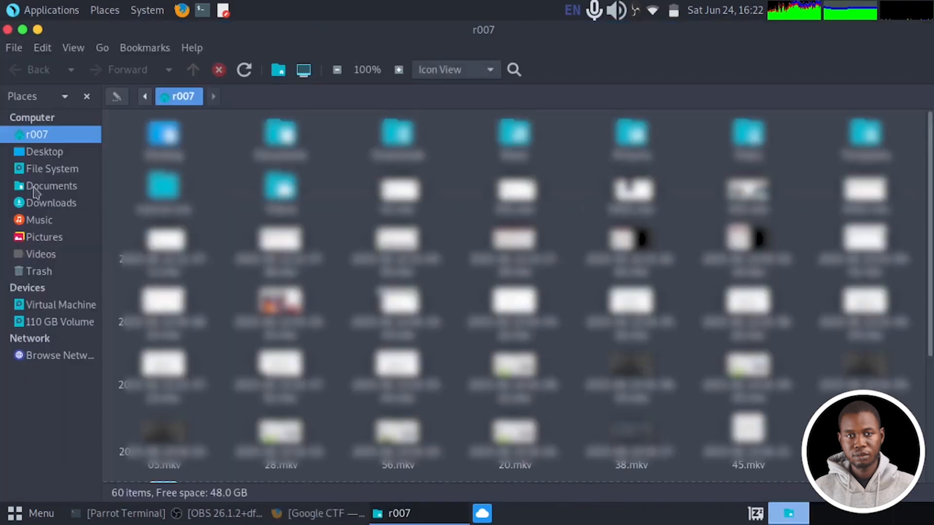
{"action": "left_click", "coordinate": [51, 202]}
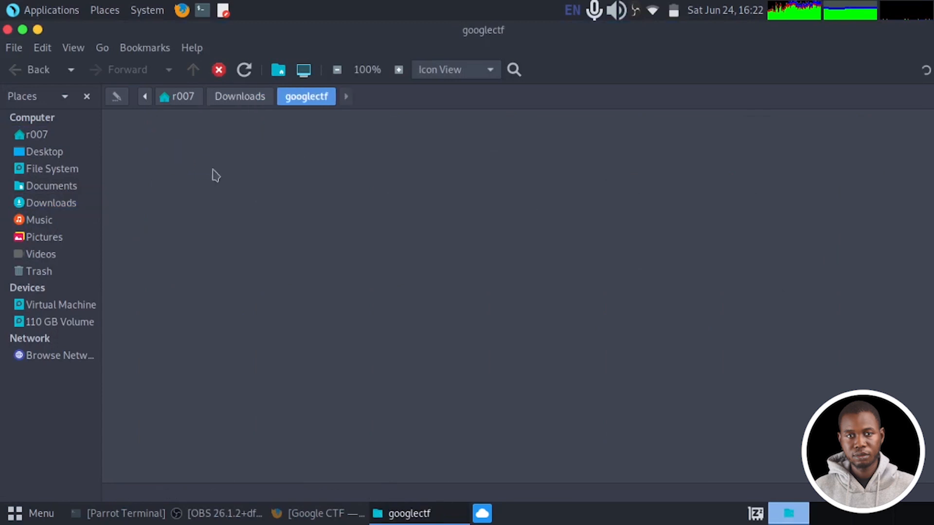
{"action": "right_click", "coordinate": [397, 131]}
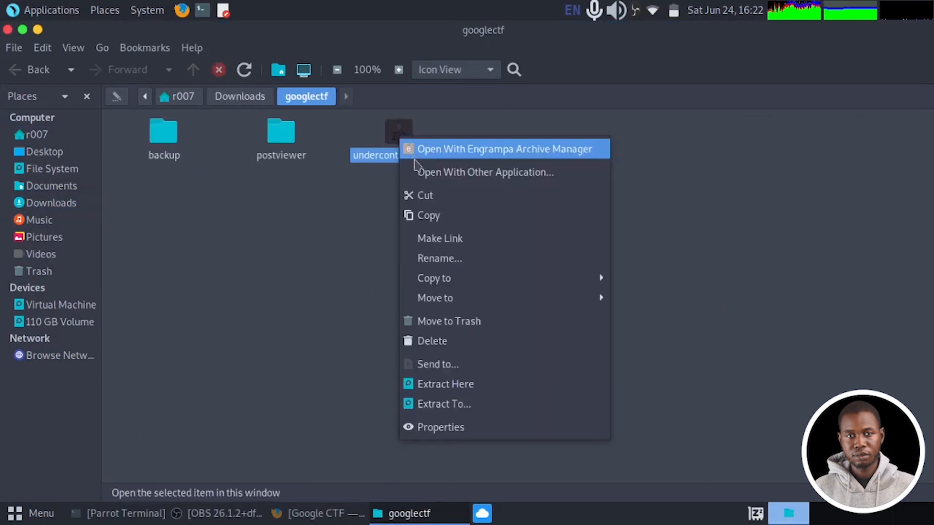
{"action": "mouse_move", "coordinate": [438, 186]}
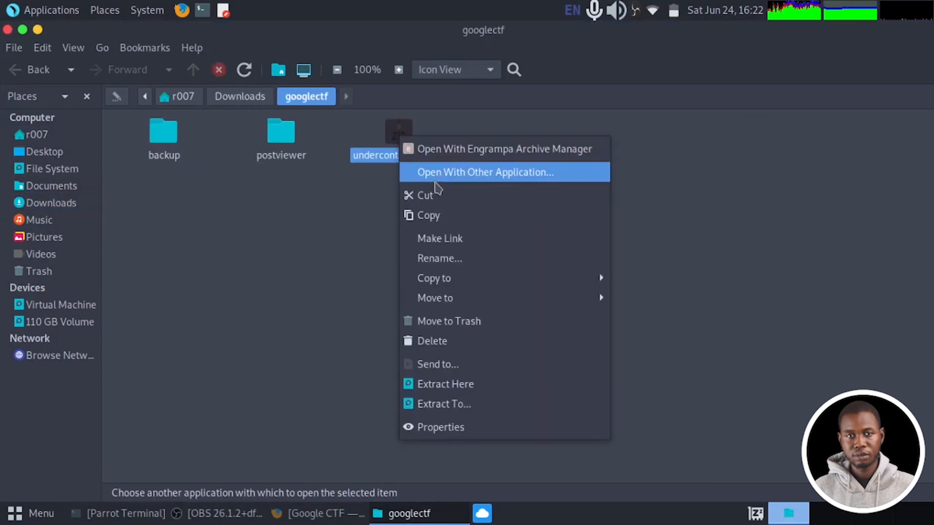
{"action": "mouse_move", "coordinate": [466, 404]}
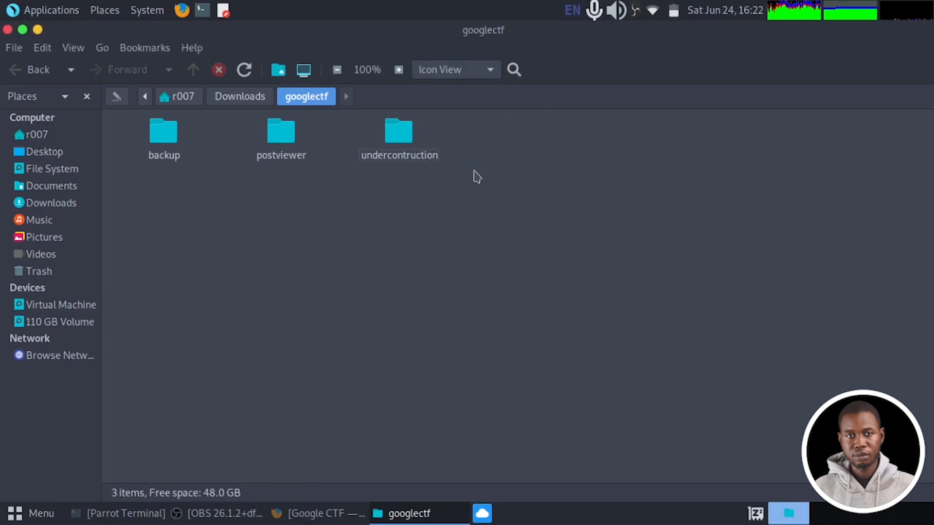
{"action": "mouse_move", "coordinate": [482, 256]}
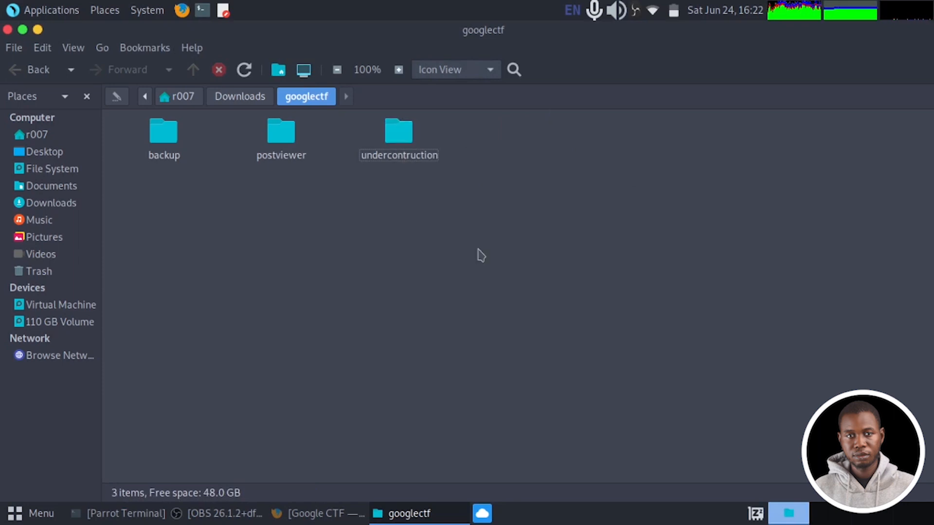
Enter the extracted undercontruction folder holding the flask and php subfolders
{"action": "left_click", "coordinate": [399, 137]}
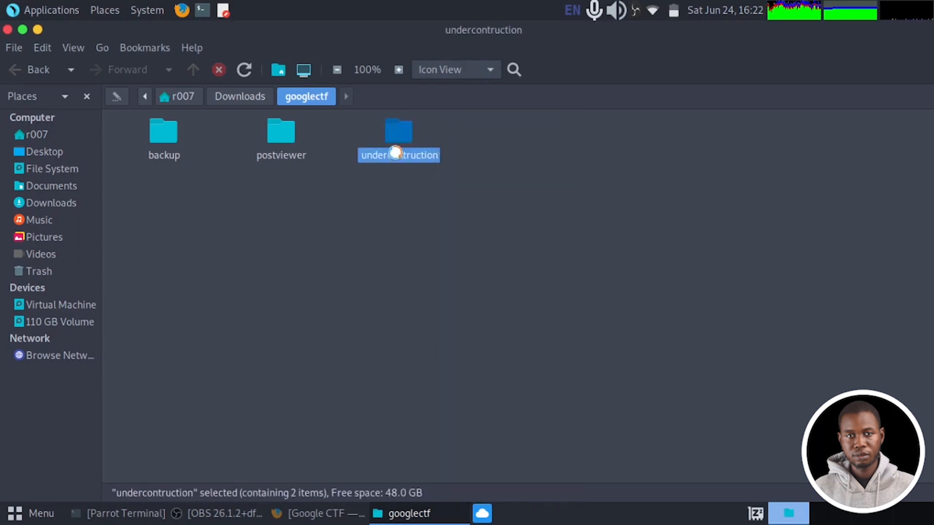
{"action": "double_click", "coordinate": [399, 134]}
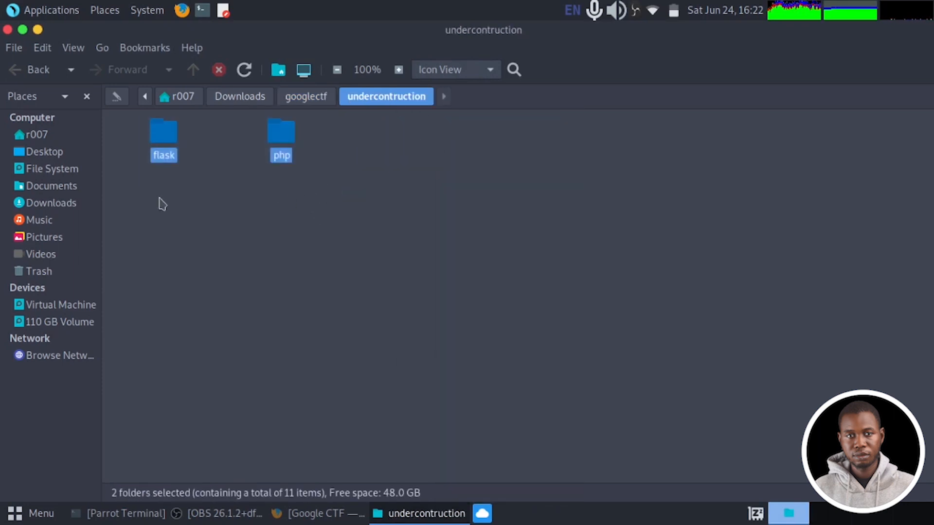
{"action": "mouse_move", "coordinate": [297, 179]}
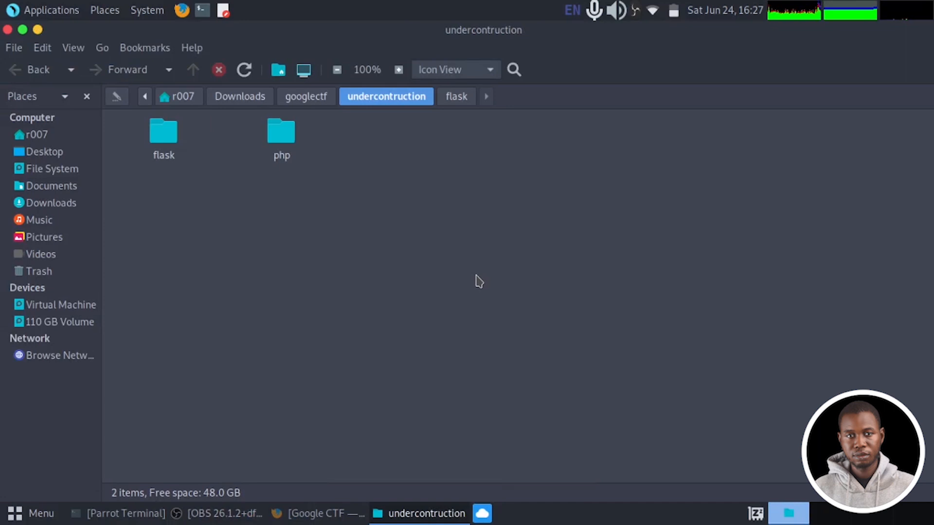
{"action": "mouse_move", "coordinate": [367, 327]}
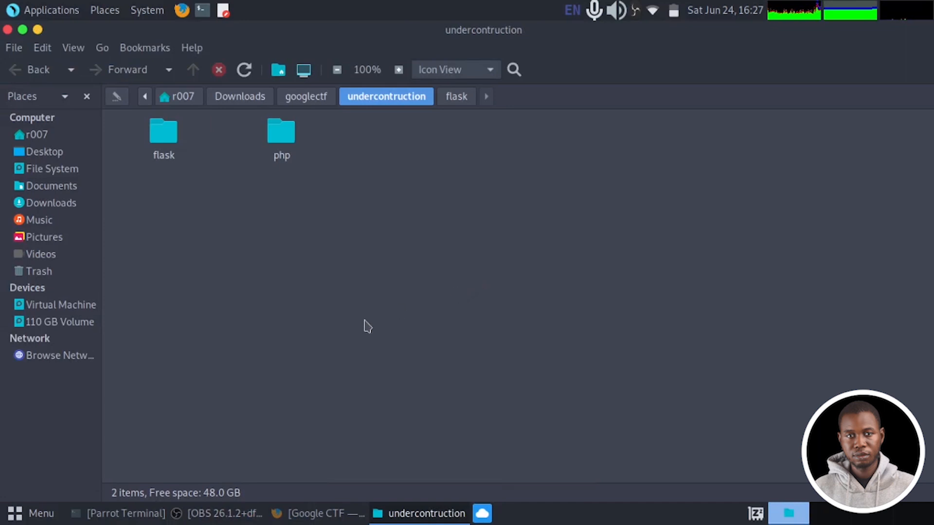
{"action": "mouse_move", "coordinate": [330, 471]}
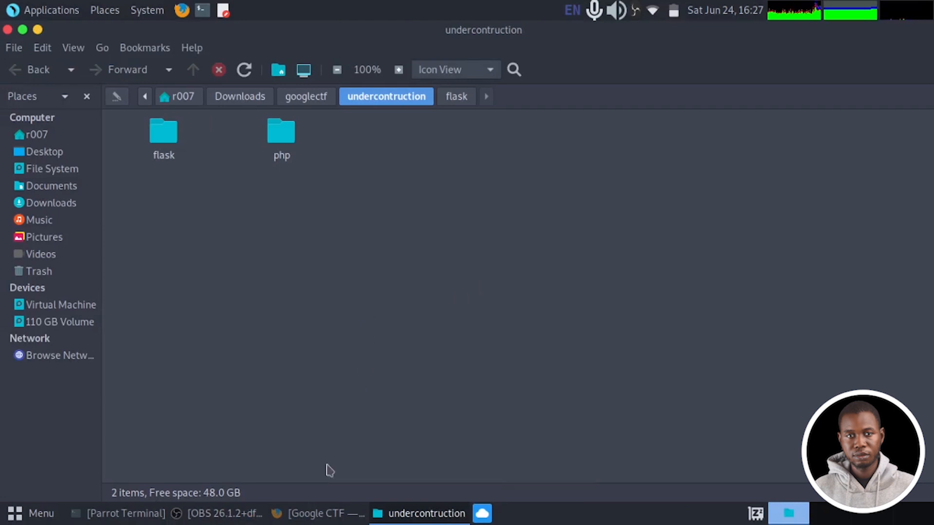
{"action": "left_click", "coordinate": [316, 514]}
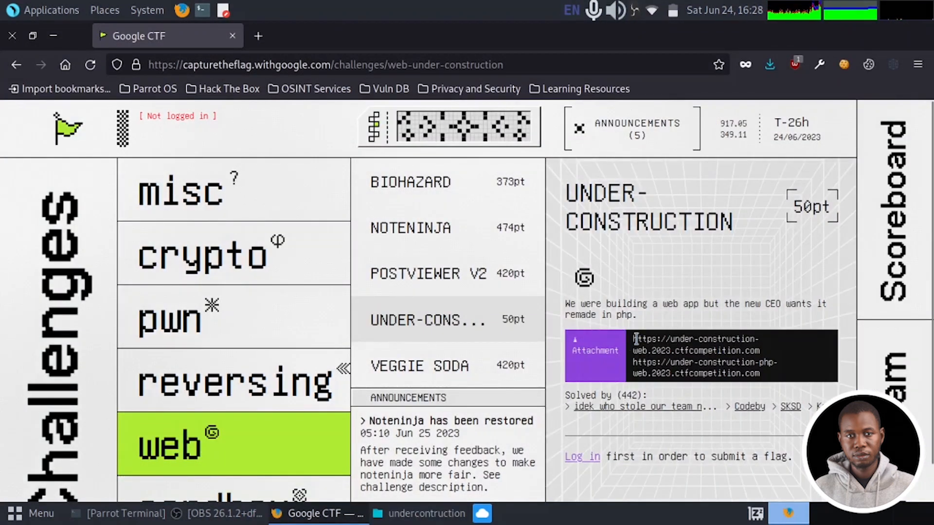
{"action": "left_click_drag", "start_coordinate": [633, 345], "coordinate": [763, 350]}
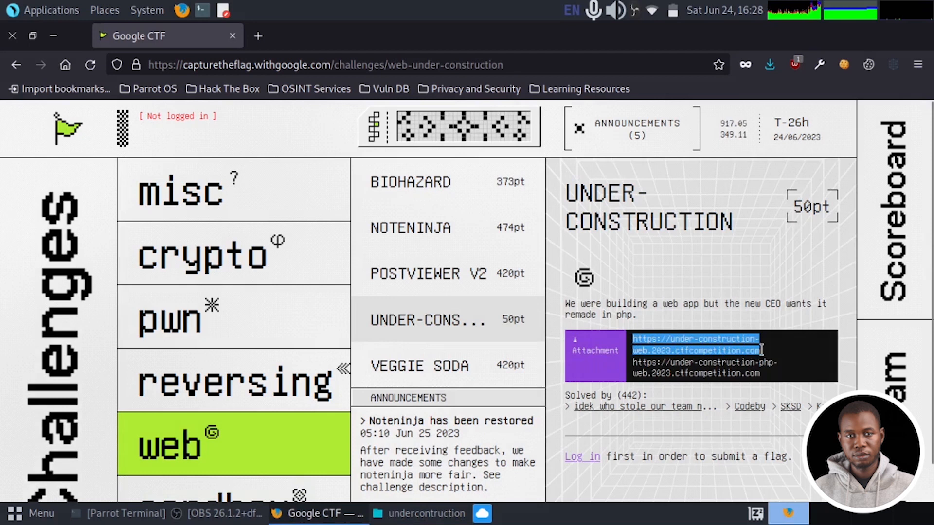
{"action": "right_click", "coordinate": [696, 345]}
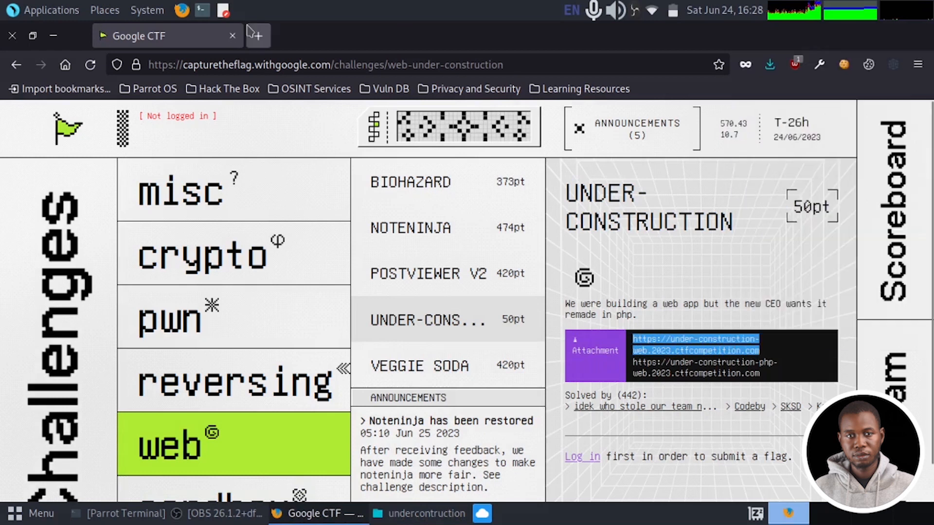
{"action": "left_click", "coordinate": [257, 36]}
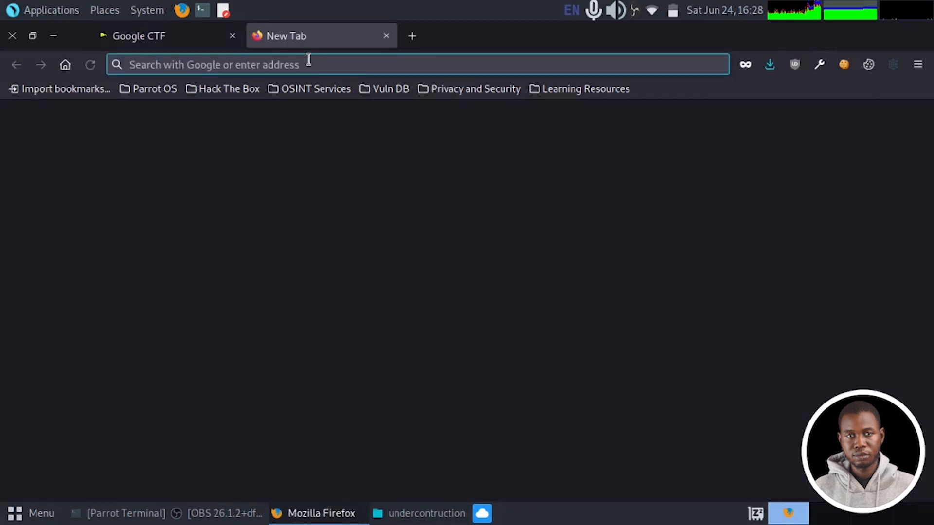
{"action": "type", "text": "https://under-construction-web.2023.ctfcompetition.com"}
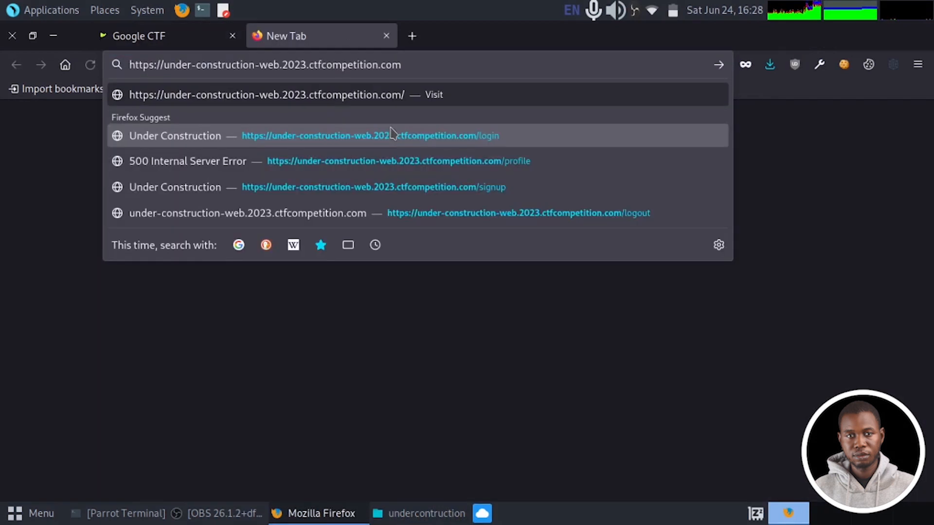
{"action": "left_click", "coordinate": [139, 36]}
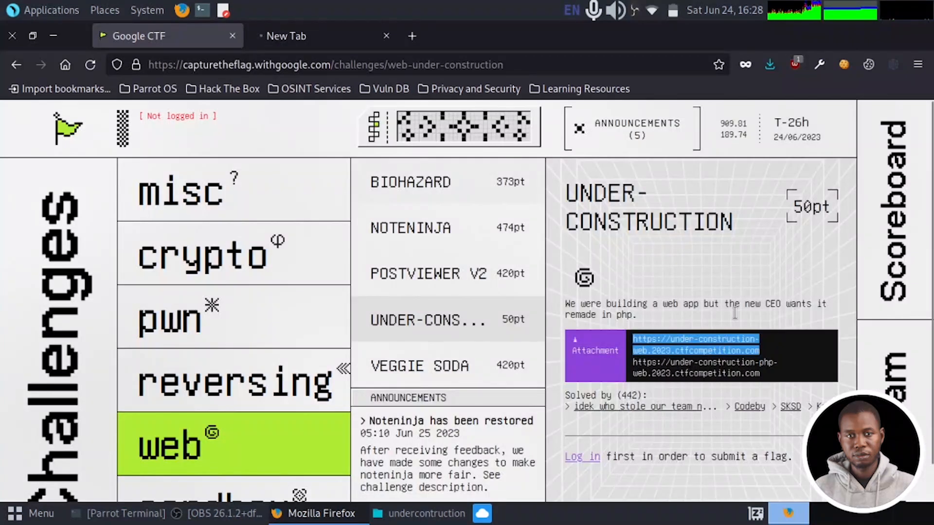
{"action": "left_click", "coordinate": [695, 344]}
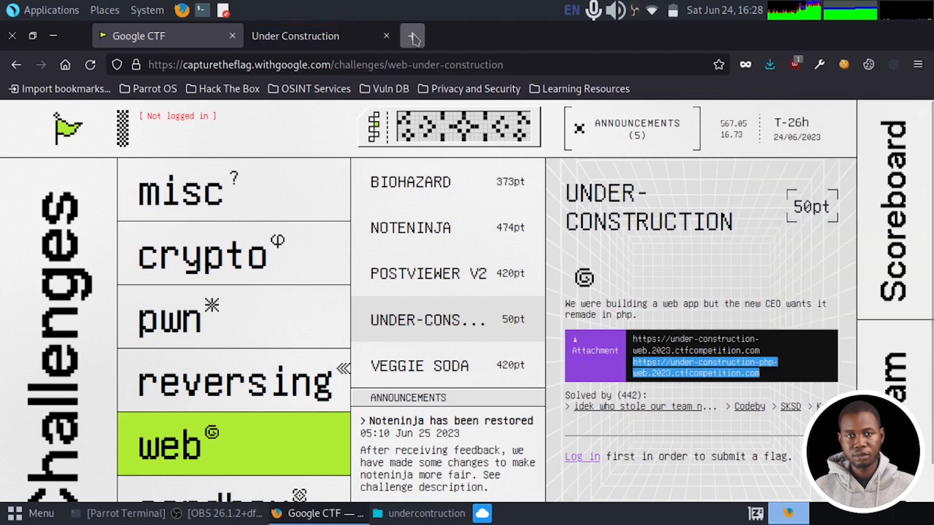
{"action": "left_click", "coordinate": [412, 36]}
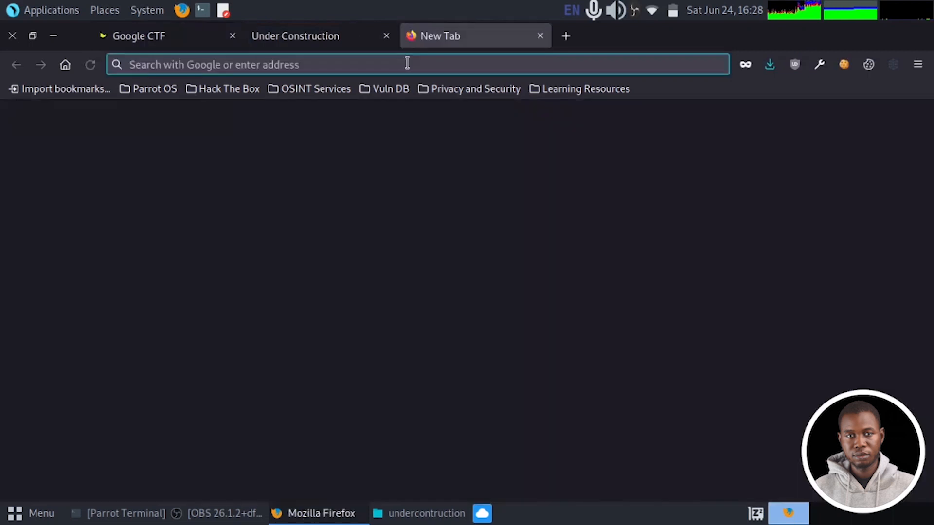
{"action": "type", "text": "https://under-construction-php-web.2023.ctfcompetition.com"}
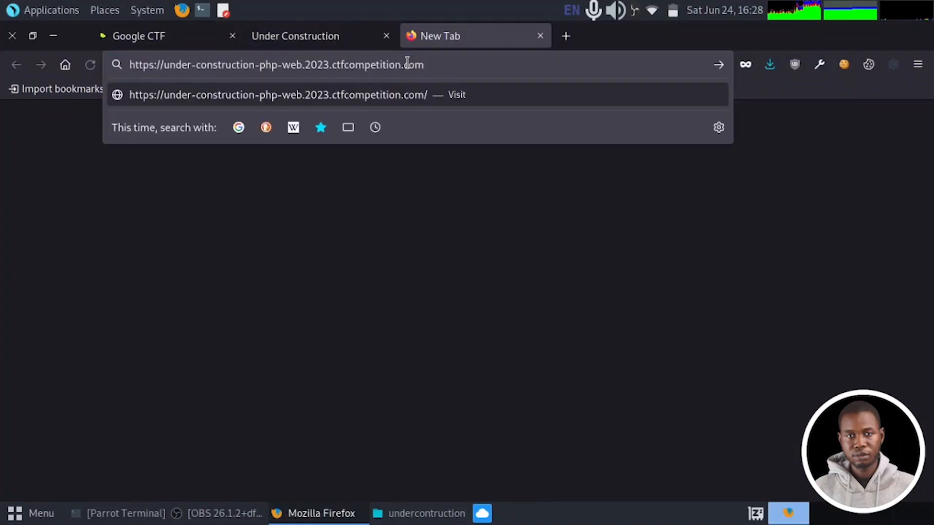
{"action": "left_click", "coordinate": [295, 36]}
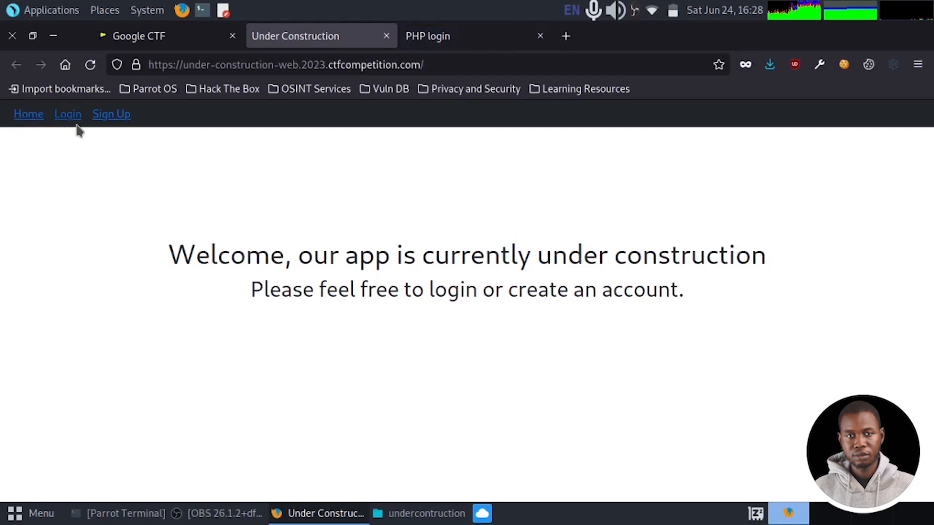
{"action": "mouse_move", "coordinate": [173, 254]}
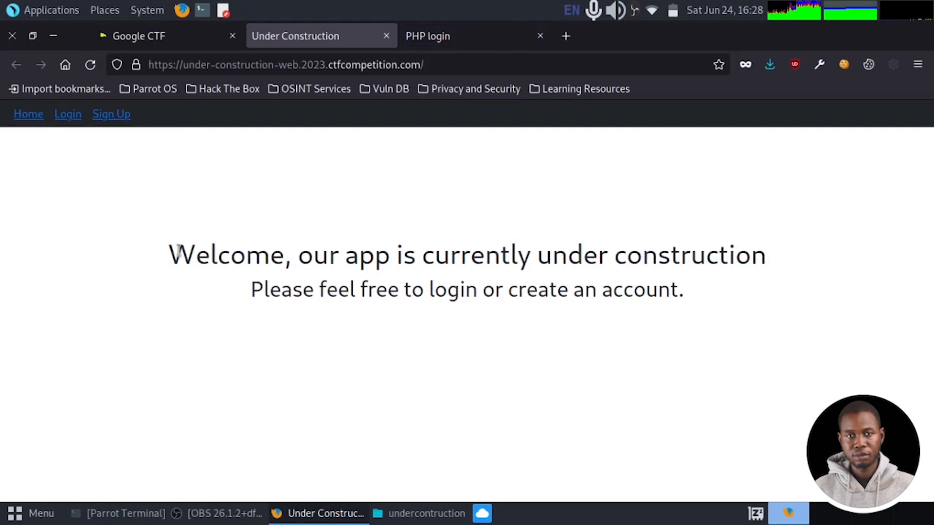
Highlight the Under Construction welcome message inviting visitors to log in or sign up
{"action": "left_click_drag", "start_coordinate": [169, 254], "coordinate": [684, 290]}
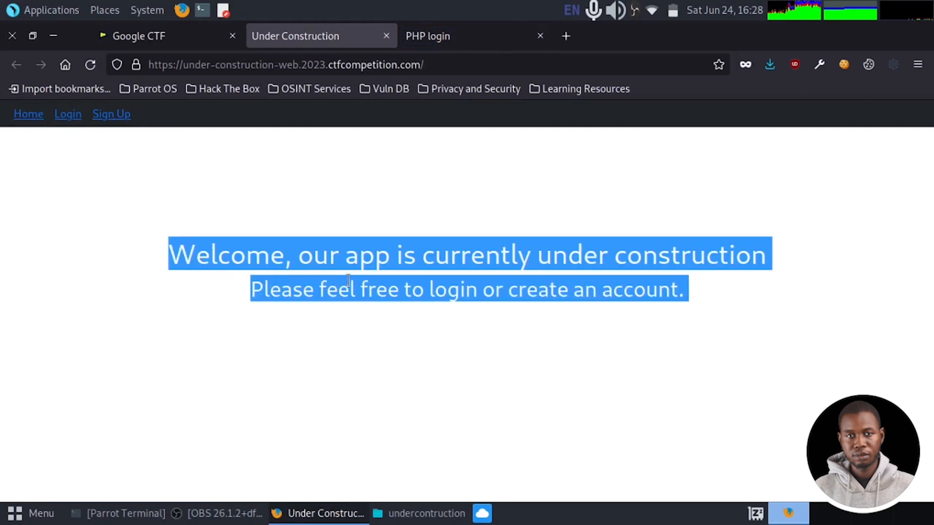
{"action": "mouse_move", "coordinate": [283, 320]}
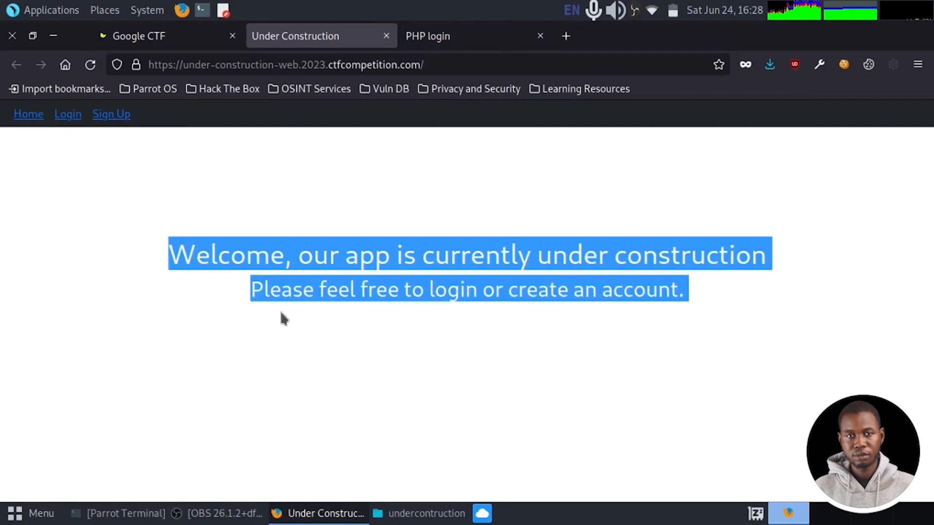
{"action": "mouse_move", "coordinate": [461, 301]}
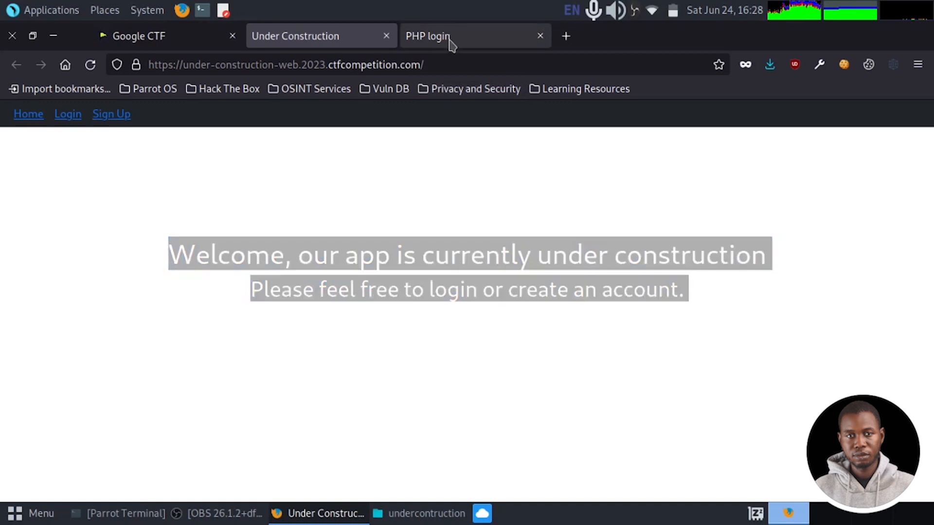
Bring up the PHP login page and focus its Username then Password fields, leaving them empty
{"action": "left_click", "coordinate": [471, 36]}
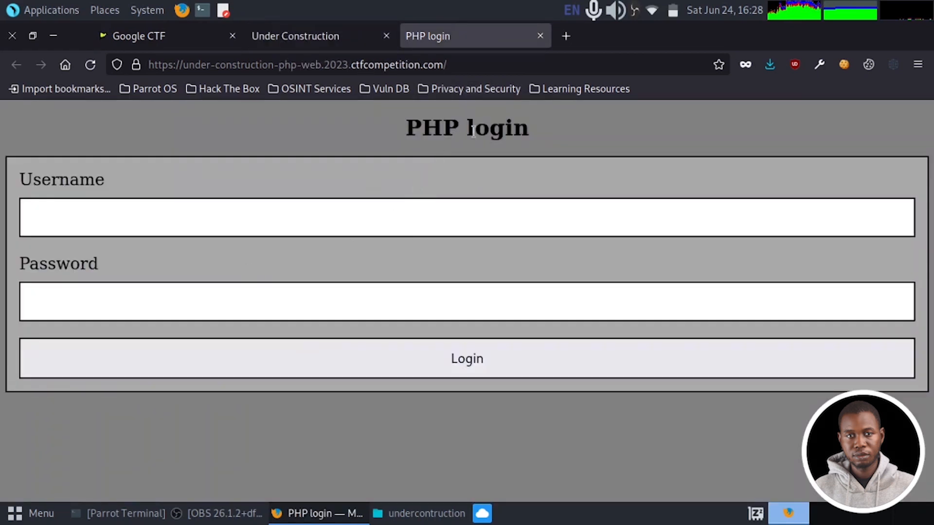
{"action": "left_click", "coordinate": [188, 217]}
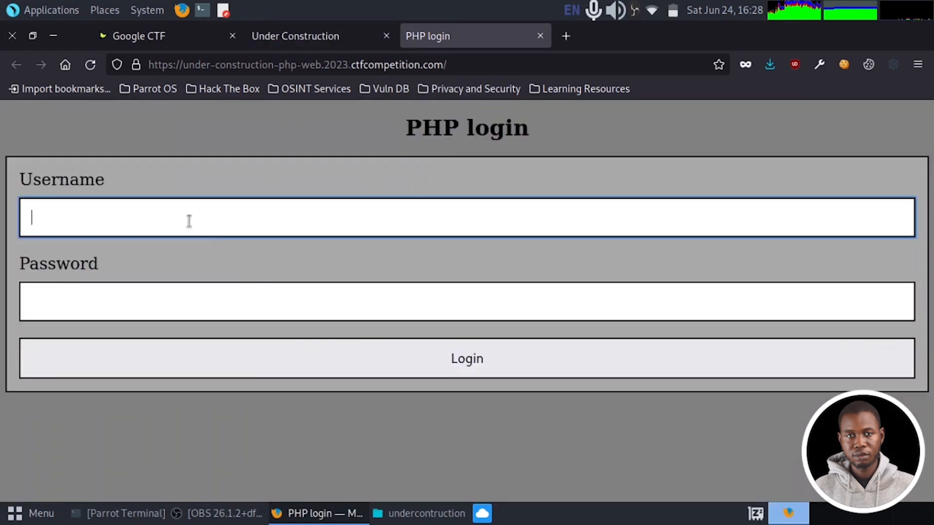
{"action": "left_click", "coordinate": [107, 300]}
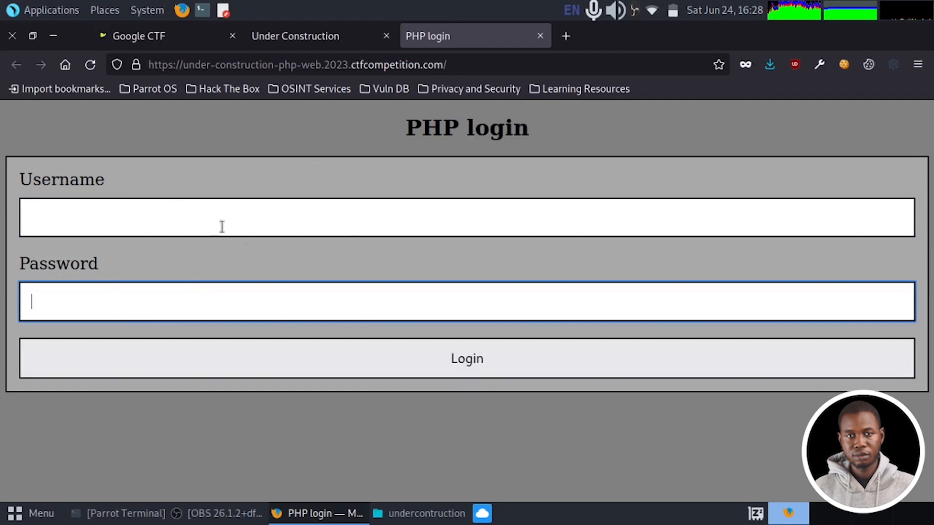
{"action": "mouse_move", "coordinate": [320, 236]}
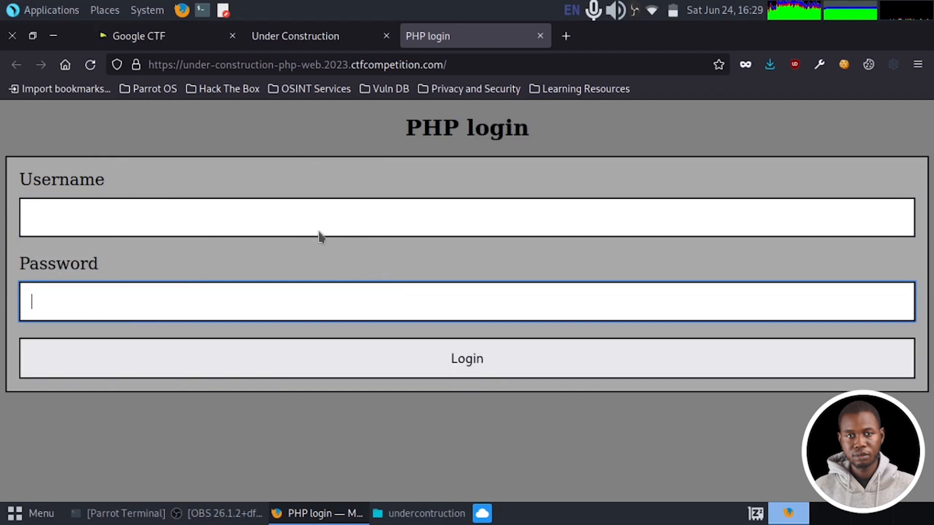
{"action": "mouse_move", "coordinate": [341, 389]}
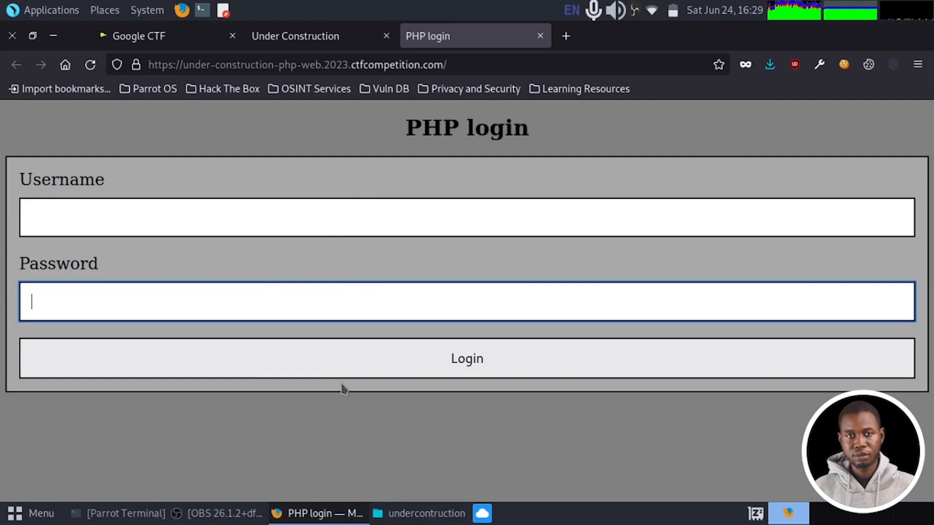
In Caja, enter the php folder showing account_cleanup.php, account_migrator.php, index.php and style.css
{"action": "left_click", "coordinate": [427, 514]}
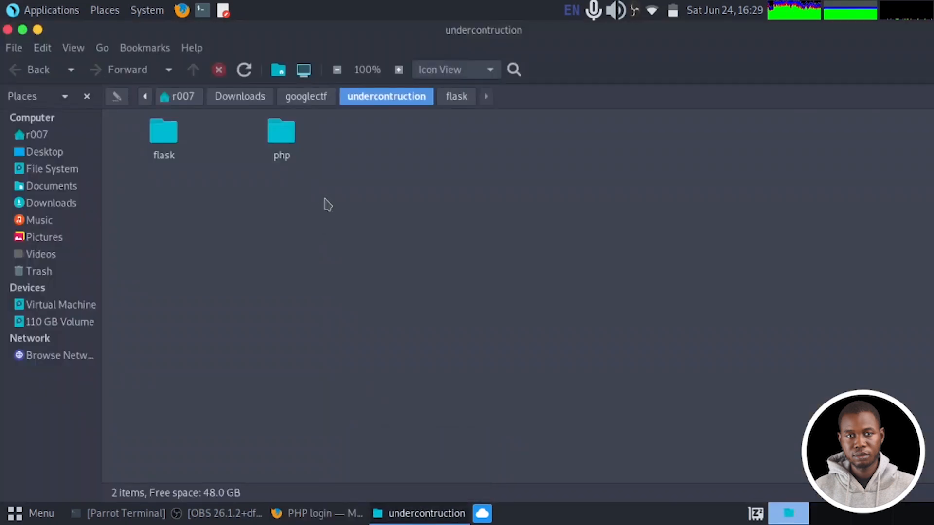
{"action": "left_click", "coordinate": [282, 131]}
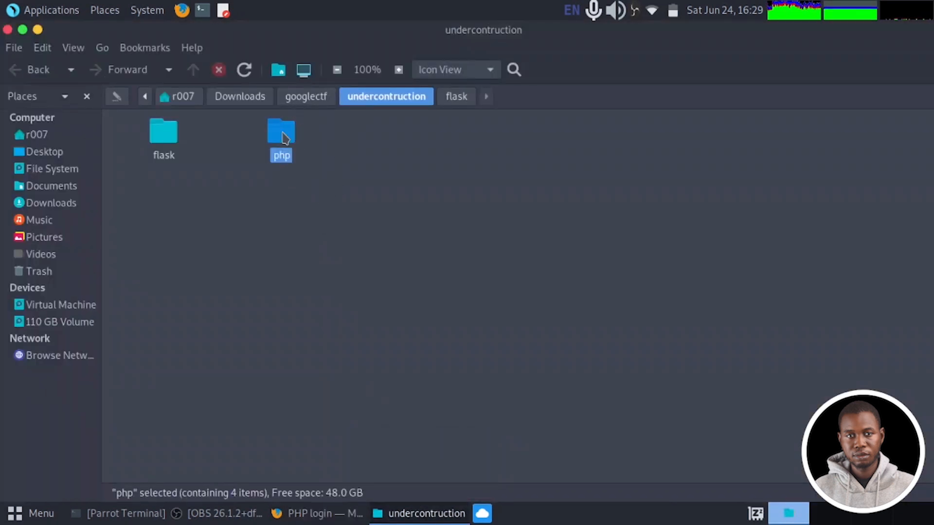
{"action": "double_click", "coordinate": [280, 132]}
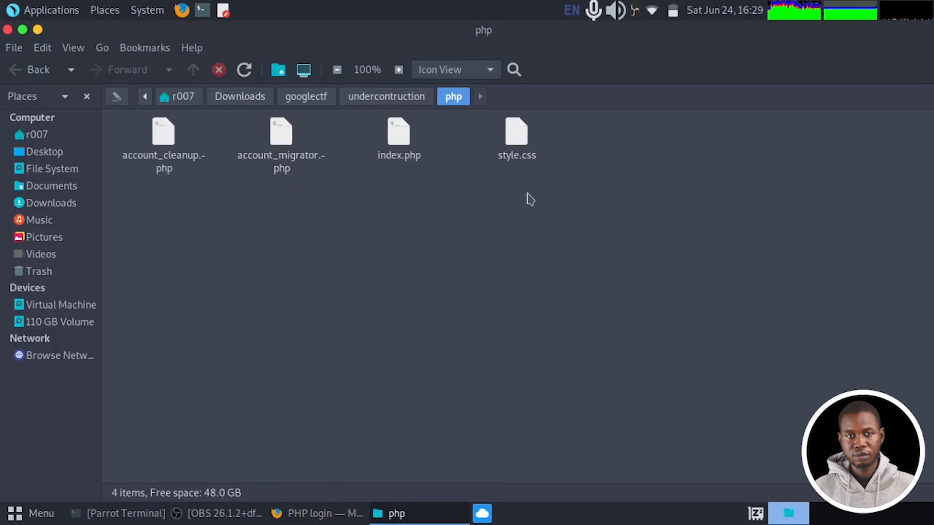
{"action": "mouse_move", "coordinate": [513, 166]}
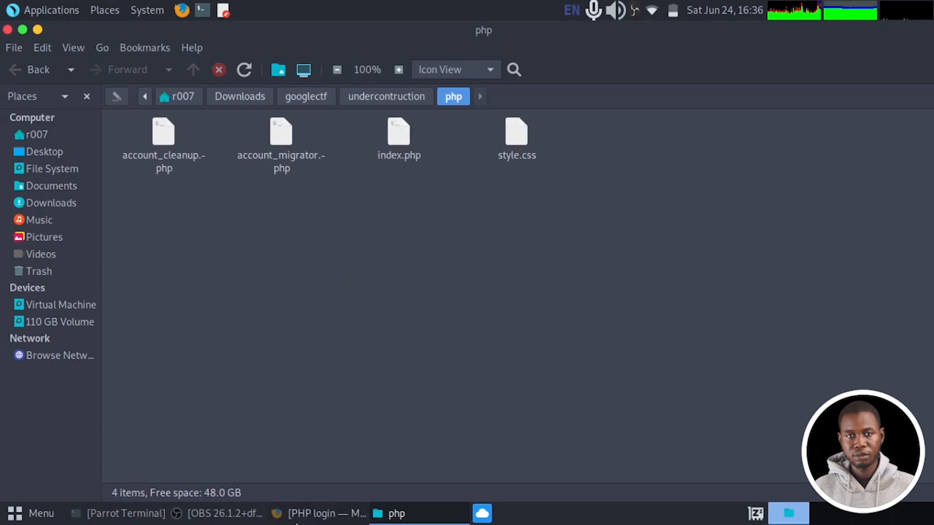
{"action": "left_click", "coordinate": [309, 514]}
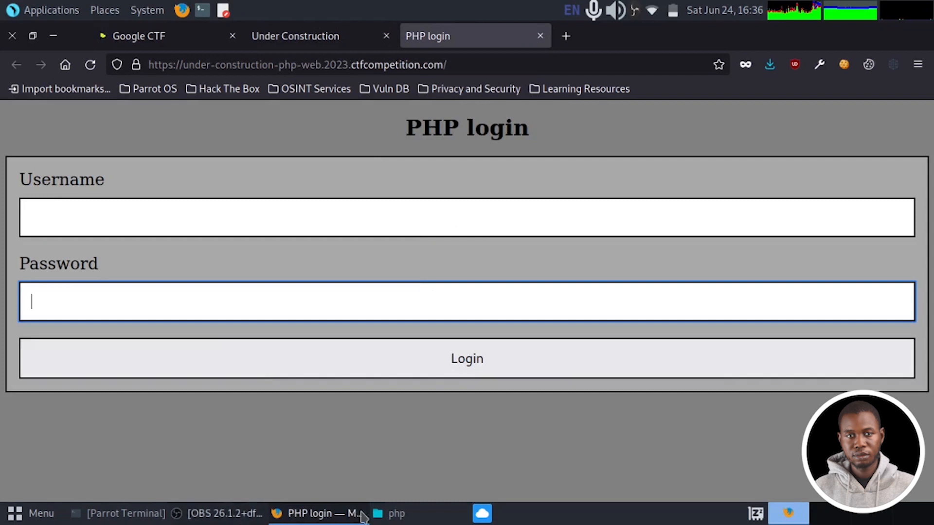
{"action": "mouse_move", "coordinate": [317, 514]}
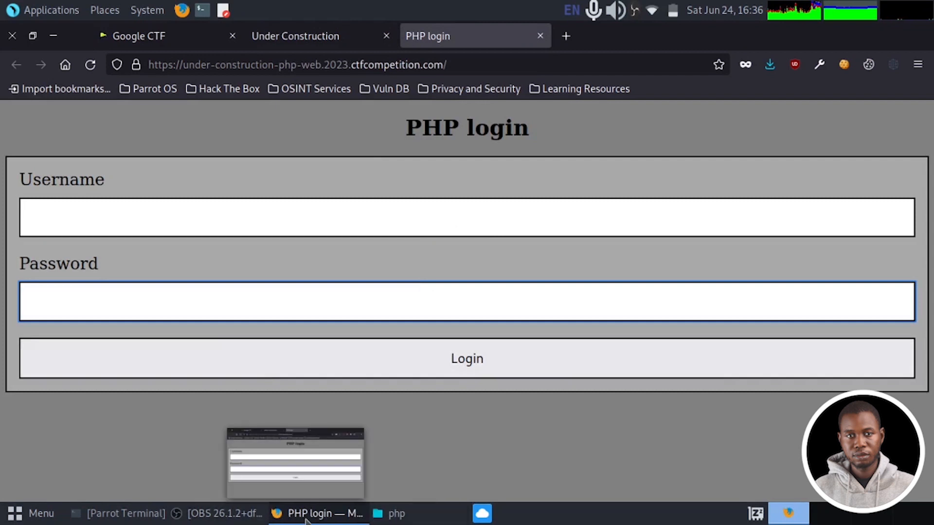
{"action": "left_click", "coordinate": [396, 514]}
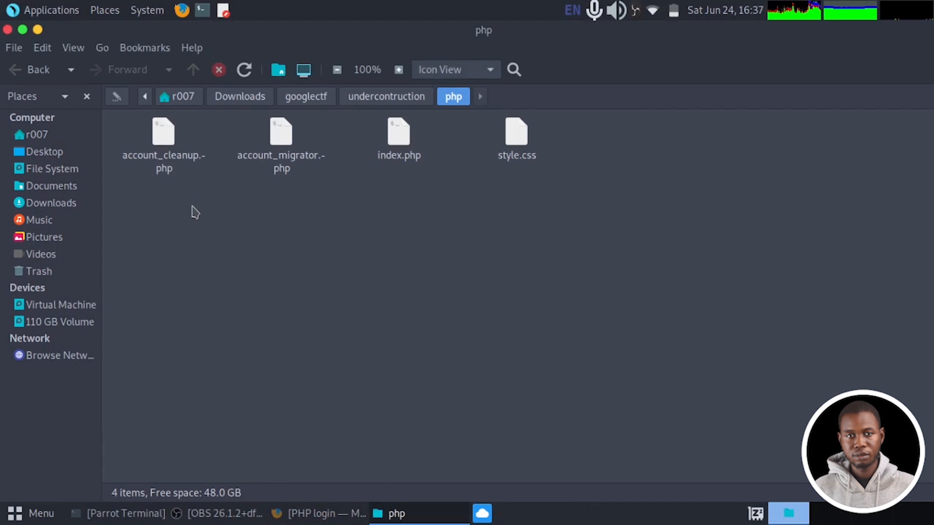
{"action": "mouse_move", "coordinate": [219, 209]}
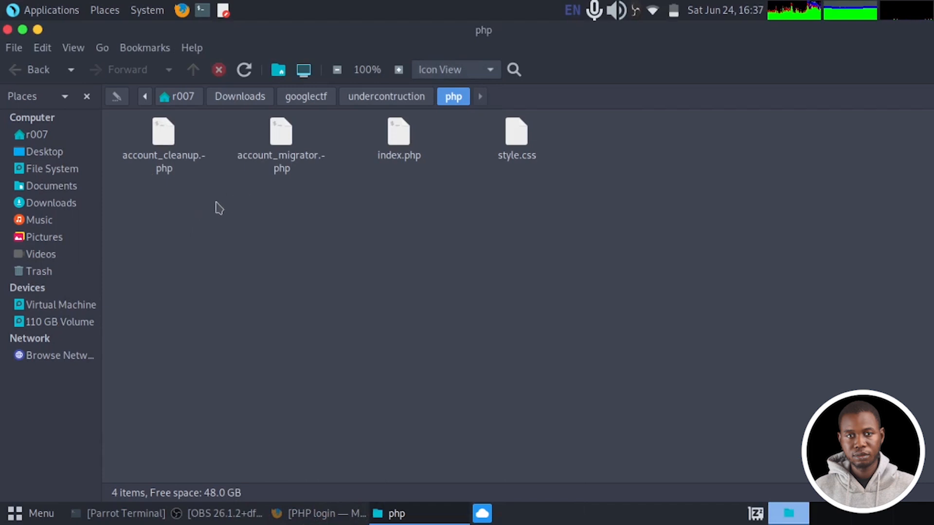
{"action": "mouse_move", "coordinate": [337, 113]}
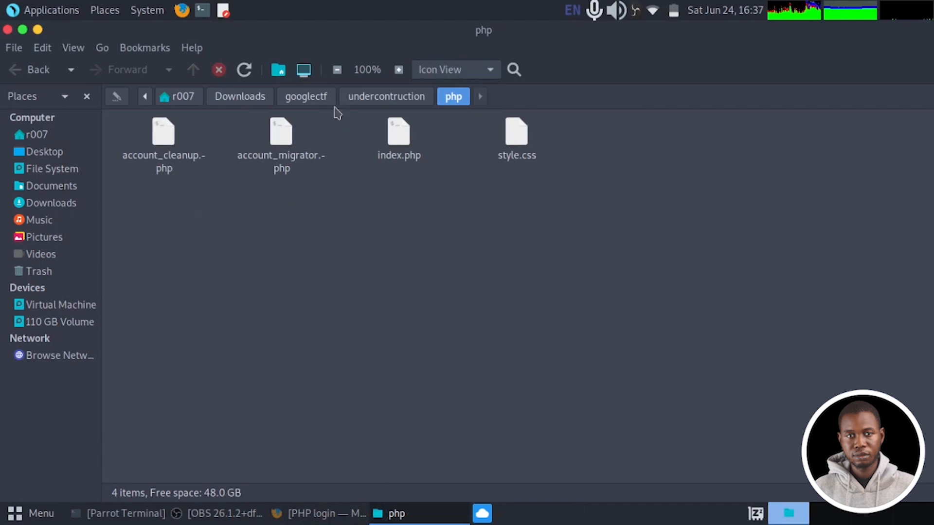
Go up and into the flask folder, selecting models.py
{"action": "left_click", "coordinate": [386, 96]}
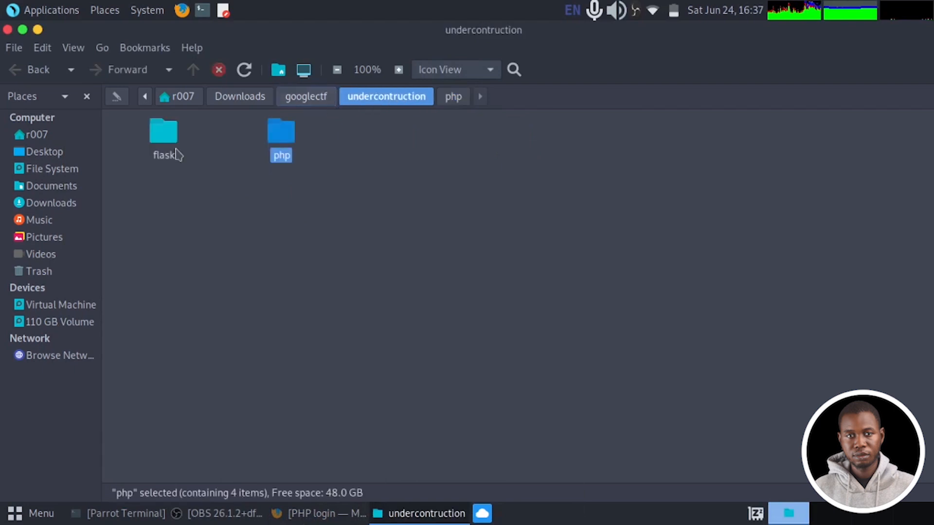
{"action": "double_click", "coordinate": [164, 132]}
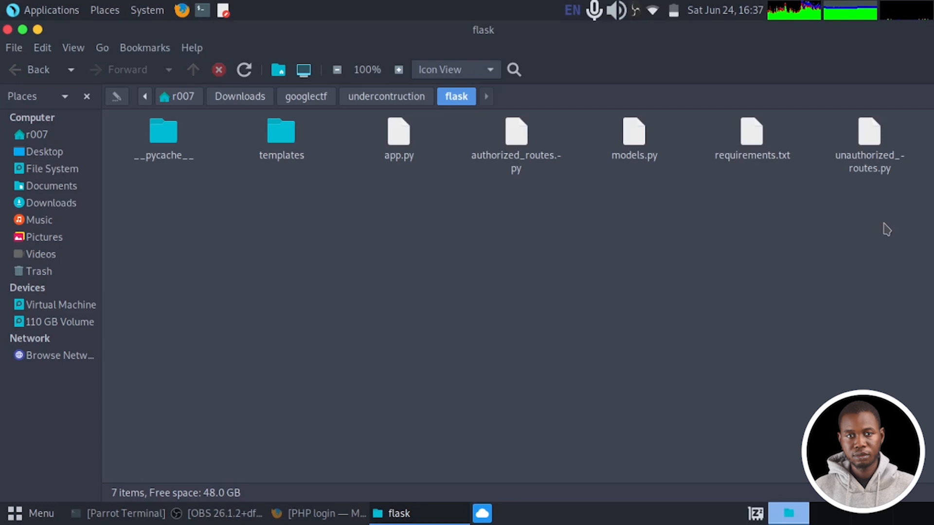
{"action": "mouse_move", "coordinate": [859, 201]}
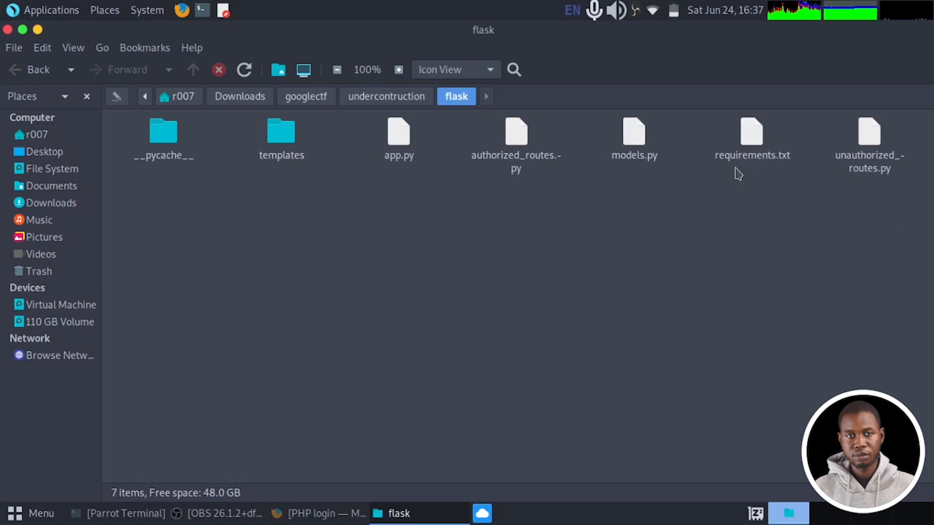
{"action": "mouse_move", "coordinate": [629, 169]}
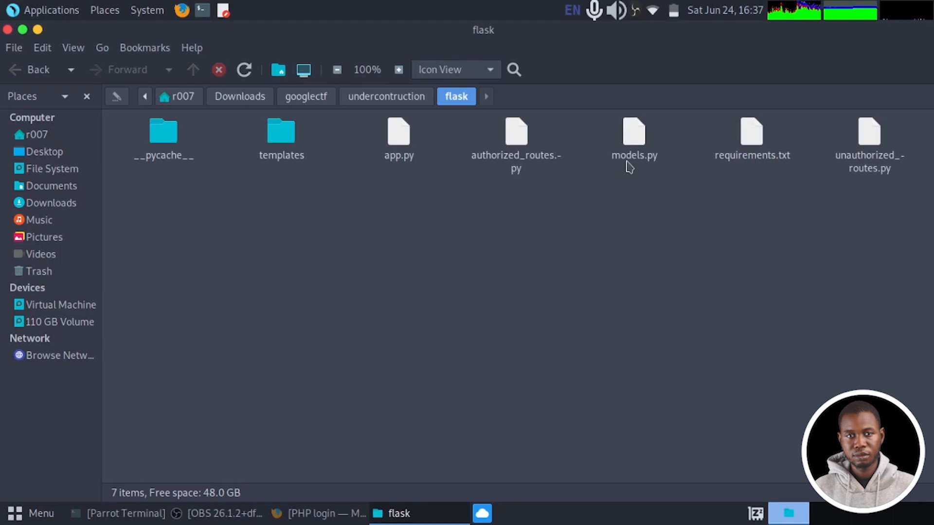
{"action": "left_click", "coordinate": [633, 134]}
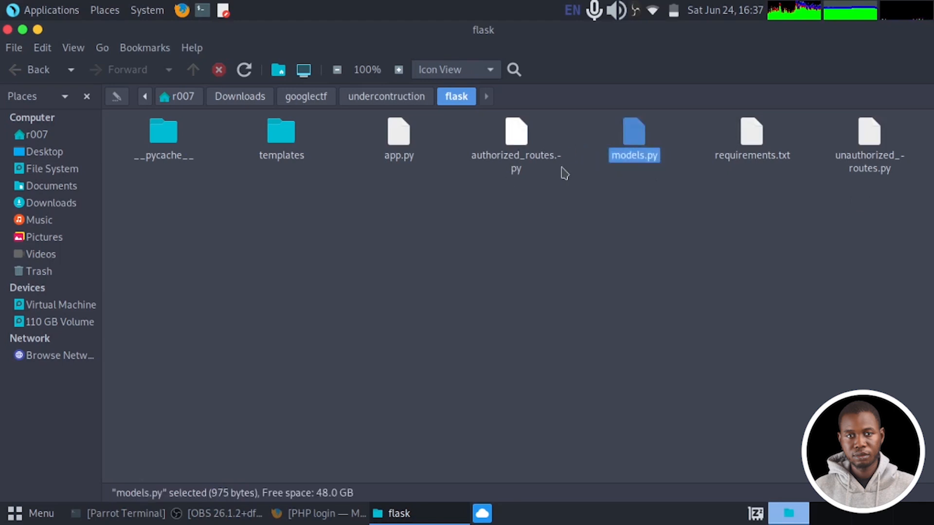
{"action": "mouse_move", "coordinate": [477, 200]}
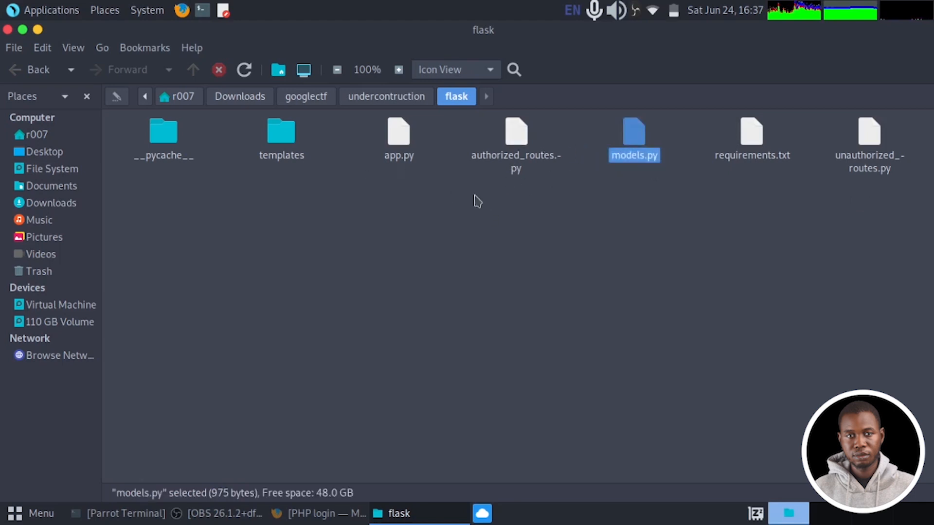
Enter the templates folder with its five HTML pages, then return to the browser
{"action": "left_click", "coordinate": [280, 137]}
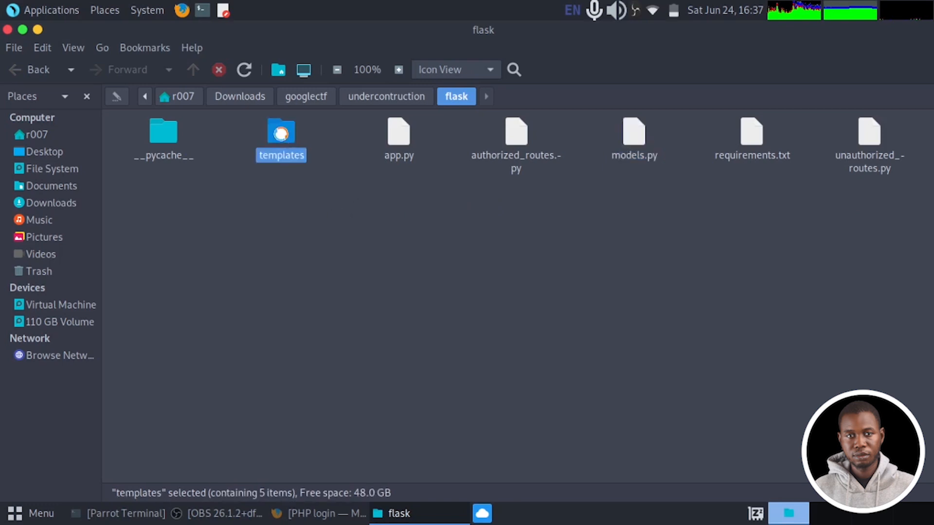
{"action": "double_click", "coordinate": [280, 133]}
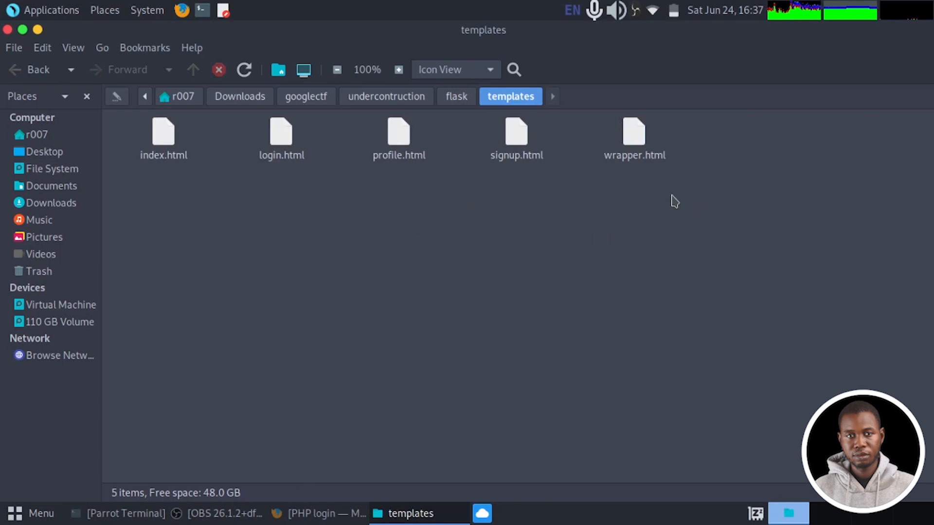
{"action": "key", "text": "ctrl+a"}
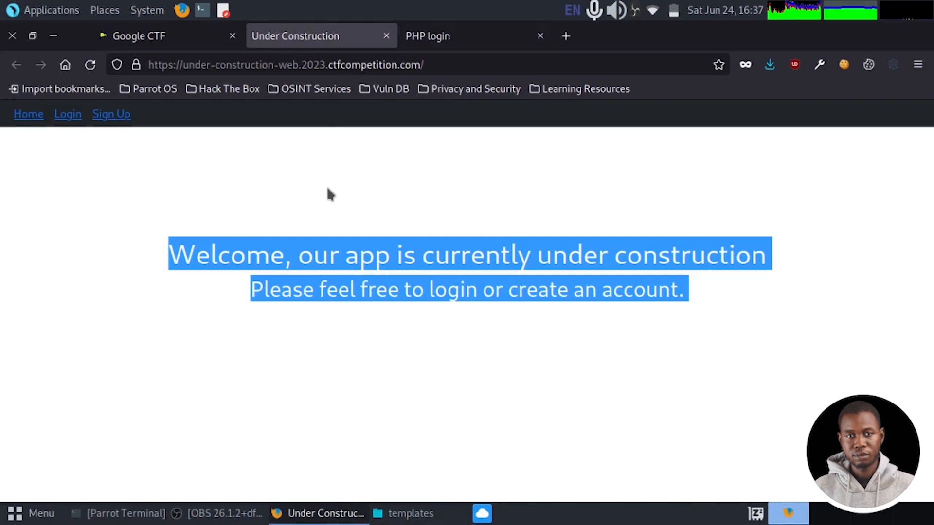
{"action": "mouse_move", "coordinate": [351, 179]}
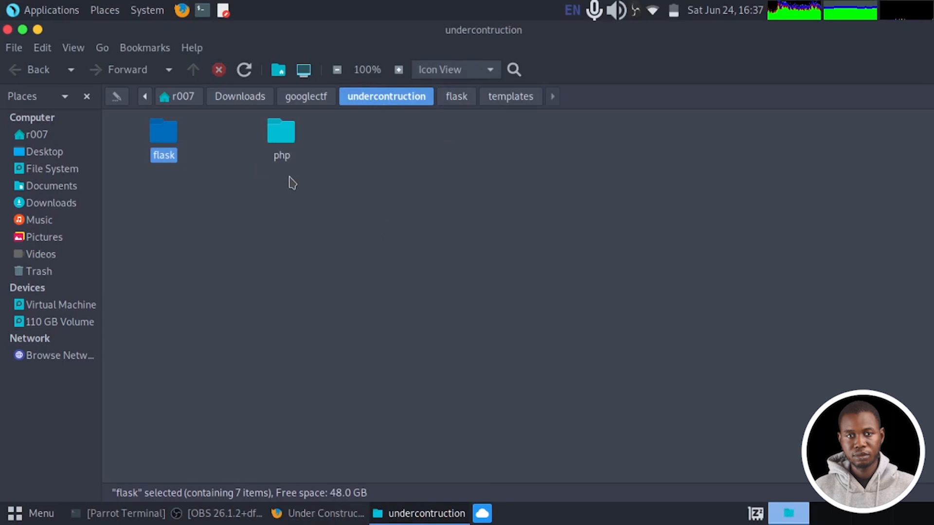
{"action": "mouse_move", "coordinate": [393, 169]}
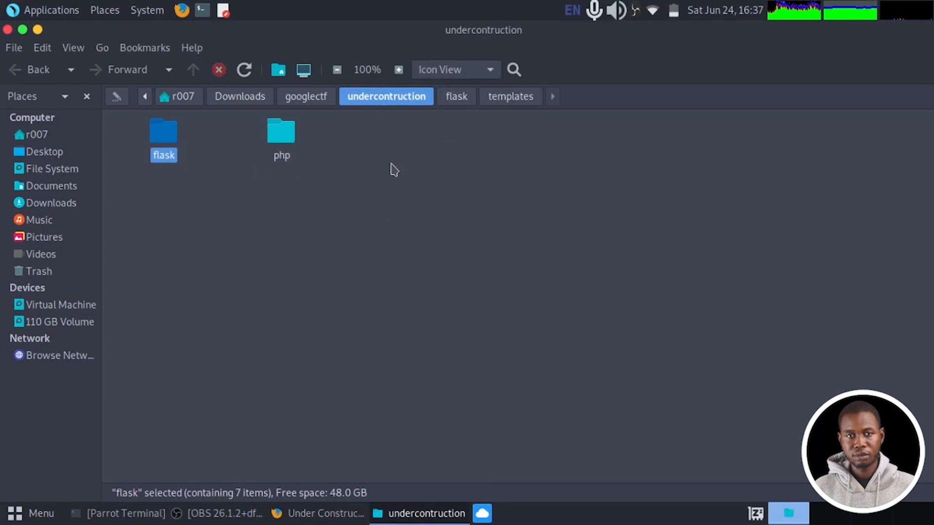
{"action": "mouse_move", "coordinate": [390, 173]}
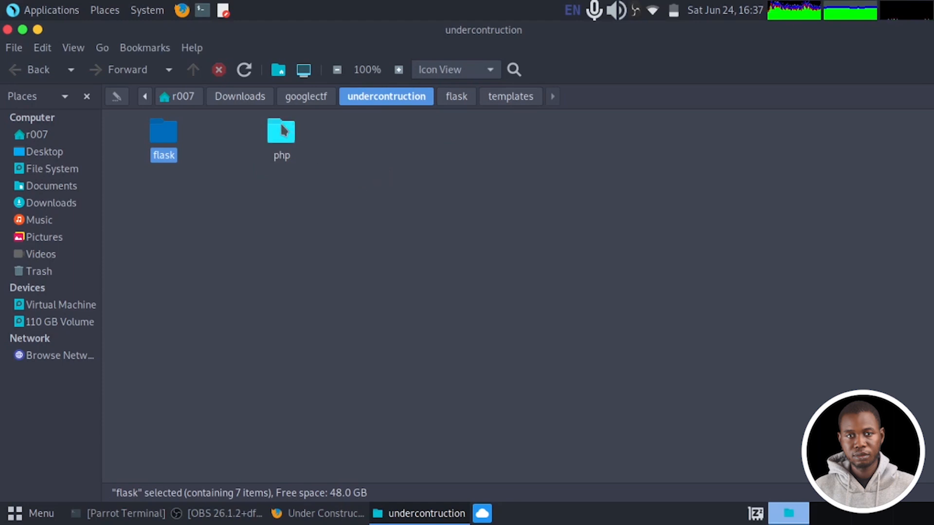
Enter the php folder and start opening index.php in the Pluma text editor
{"action": "double_click", "coordinate": [282, 131]}
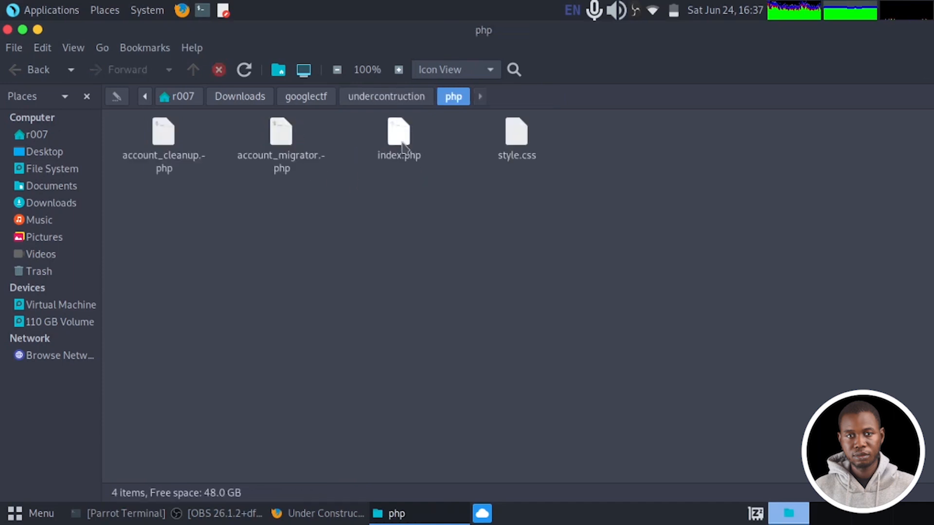
{"action": "left_click", "coordinate": [317, 513]}
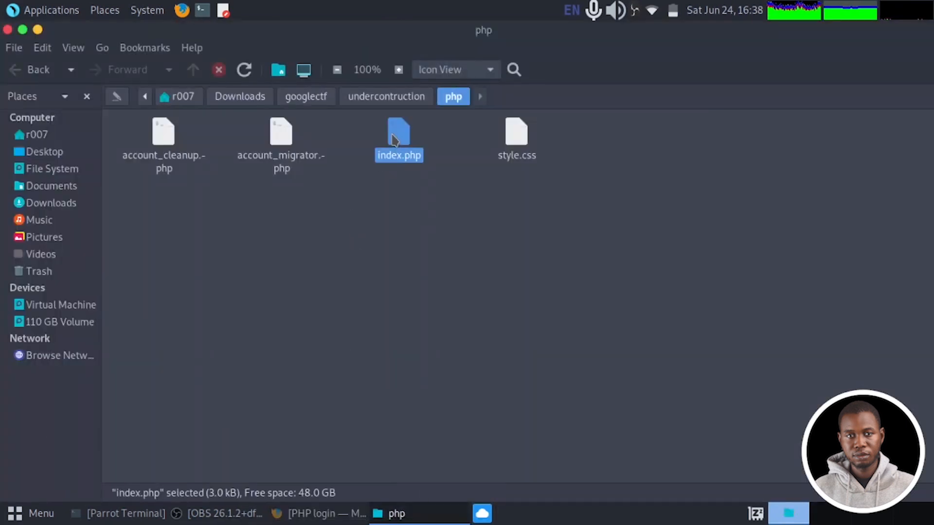
{"action": "double_click", "coordinate": [399, 132]}
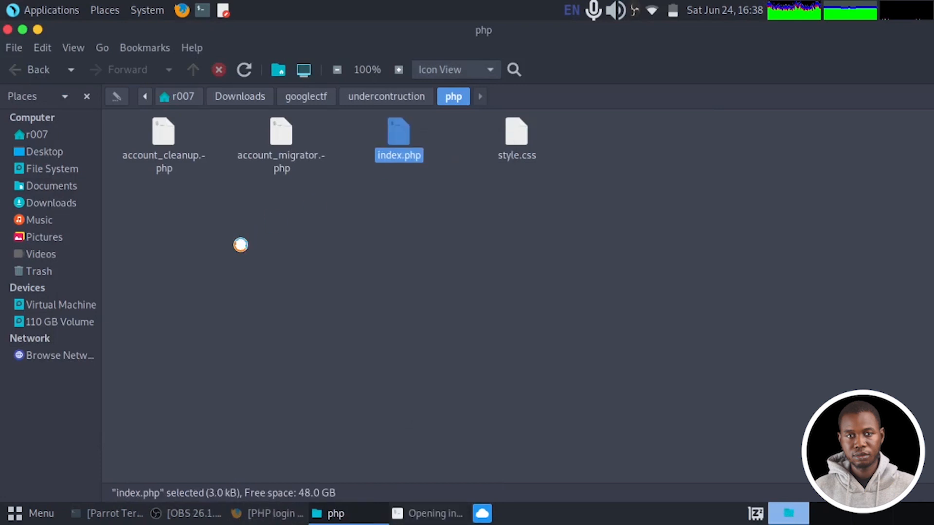
{"action": "mouse_move", "coordinate": [321, 243]}
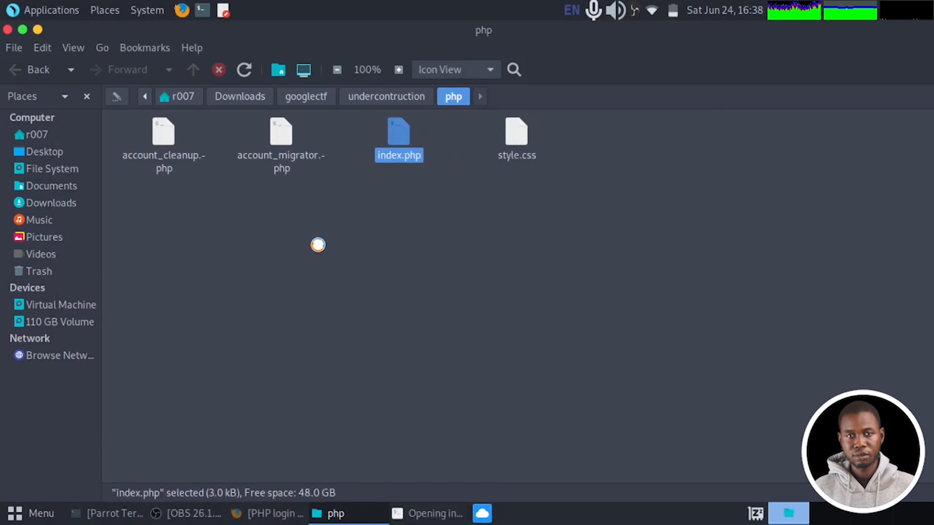
Scroll index.php down past the login form to reach the getResponse function
{"action": "double_click", "coordinate": [399, 139]}
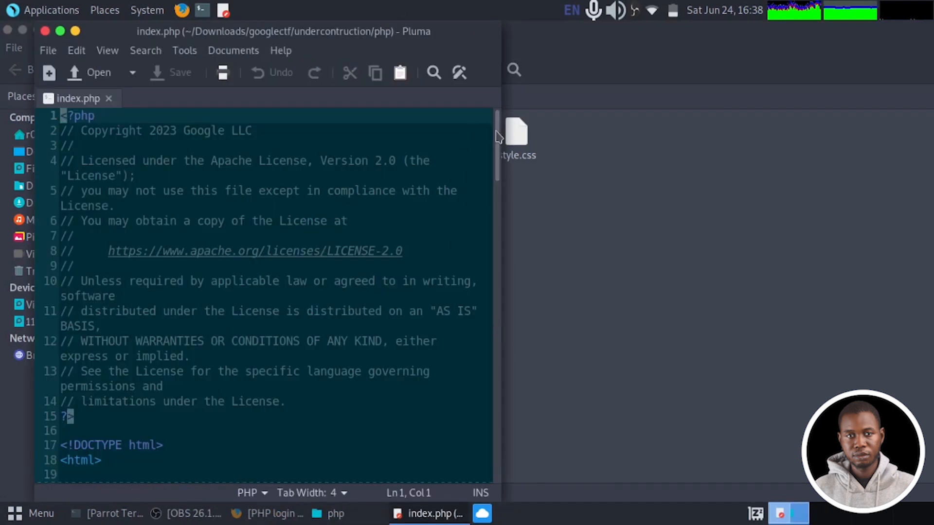
{"action": "scroll", "scroll_direction": "down", "scroll_amount": 3}
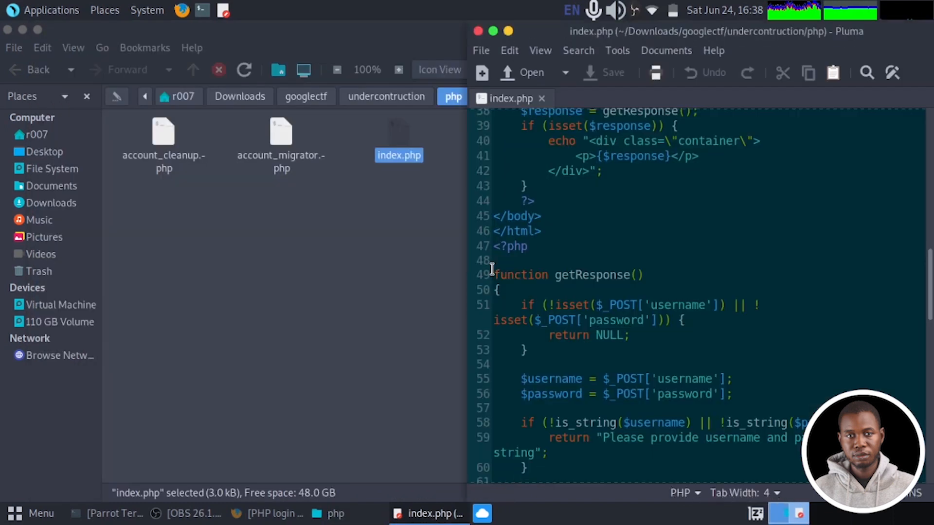
{"action": "scroll", "scroll_direction": "down", "scroll_amount": 3}
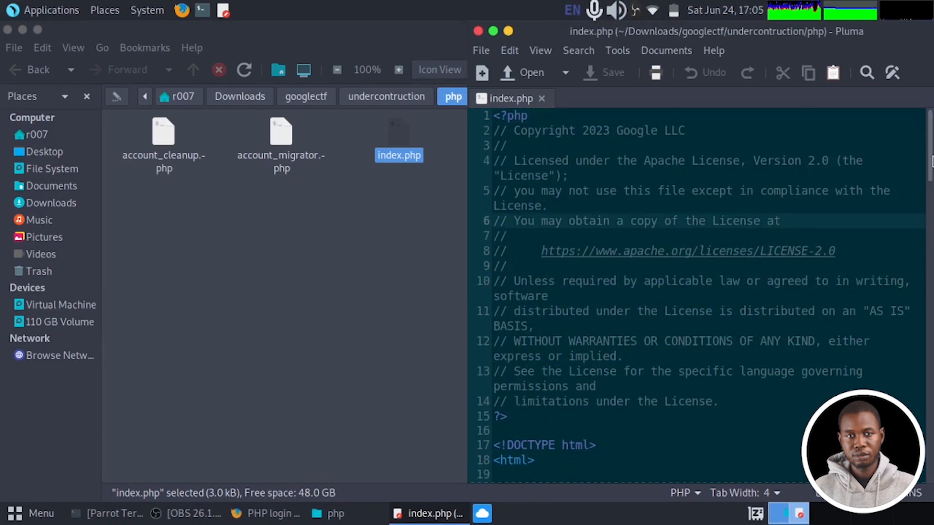
{"action": "scroll", "scroll_direction": "down", "scroll_amount": 3}
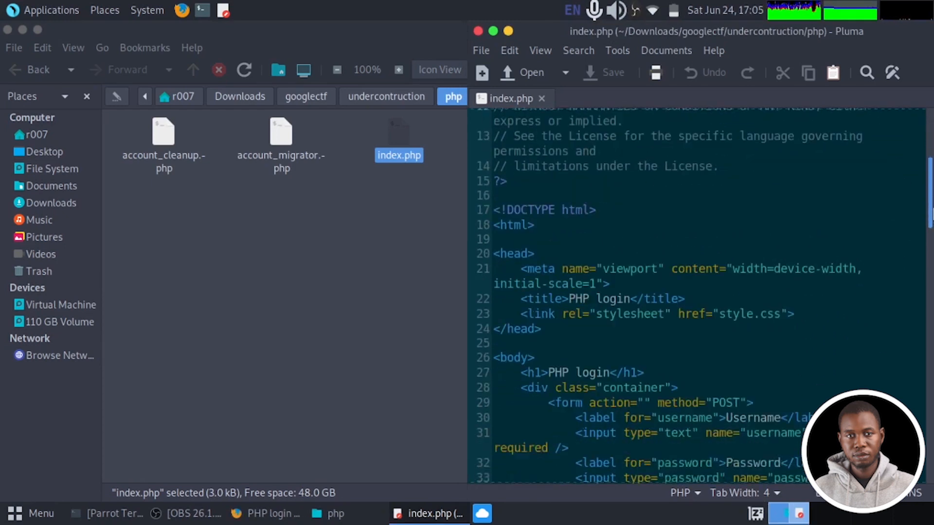
{"action": "scroll", "scroll_direction": "down", "scroll_amount": 3}
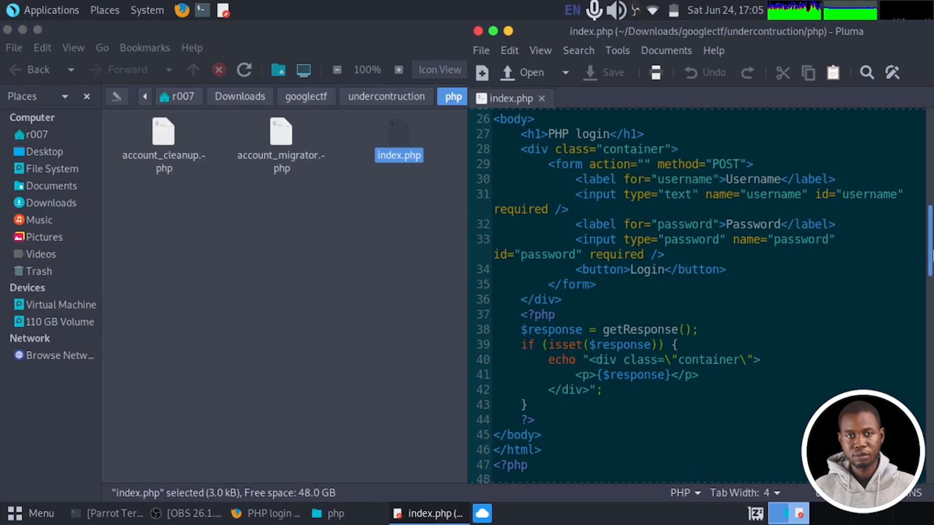
{"action": "scroll", "scroll_direction": "down", "scroll_amount": 3}
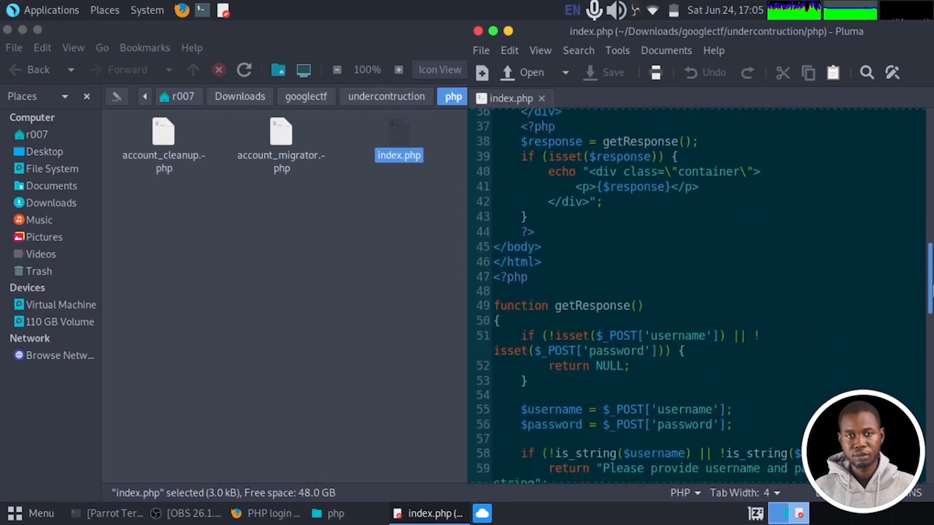
{"action": "scroll", "scroll_direction": "down", "scroll_amount": 3}
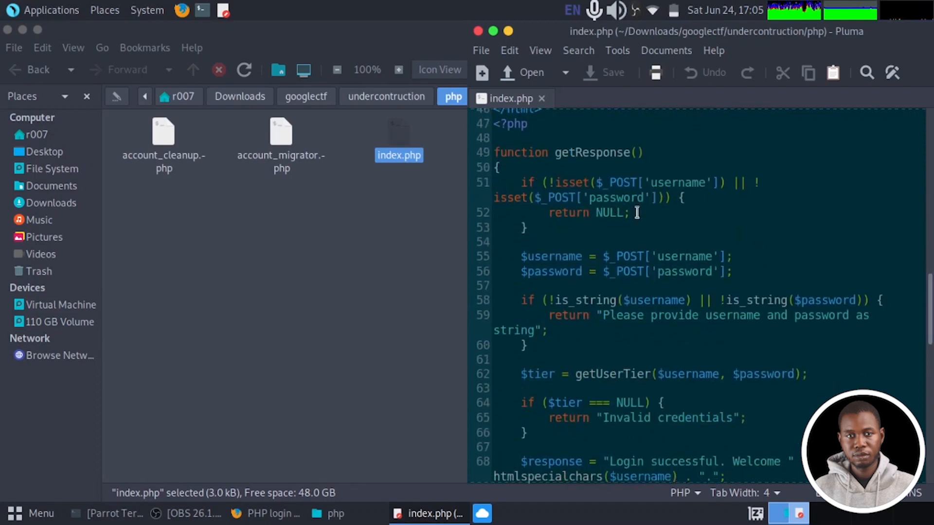
{"action": "scroll", "scroll_direction": "down", "scroll_amount": 3}
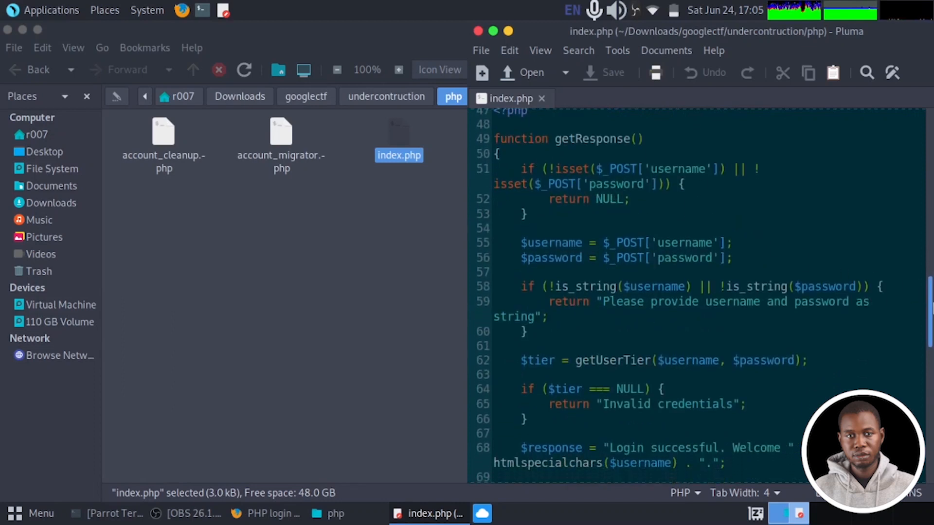
Select the start of getResponse and read on through its username and password checks
{"action": "left_click_drag", "start_coordinate": [557, 138], "coordinate": [676, 169]}
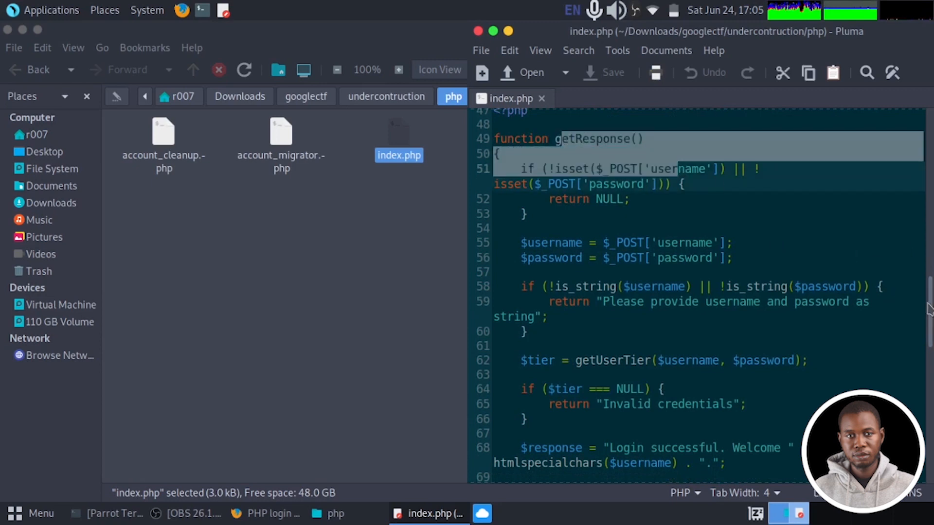
{"action": "scroll", "scroll_direction": "down", "scroll_amount": 3}
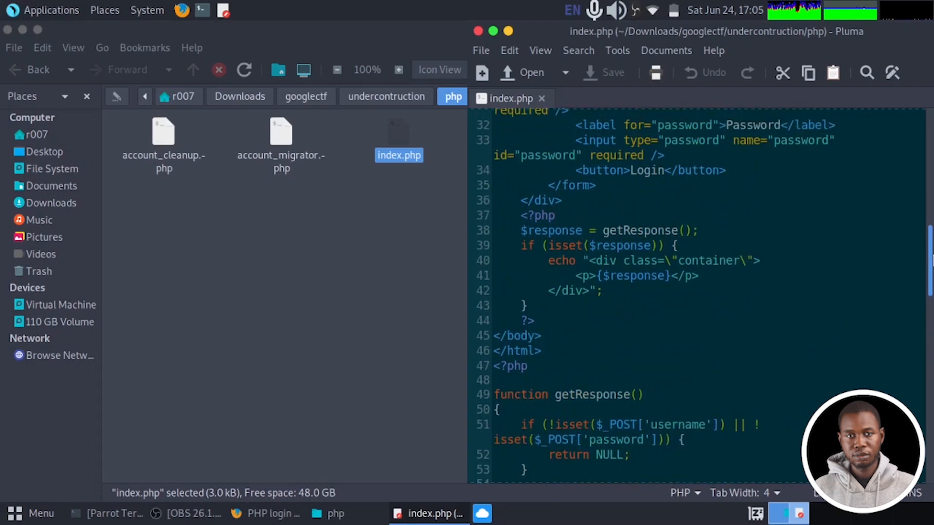
{"action": "scroll", "scroll_direction": "down", "scroll_amount": 3}
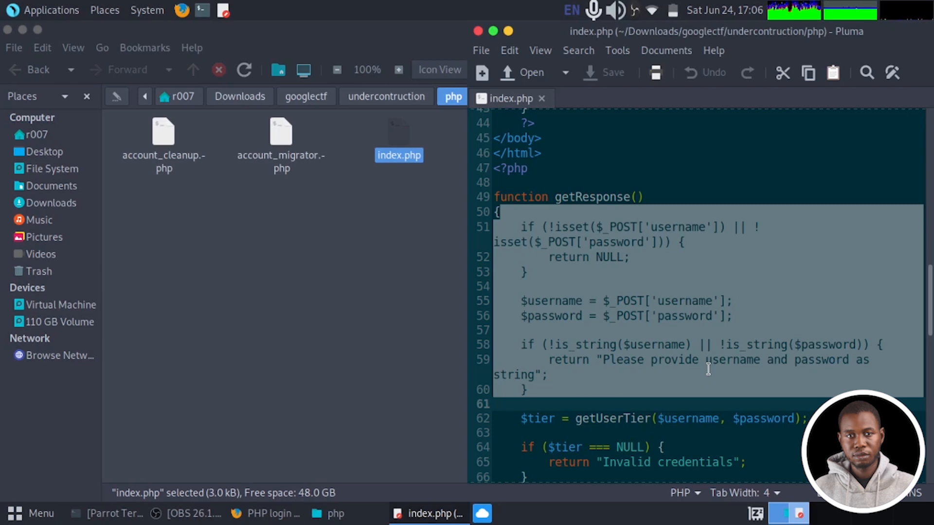
{"action": "mouse_move", "coordinate": [673, 346]}
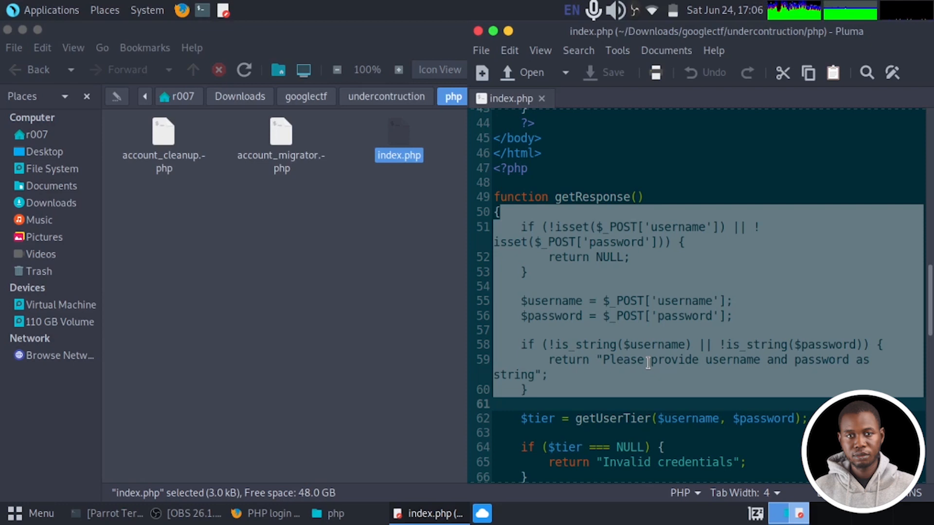
{"action": "mouse_move", "coordinate": [726, 345]}
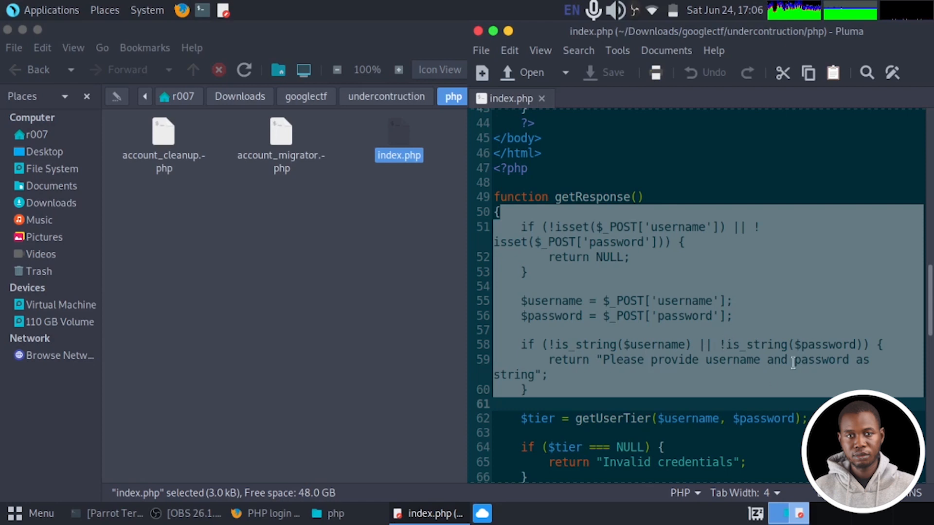
Scroll to the if ($tier === "gold") block that appends the FLAG to the response
{"action": "scroll", "scroll_direction": "down", "scroll_amount": 3}
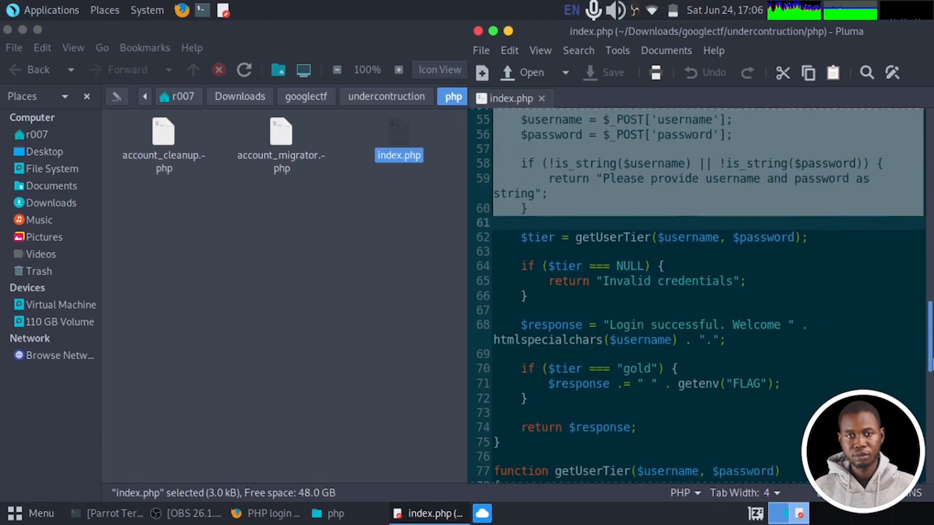
{"action": "scroll", "scroll_direction": "down", "scroll_amount": 3}
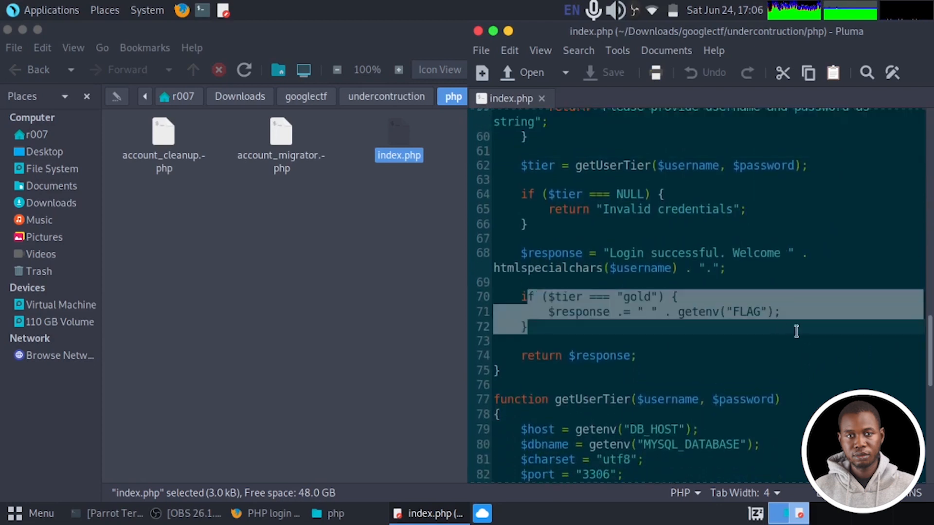
{"action": "mouse_move", "coordinate": [752, 336]}
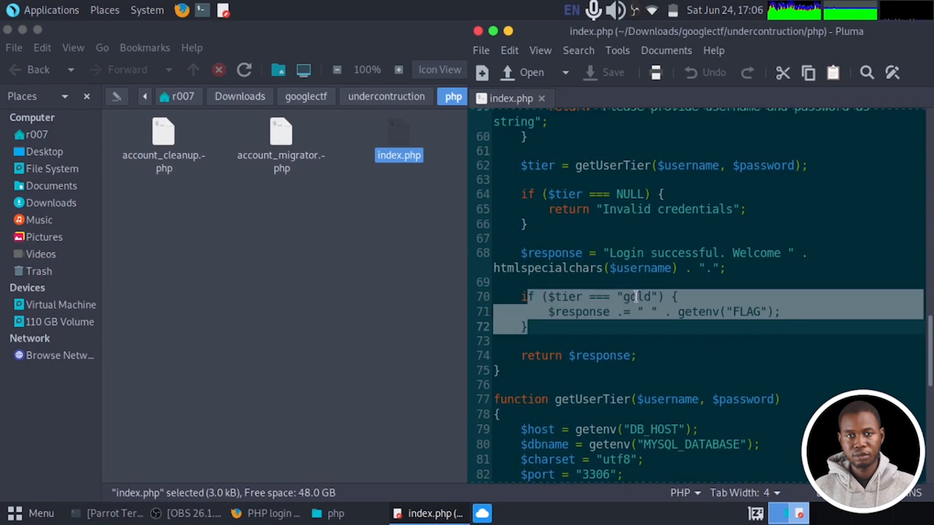
{"action": "mouse_move", "coordinate": [572, 322]}
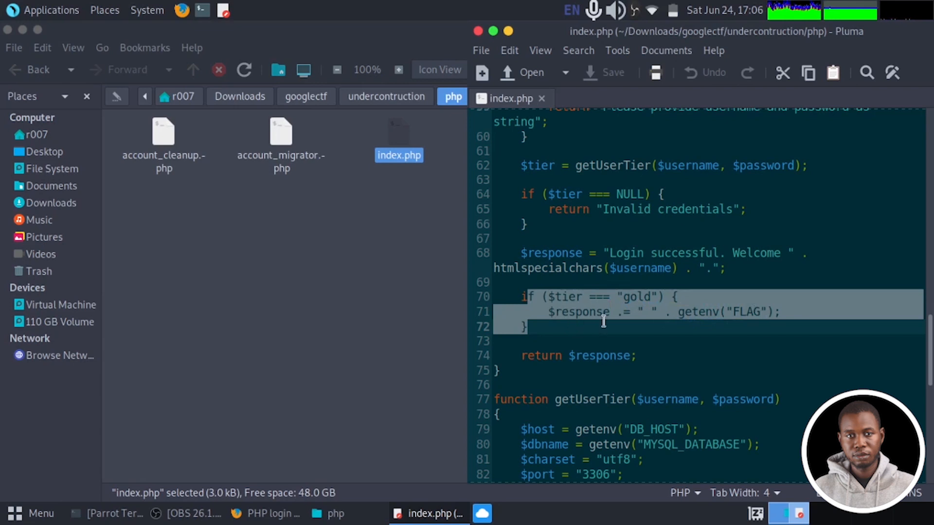
{"action": "mouse_move", "coordinate": [615, 328]}
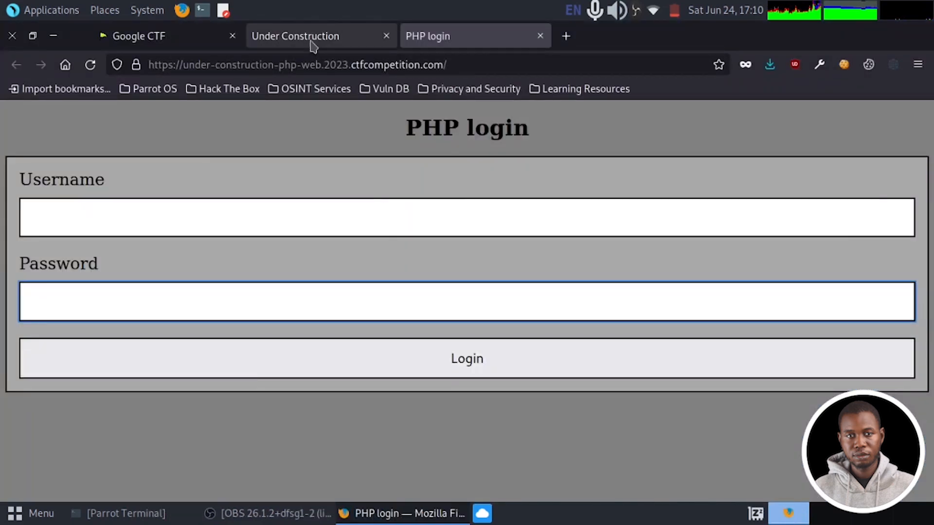
Return to the Under Construction sign-up page and enter username charles with its password
{"action": "left_click", "coordinate": [315, 36]}
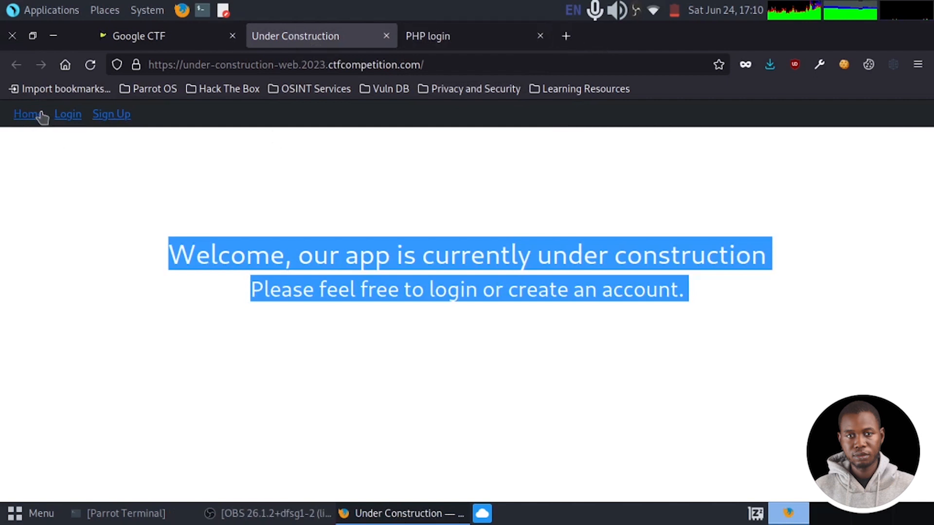
{"action": "left_click", "coordinate": [29, 114]}
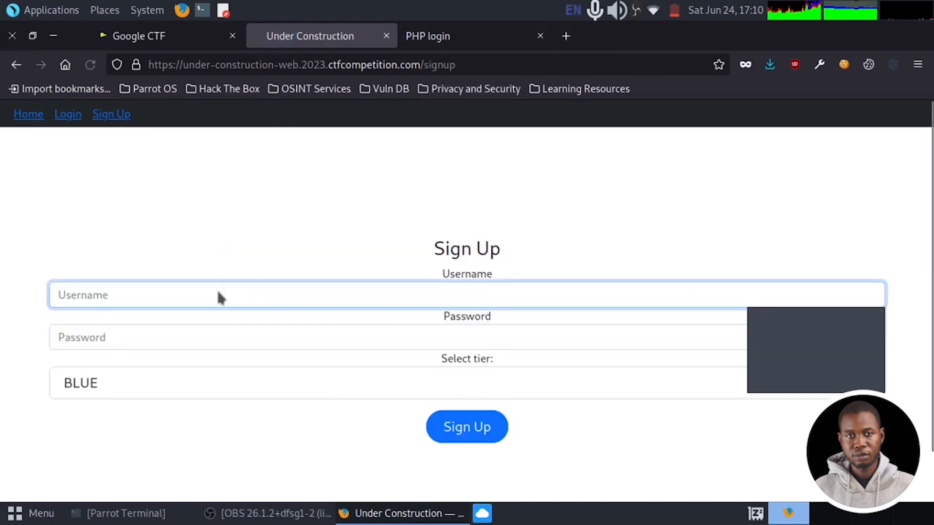
{"action": "type", "text": "charl"}
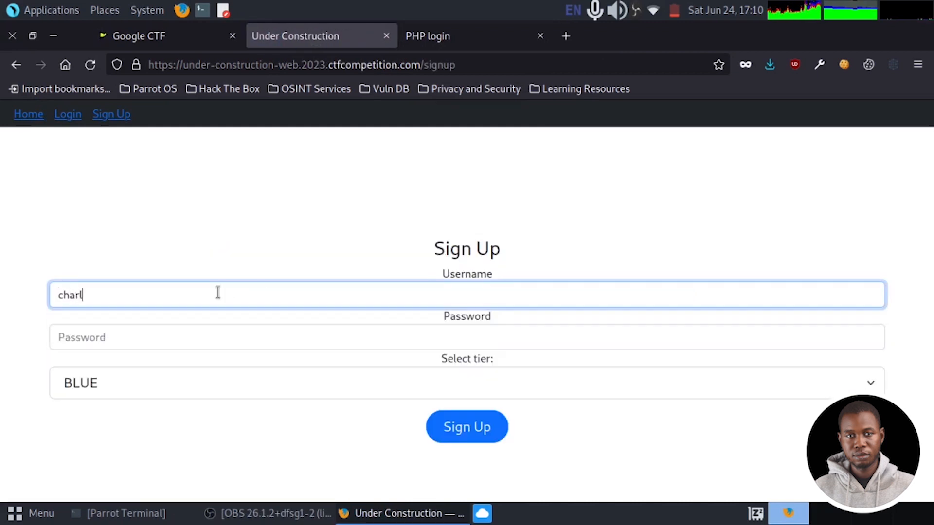
{"action": "type", "text": "es"}
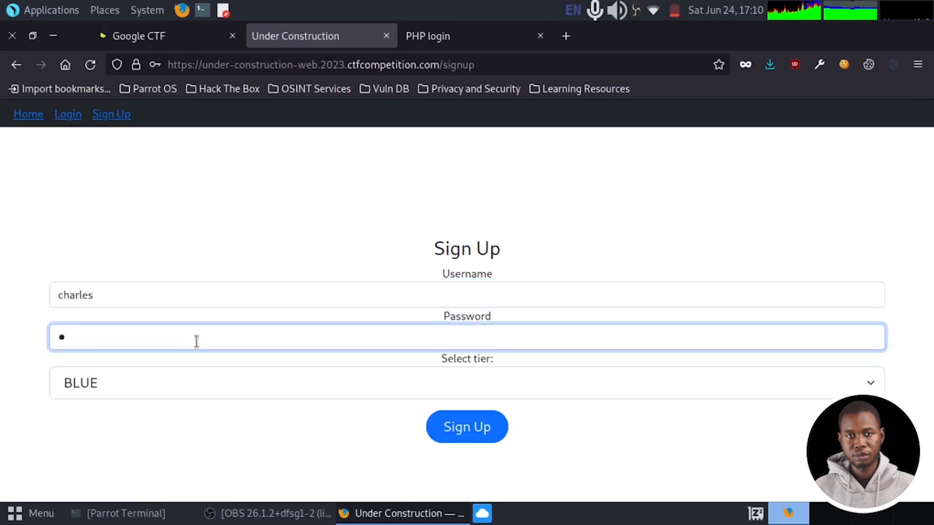
{"action": "type", "text": "assword"}
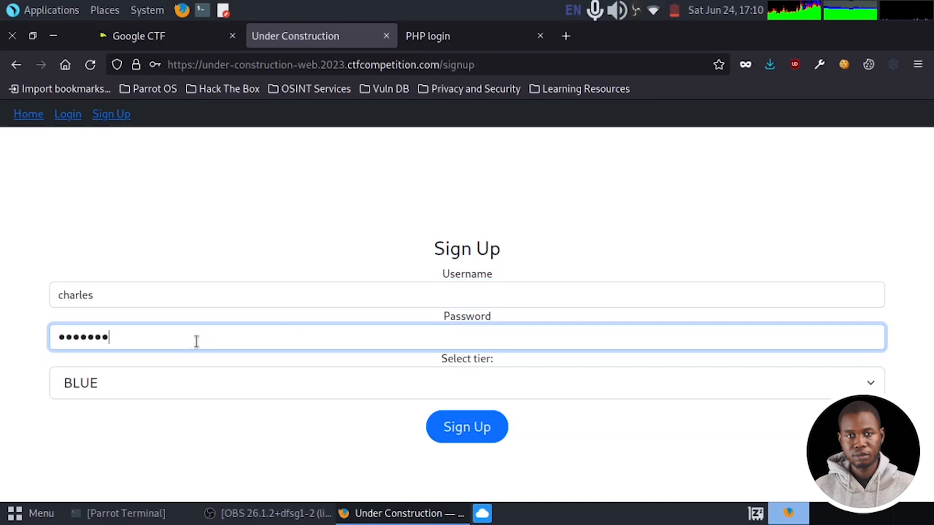
Choose the GOLD tier and submit the sign-up, getting the CEO-only rejection
{"action": "left_click", "coordinate": [466, 384]}
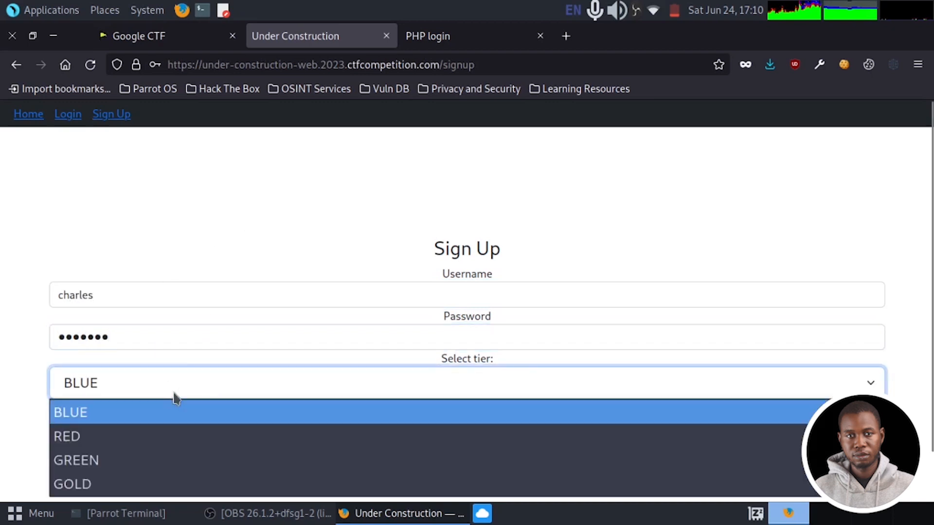
{"action": "left_click", "coordinate": [70, 412]}
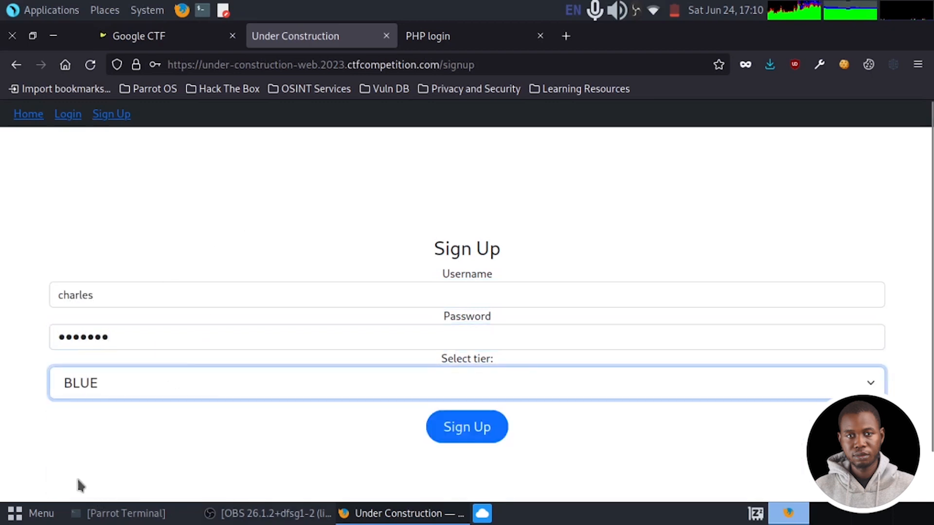
{"action": "left_click", "coordinate": [466, 384]}
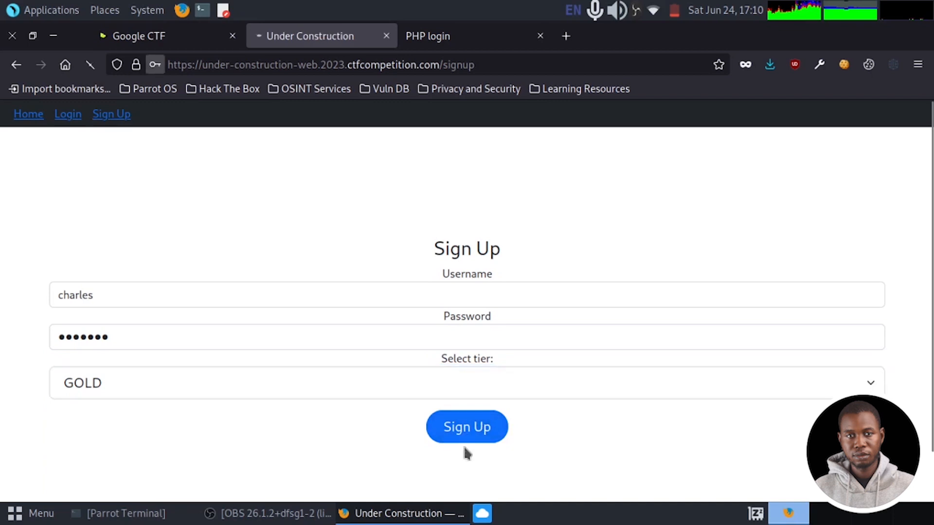
{"action": "left_click", "coordinate": [466, 426]}
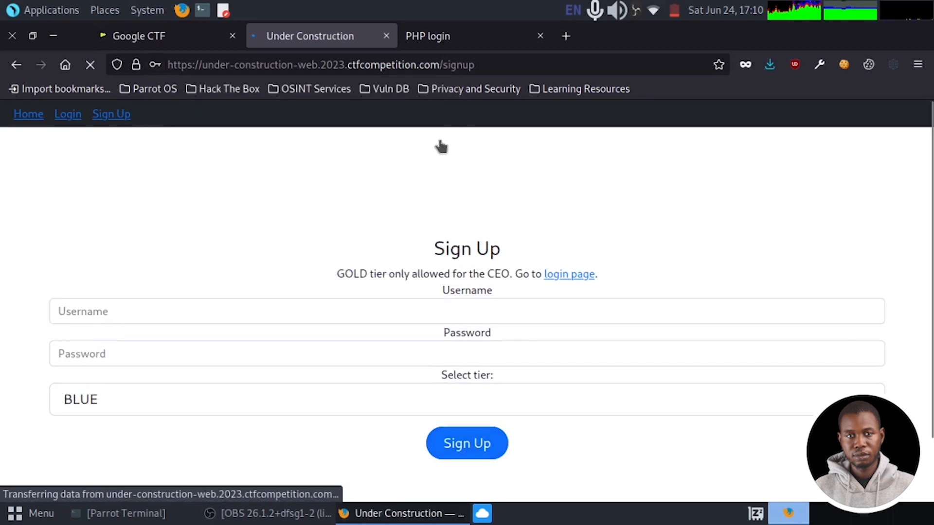
Highlight the words GOLD tier in the CEO-only rejection warning
{"action": "double_click", "coordinate": [348, 274]}
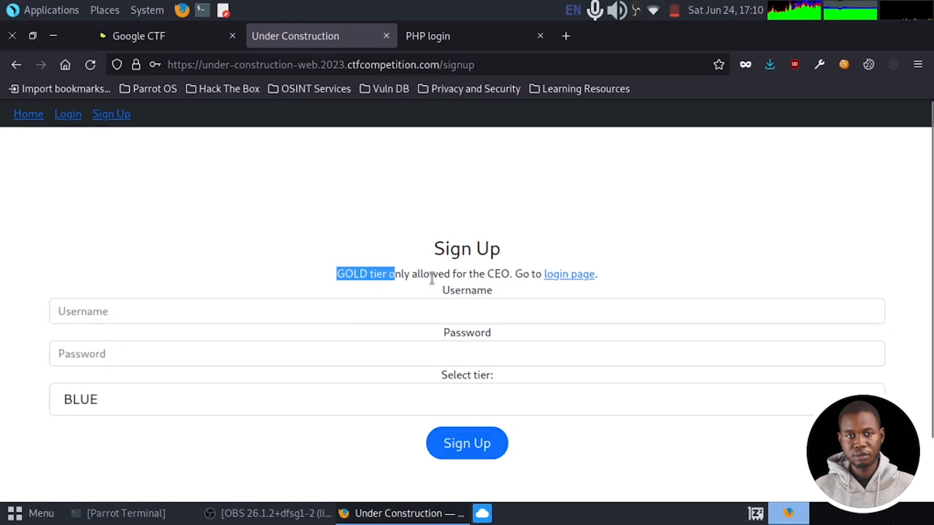
{"action": "mouse_move", "coordinate": [533, 289]}
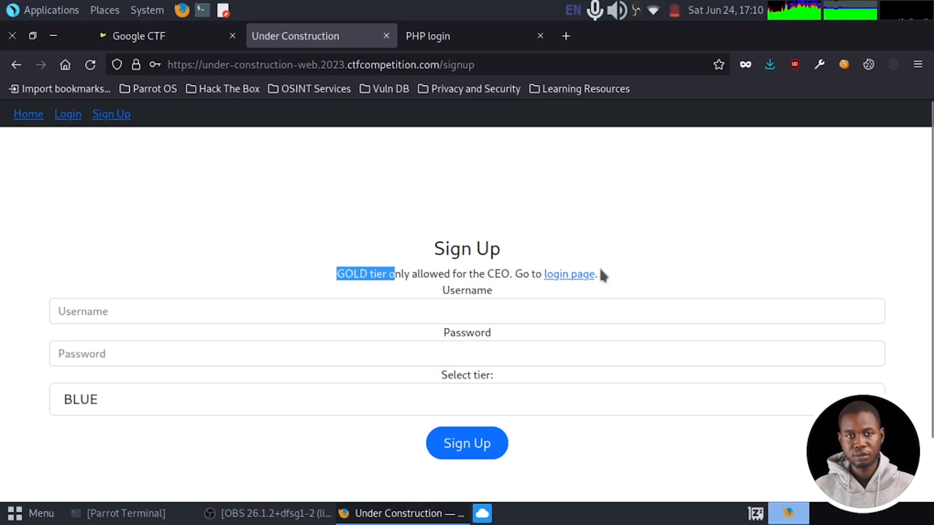
{"action": "mouse_move", "coordinate": [365, 165]}
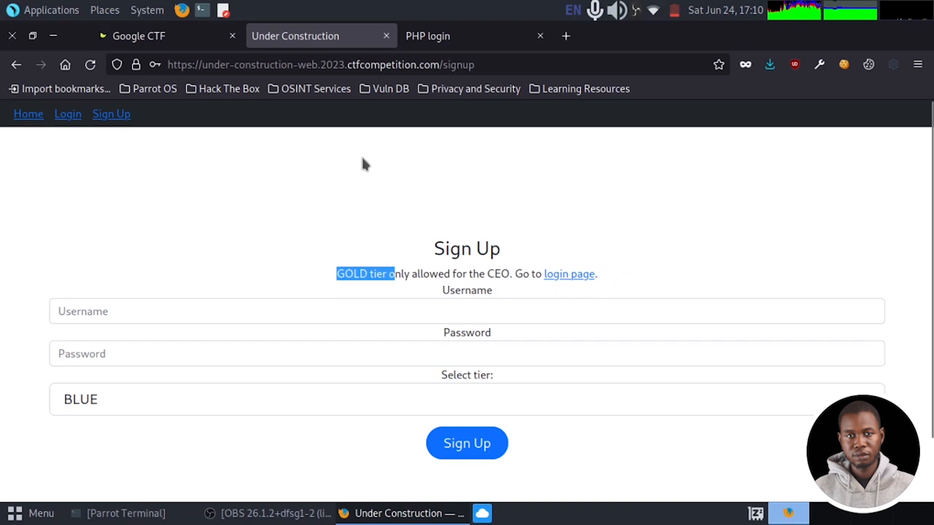
{"action": "mouse_move", "coordinate": [365, 206]}
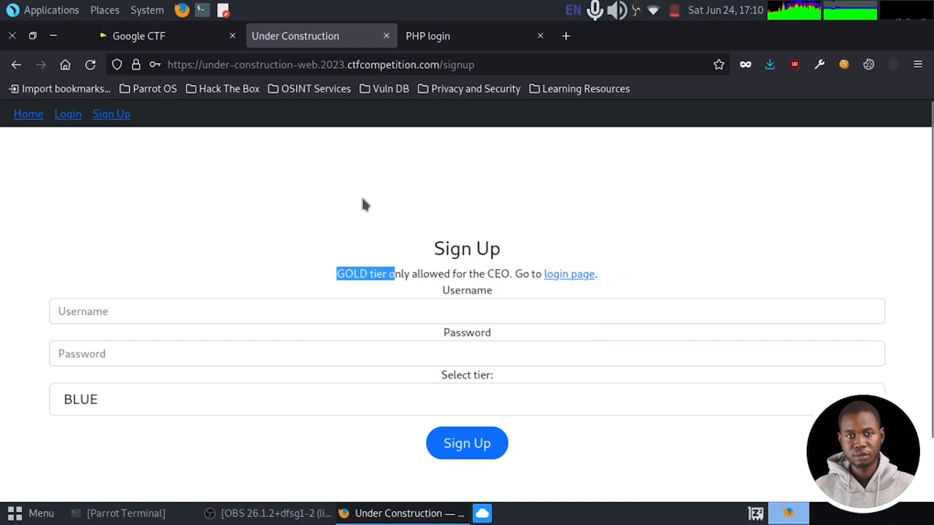
{"action": "mouse_move", "coordinate": [688, 254]}
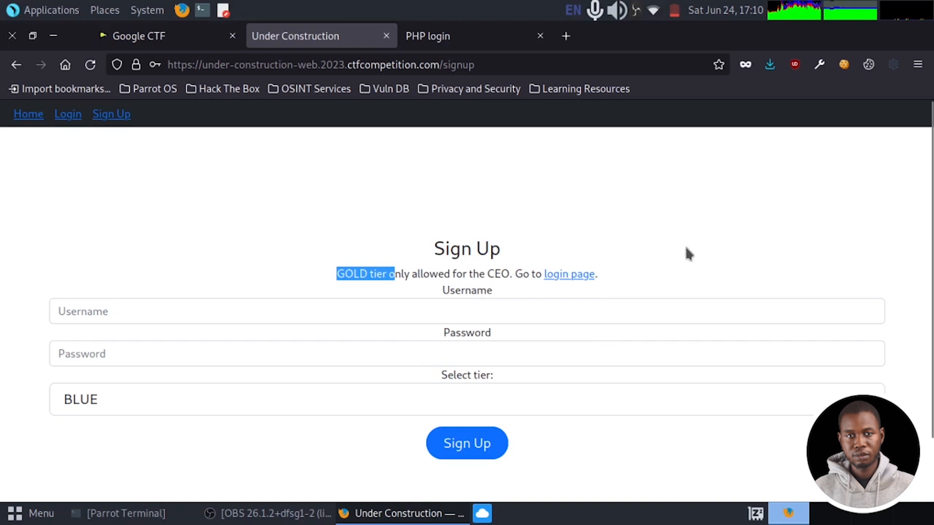
{"action": "mouse_move", "coordinate": [653, 273]}
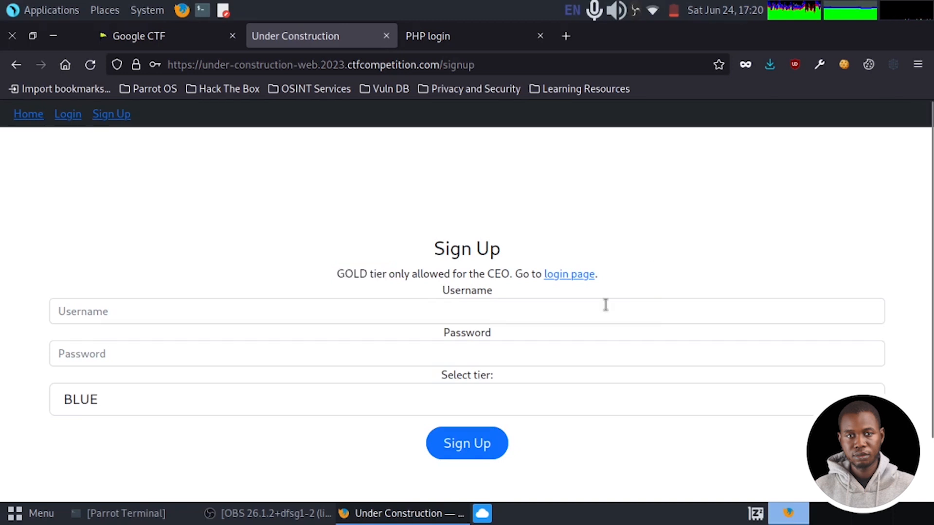
{"action": "mouse_move", "coordinate": [639, 283]}
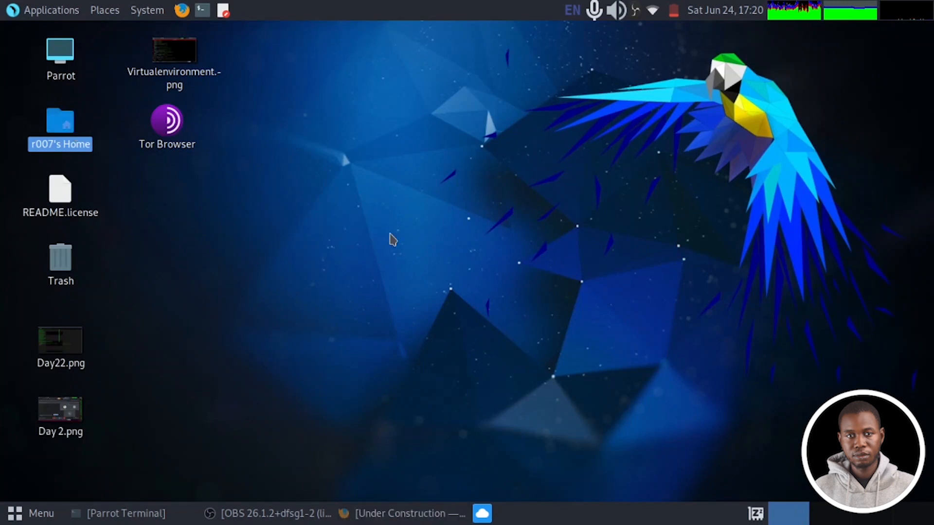
Navigate from the home folder through Downloads into the challenge's flask source folder
{"action": "double_click", "coordinate": [60, 122]}
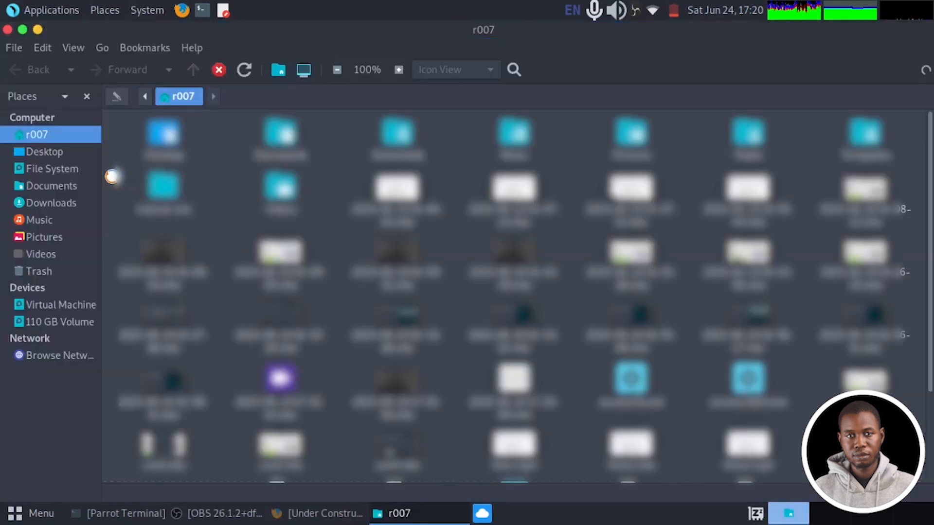
{"action": "left_click", "coordinate": [51, 203]}
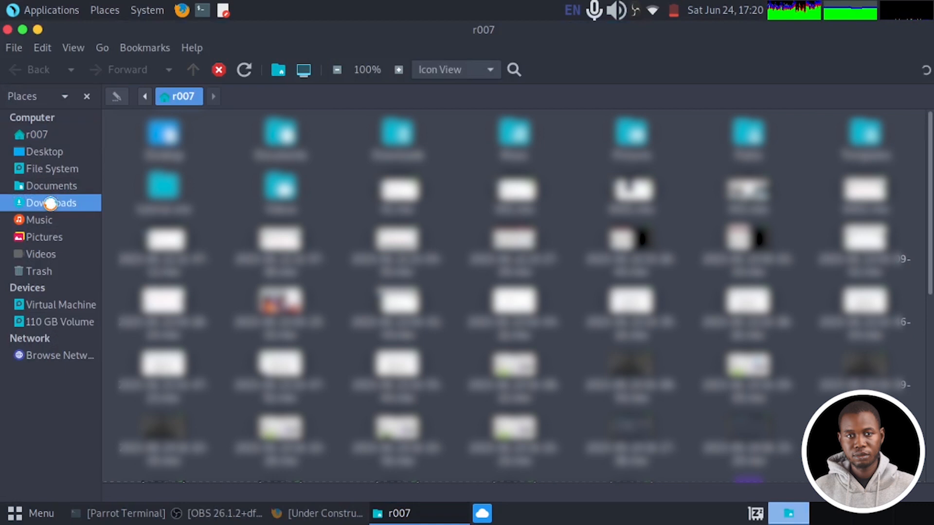
{"action": "left_click", "coordinate": [51, 203]}
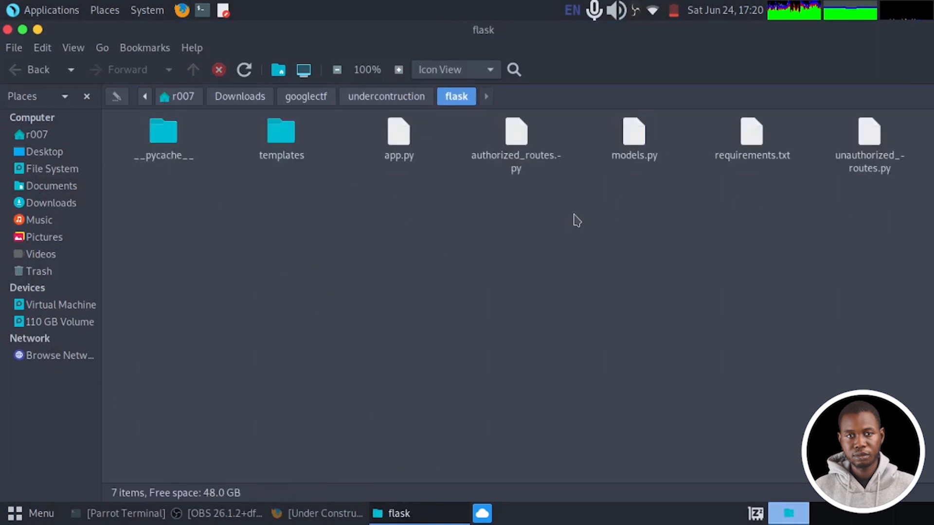
Open authorized_routes.py with Pluma from its context menu
{"action": "left_click", "coordinate": [516, 137]}
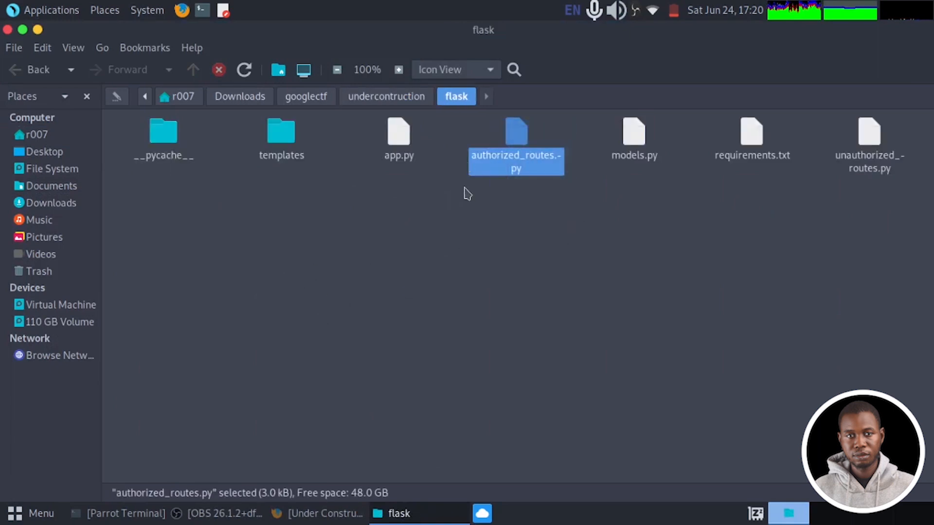
{"action": "right_click", "coordinate": [516, 143]}
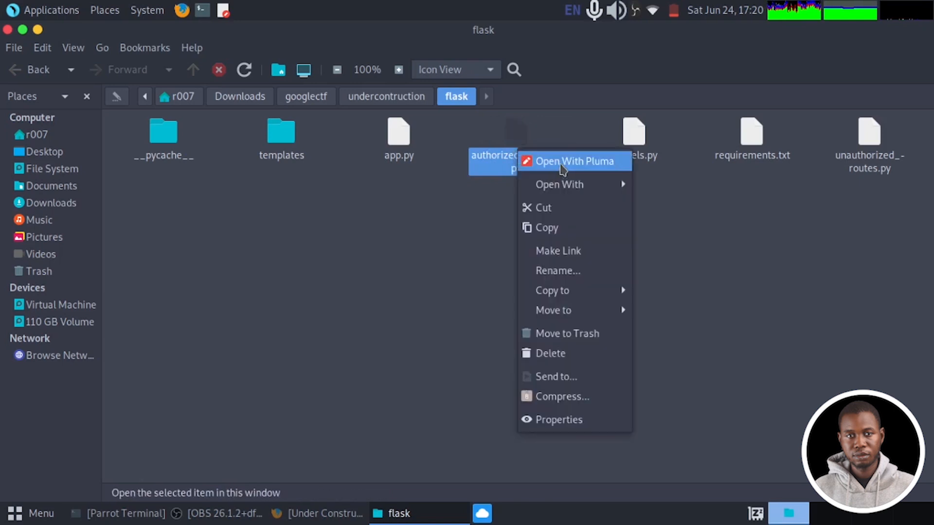
{"action": "left_click", "coordinate": [573, 160]}
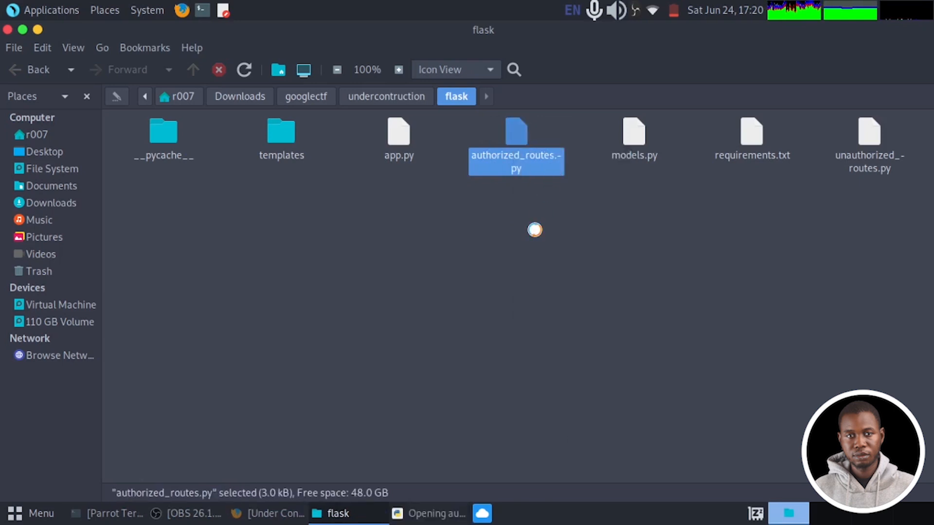
Bring up authorized_routes.py at the signup_post handler with its GOLD-tier rejection check
{"action": "double_click", "coordinate": [516, 138]}
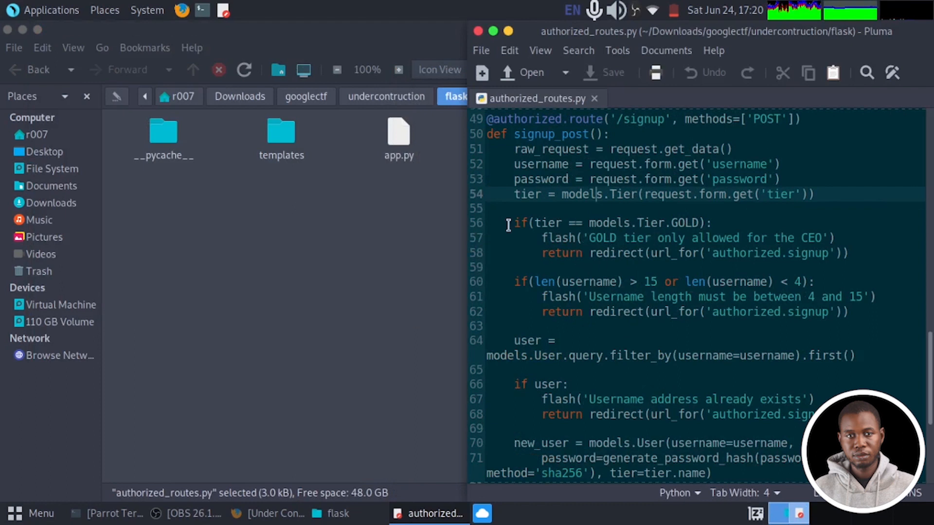
{"action": "mouse_move", "coordinate": [561, 238]}
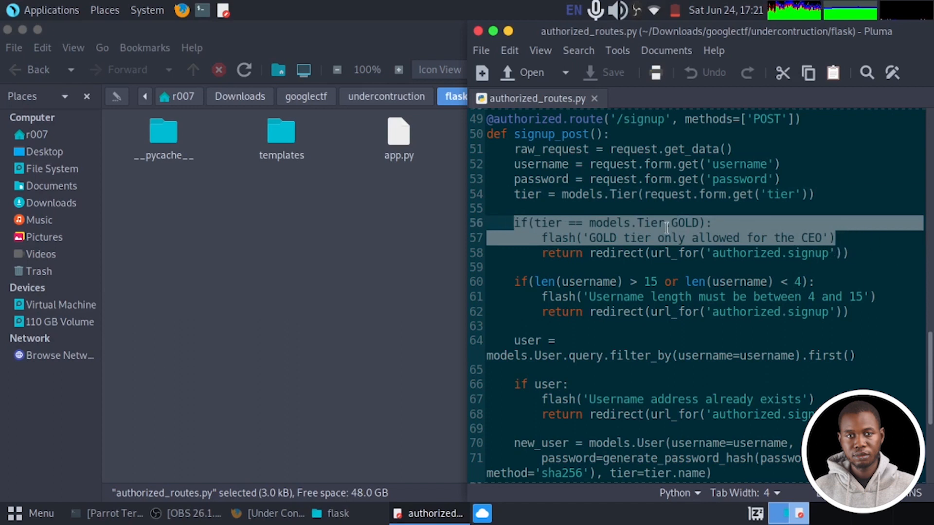
{"action": "mouse_move", "coordinate": [575, 259]}
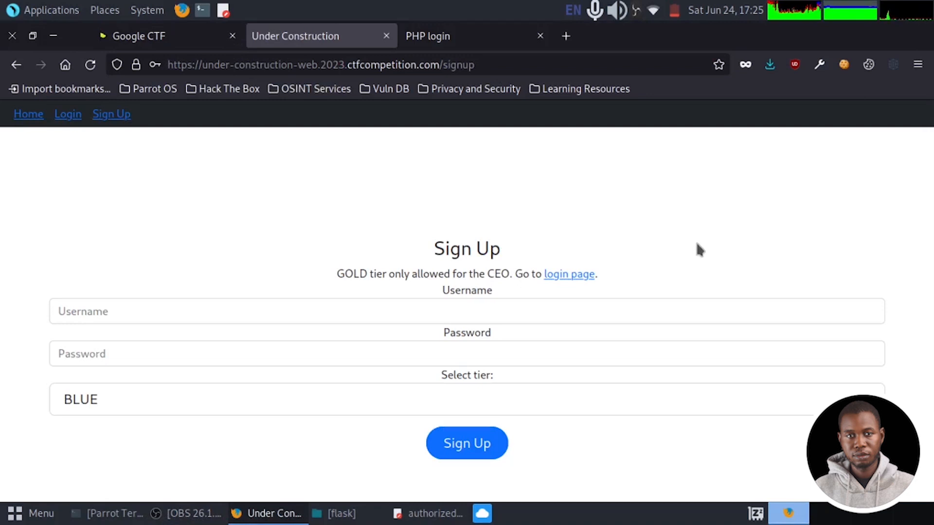
{"action": "mouse_move", "coordinate": [679, 259]}
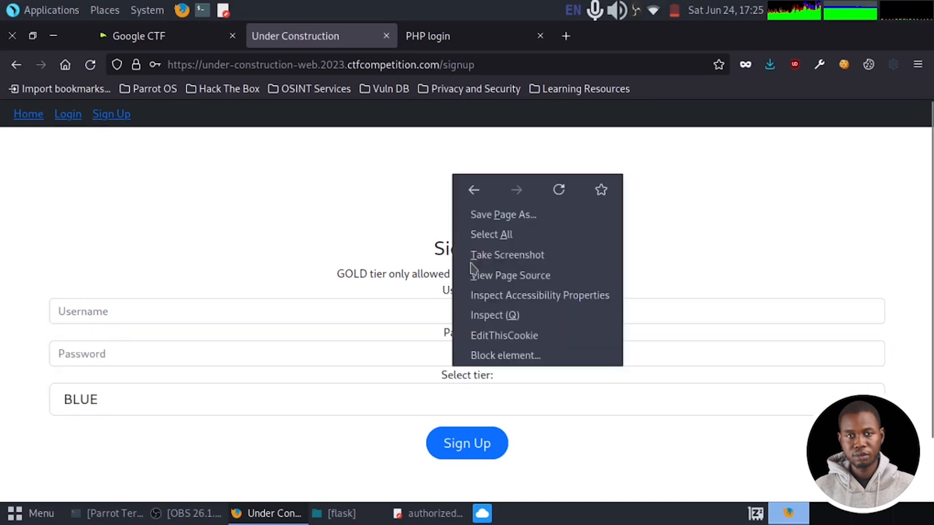
{"action": "mouse_move", "coordinate": [494, 316]}
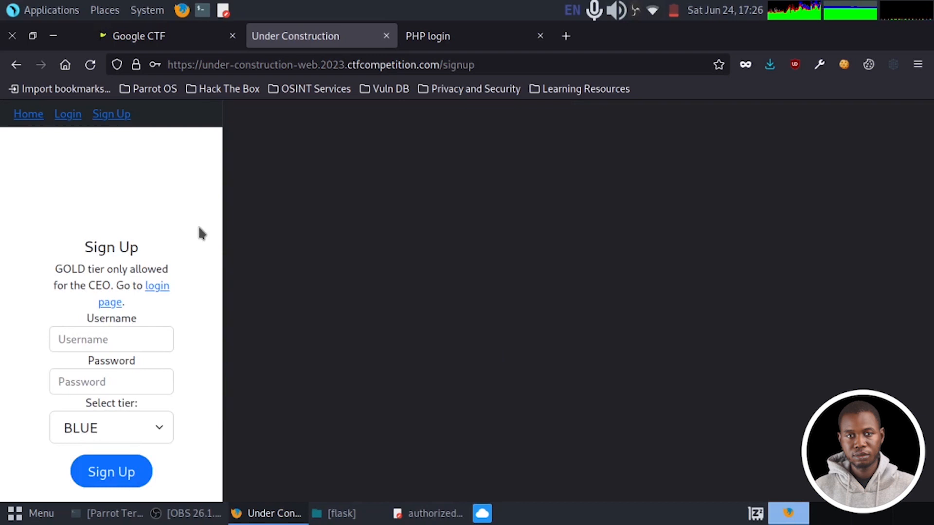
Open Firefox Developer Tools with F12 beside the sign-up page
{"action": "key", "text": "F12"}
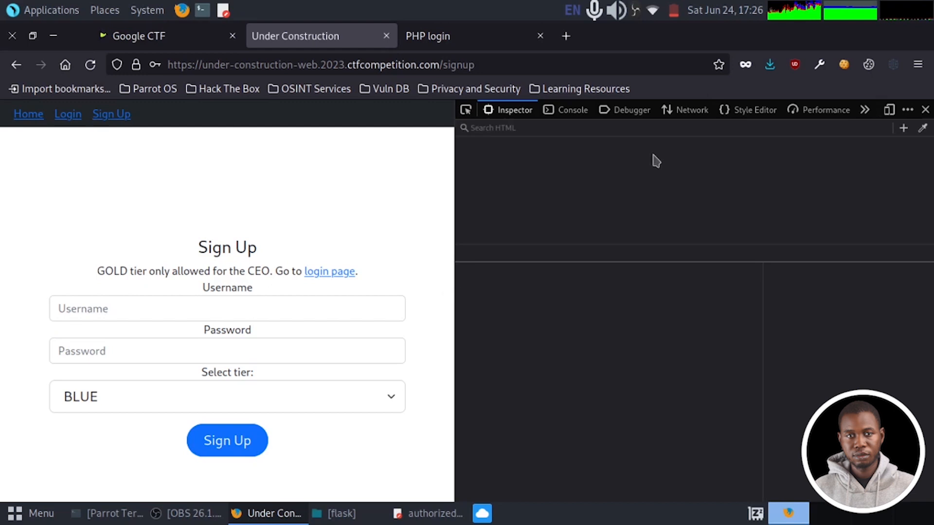
Switch DevTools to the Network panel and fill the username as charles
{"action": "left_click", "coordinate": [691, 110]}
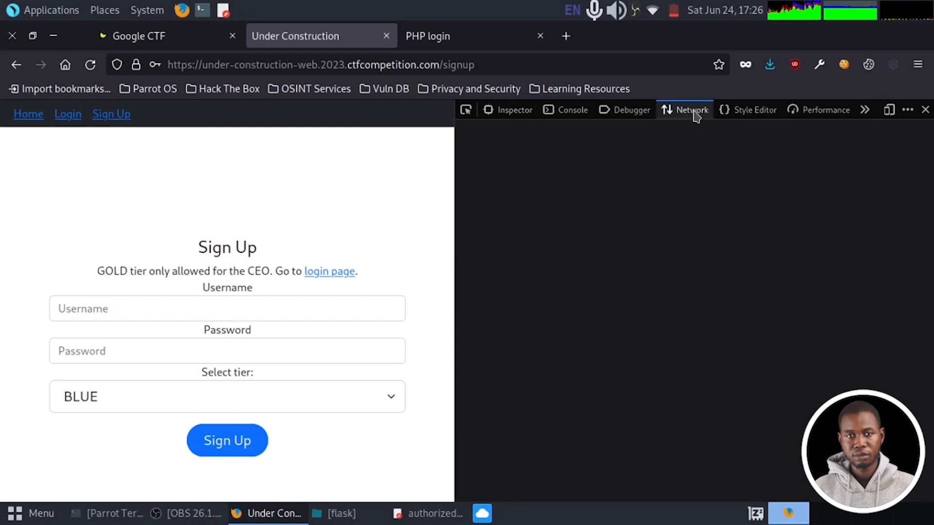
{"action": "left_click", "coordinate": [691, 110]}
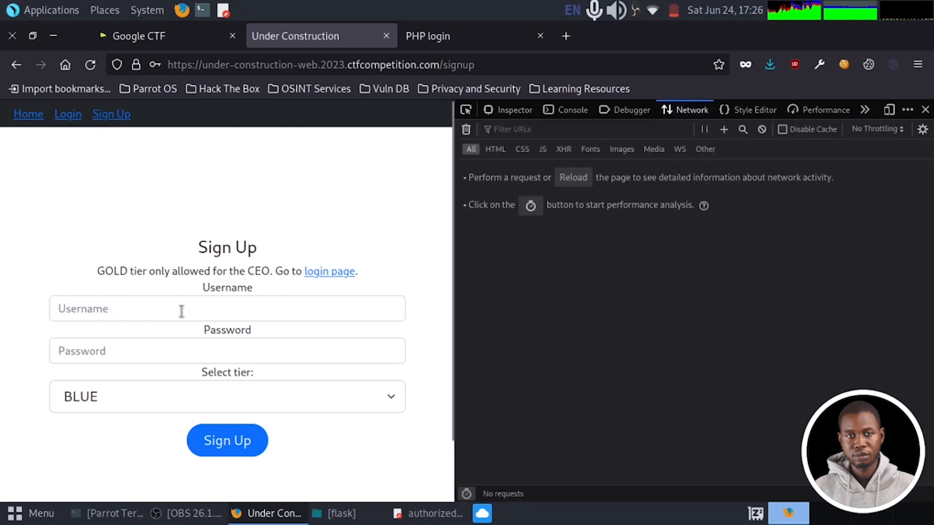
{"action": "type", "text": "charles"}
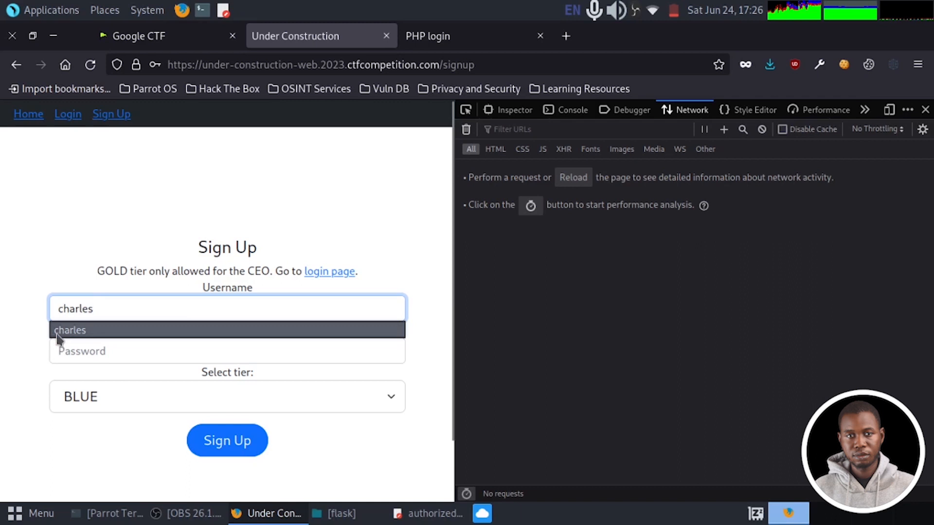
{"action": "left_click", "coordinate": [227, 352]}
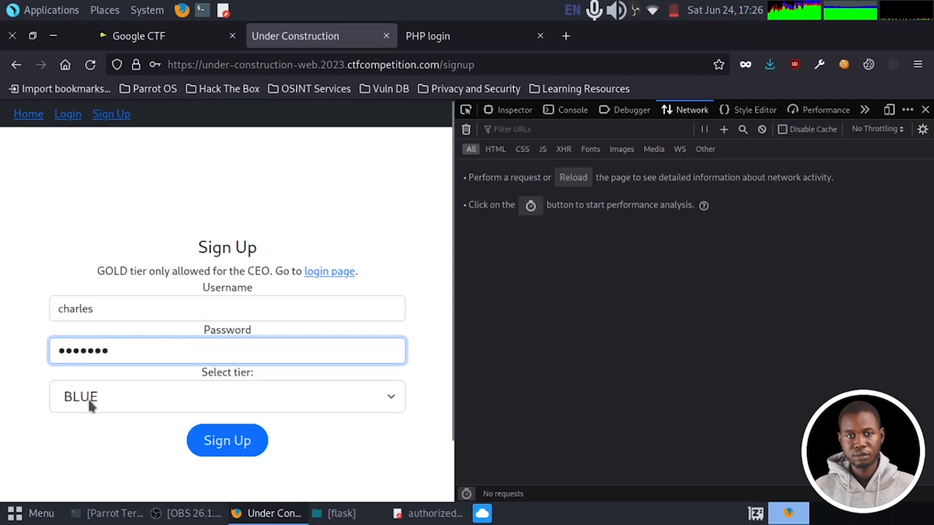
Submit the sign-up with the GOLD tier and decline saving the login credentials
{"action": "left_click", "coordinate": [227, 396]}
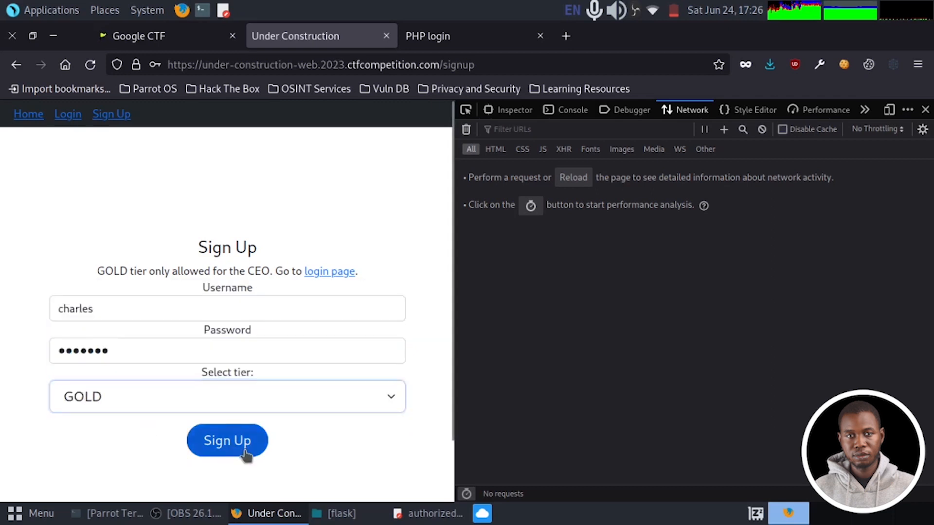
{"action": "left_click", "coordinate": [227, 440]}
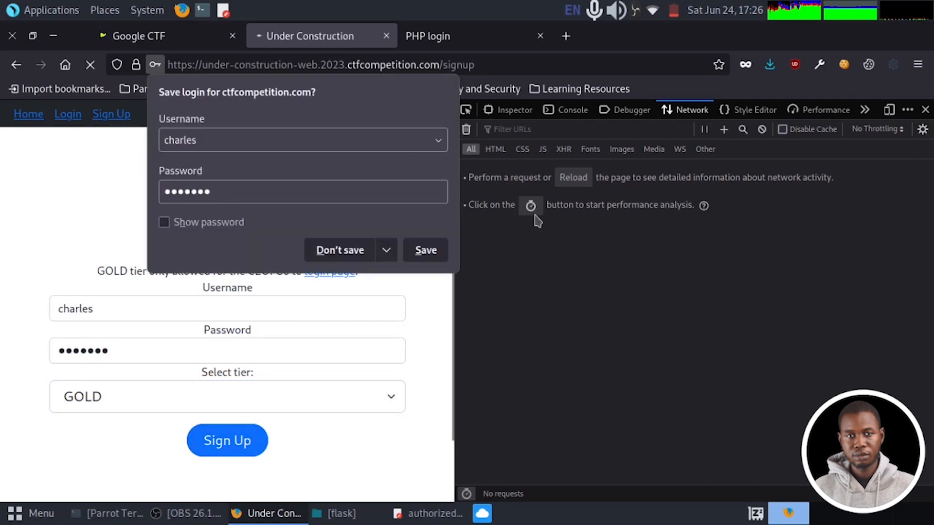
{"action": "left_click", "coordinate": [339, 250]}
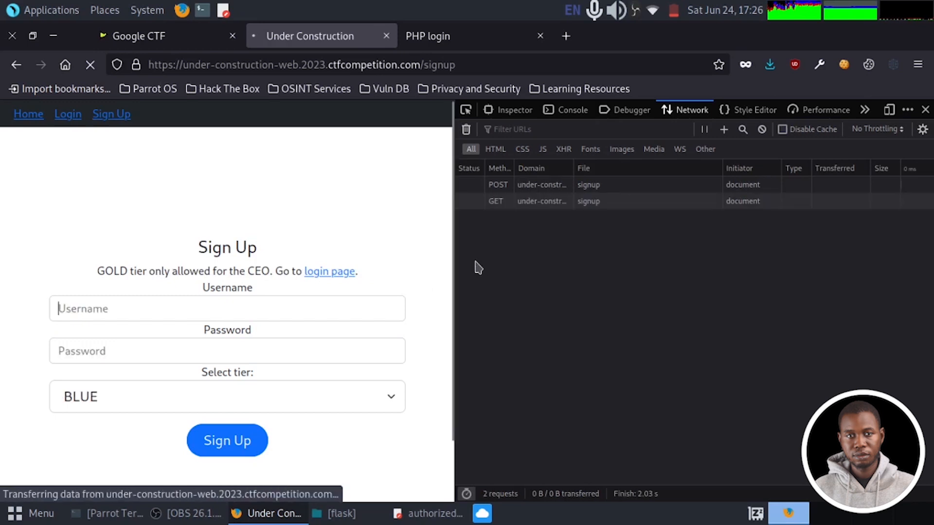
Open the captured POST signup request and view its submitted form payload
{"action": "left_click", "coordinate": [226, 308]}
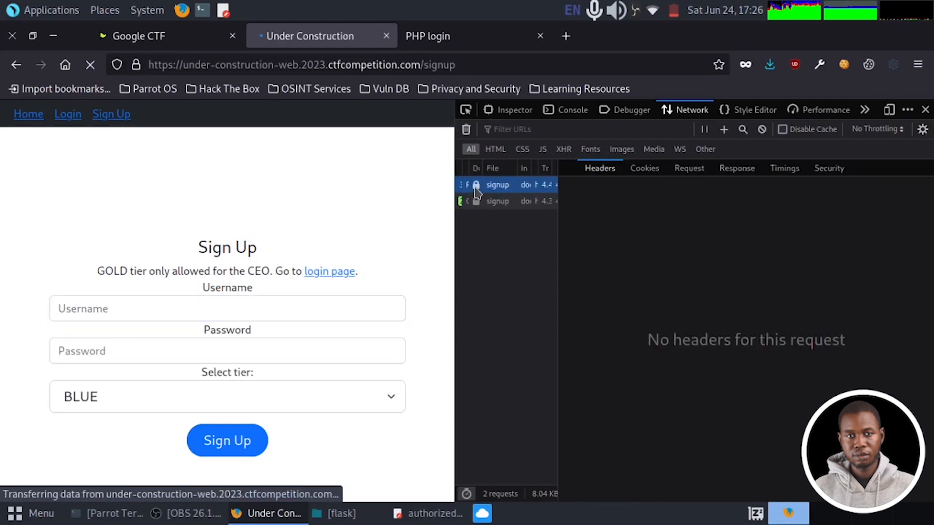
{"action": "left_click", "coordinate": [499, 184]}
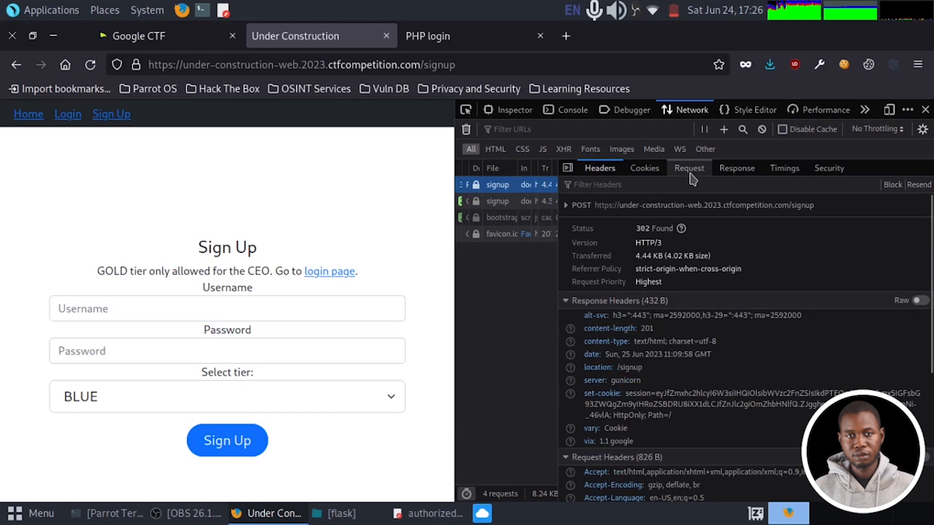
{"action": "left_click", "coordinate": [689, 169]}
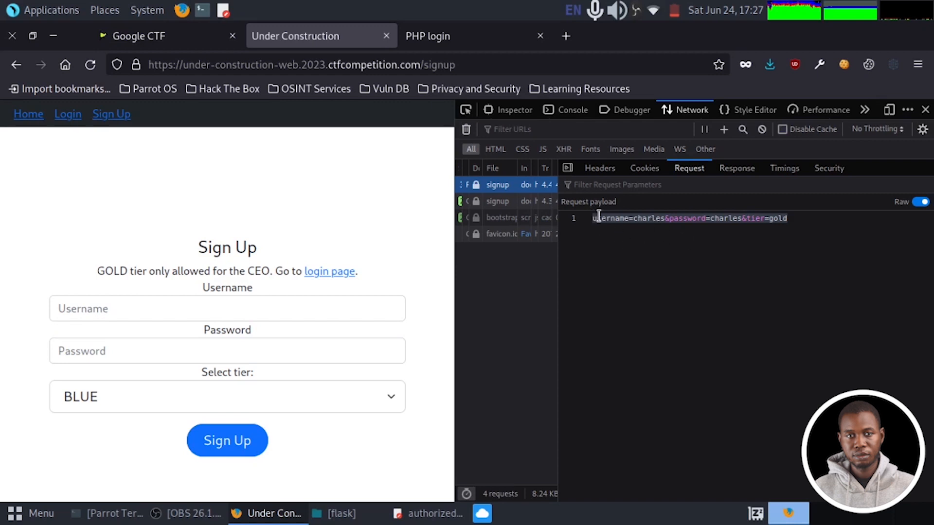
Highlight the username parameter and the tier=gold value in the payload
{"action": "double_click", "coordinate": [610, 218]}
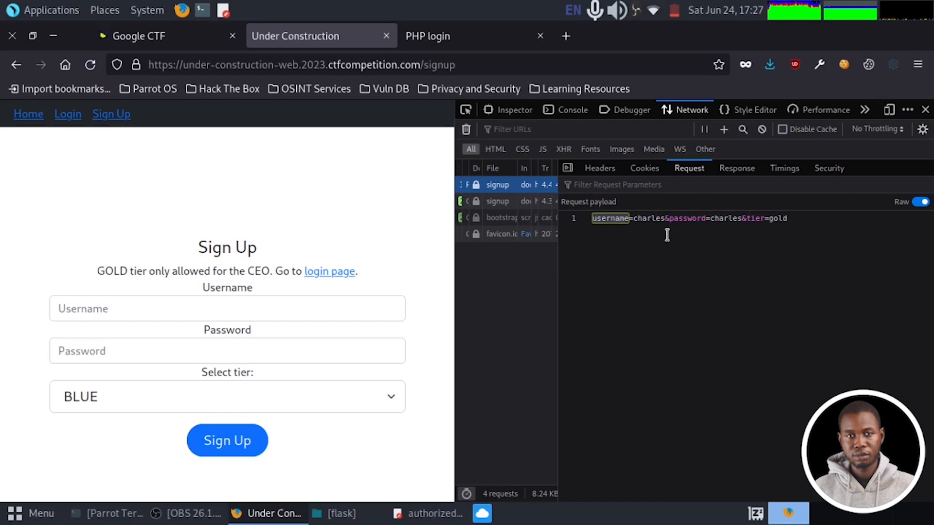
{"action": "mouse_move", "coordinate": [672, 241]}
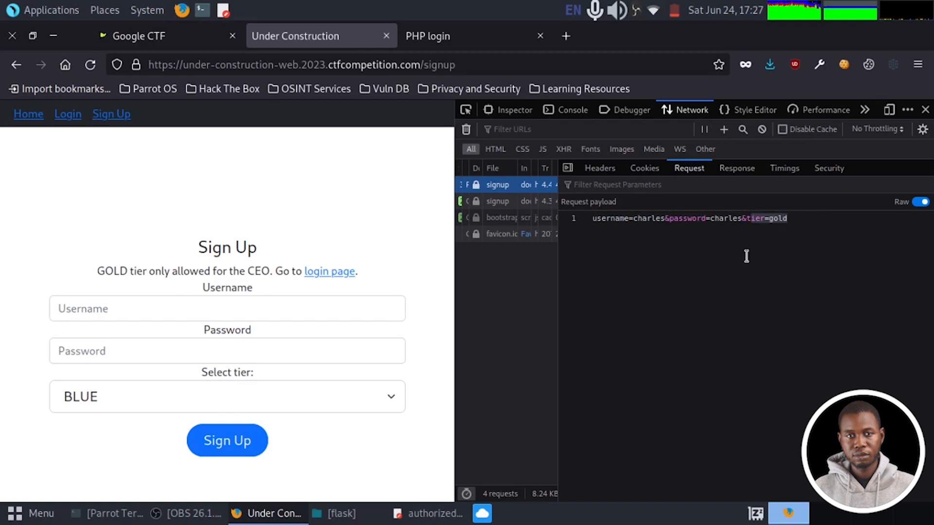
{"action": "left_click", "coordinate": [786, 218]}
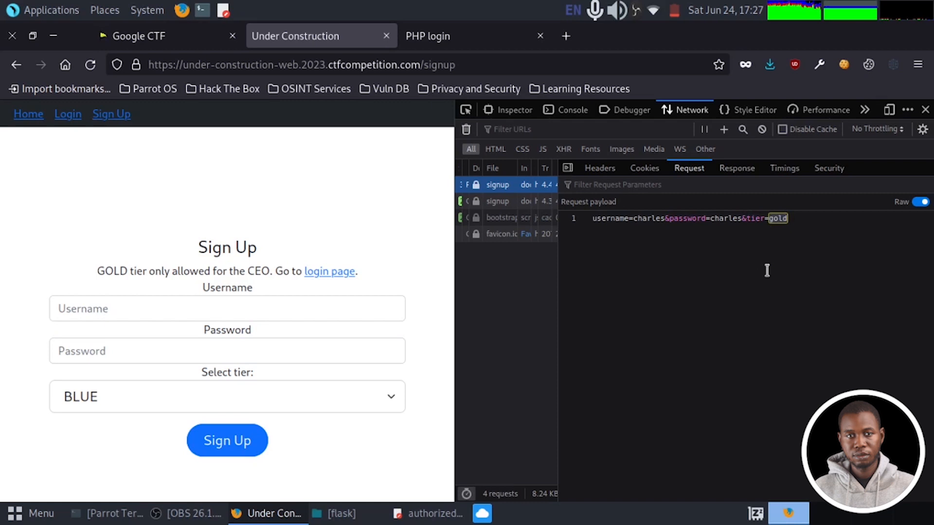
{"action": "mouse_move", "coordinate": [776, 240]}
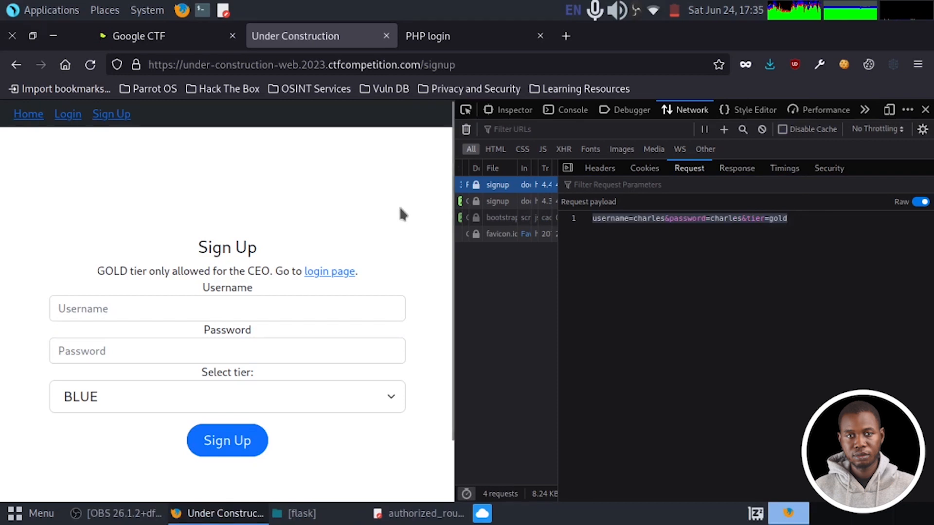
{"action": "mouse_move", "coordinate": [309, 89]}
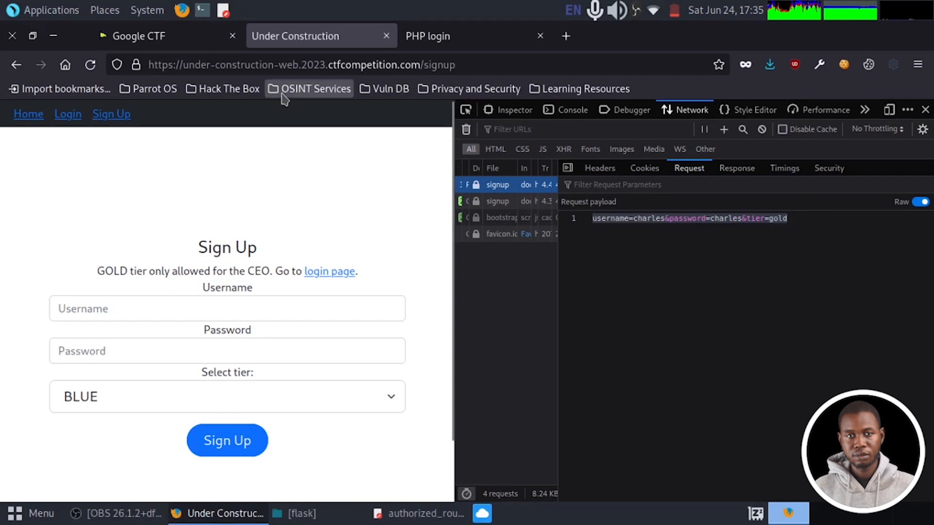
{"action": "mouse_move", "coordinate": [333, 209]}
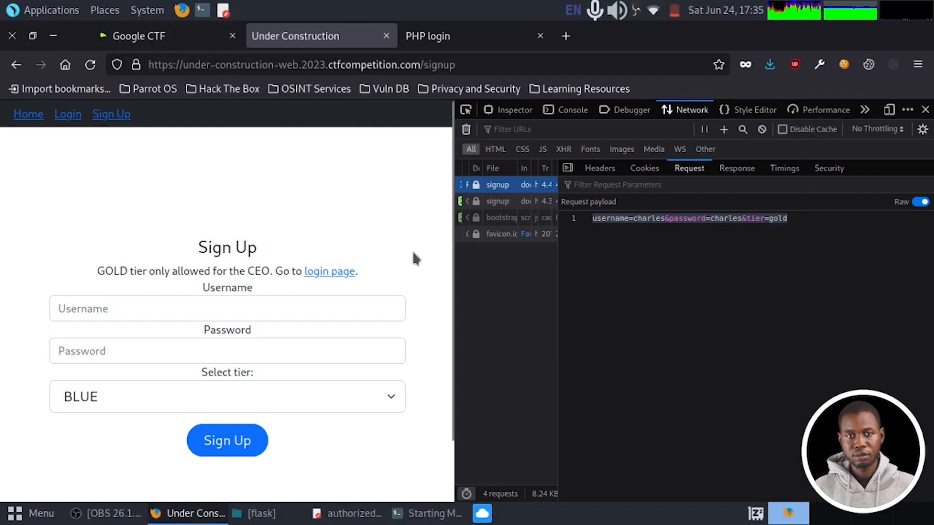
In the terminal, start a curl -X POST -d command for the signup route
{"action": "left_click", "coordinate": [428, 514]}
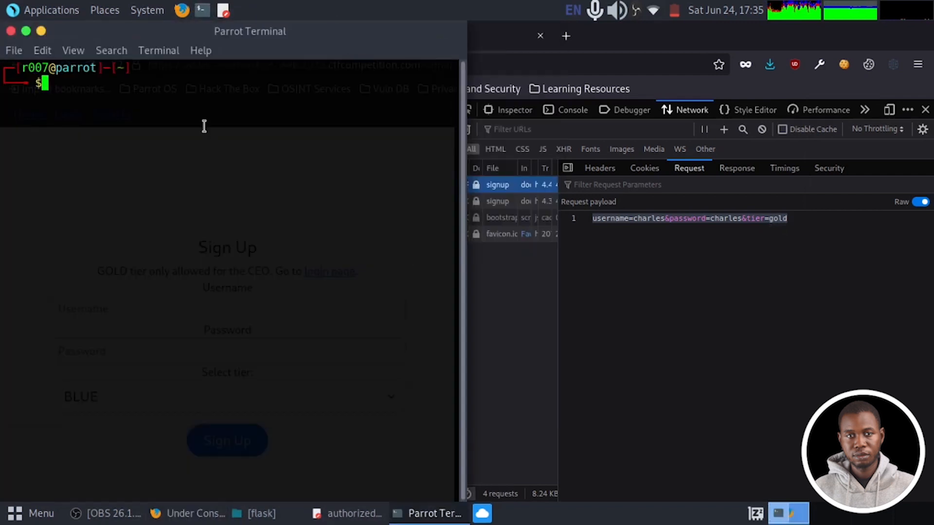
{"action": "type", "text": "c"}
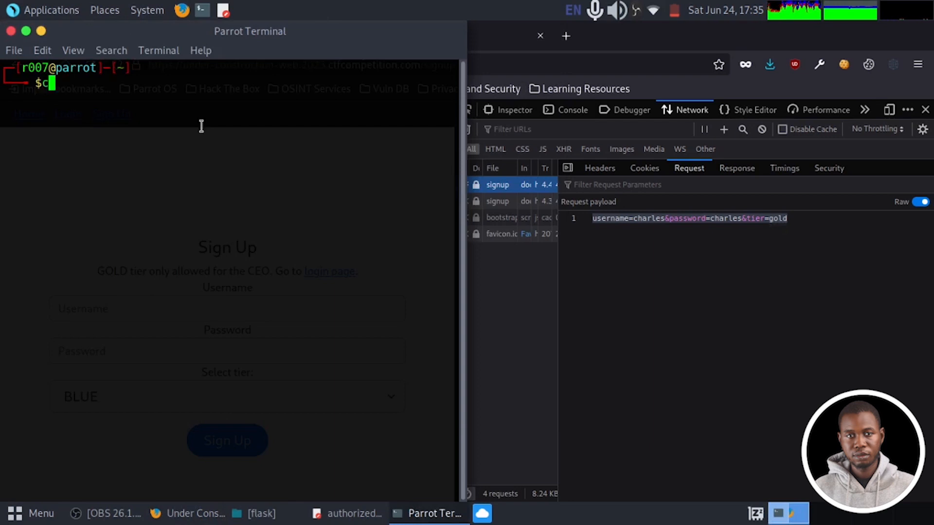
{"action": "type", "text": "url"}
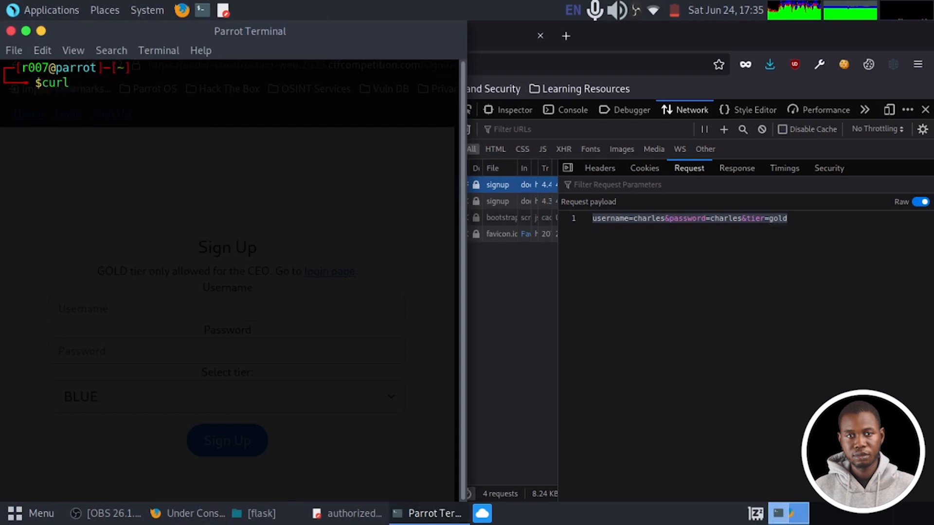
{"action": "type", "text": "-X POST"}
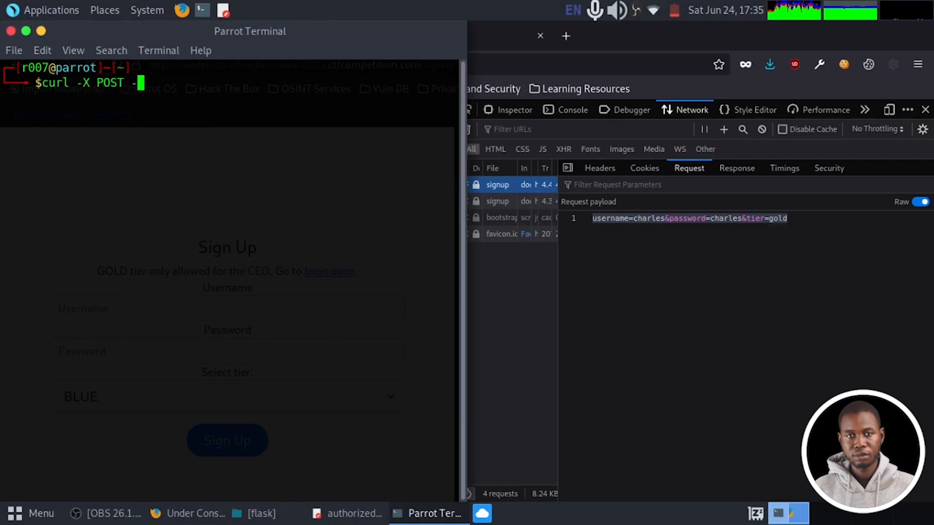
{"action": "type", "text": "-d"}
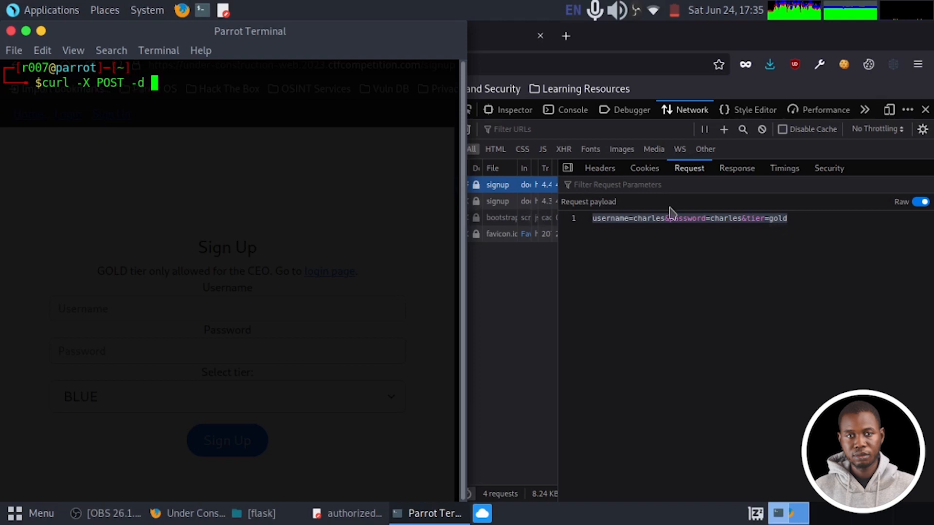
Paste the copied sign-up payload into the command and append an extra &tier= parameter
{"action": "right_click", "coordinate": [688, 218]}
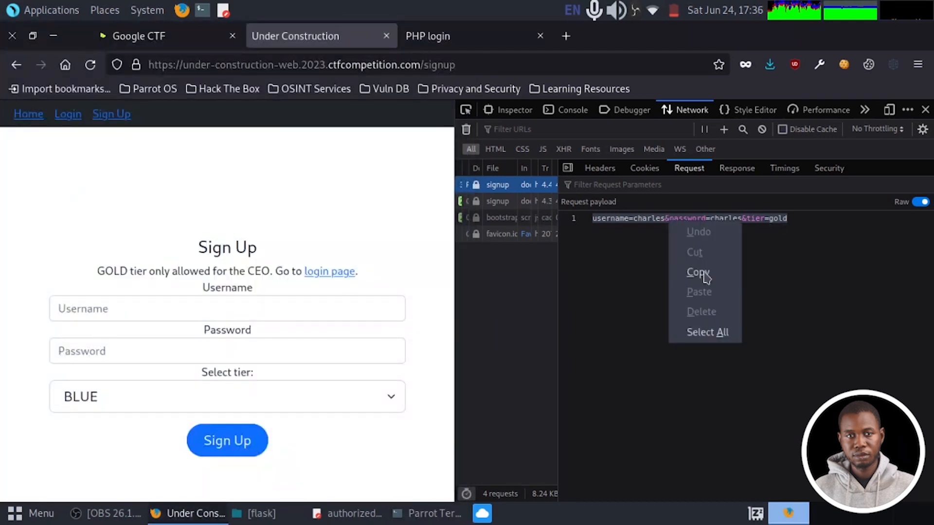
{"action": "left_click", "coordinate": [424, 514]}
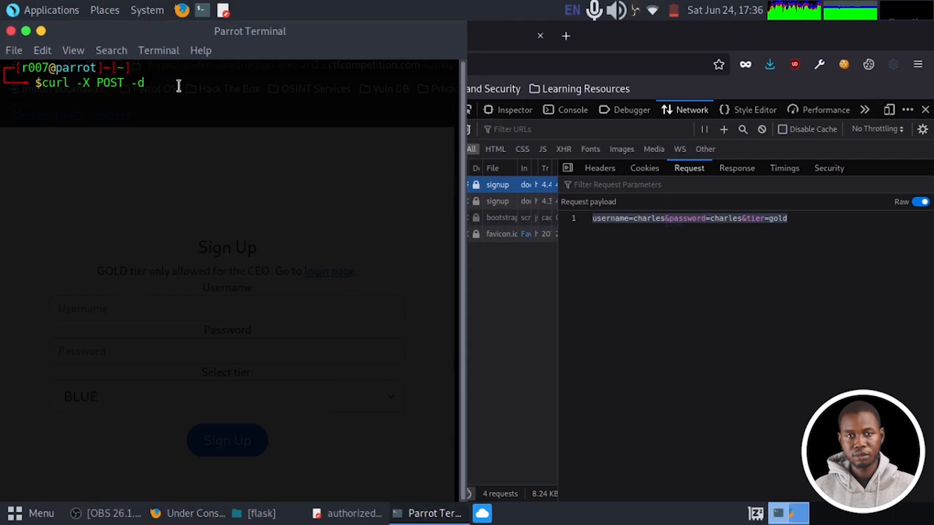
{"action": "right_click", "coordinate": [179, 87]}
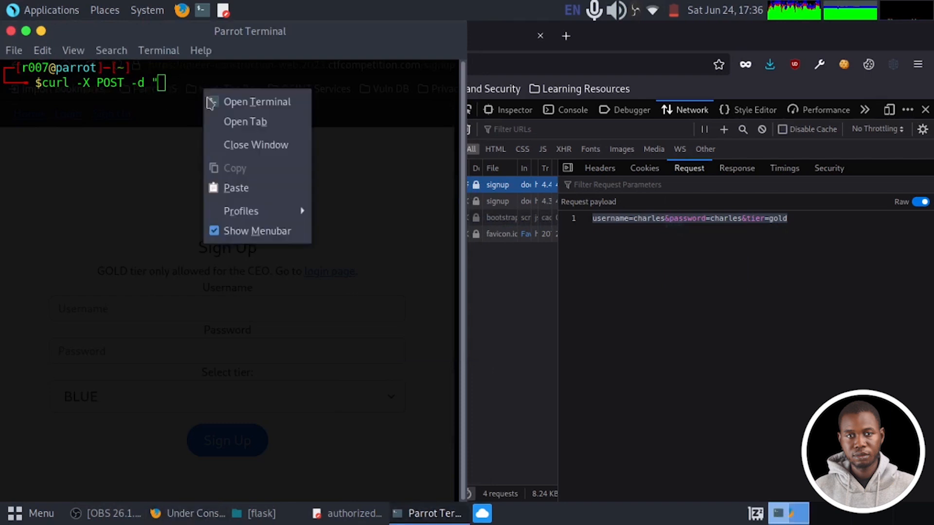
{"action": "left_click", "coordinate": [235, 188]}
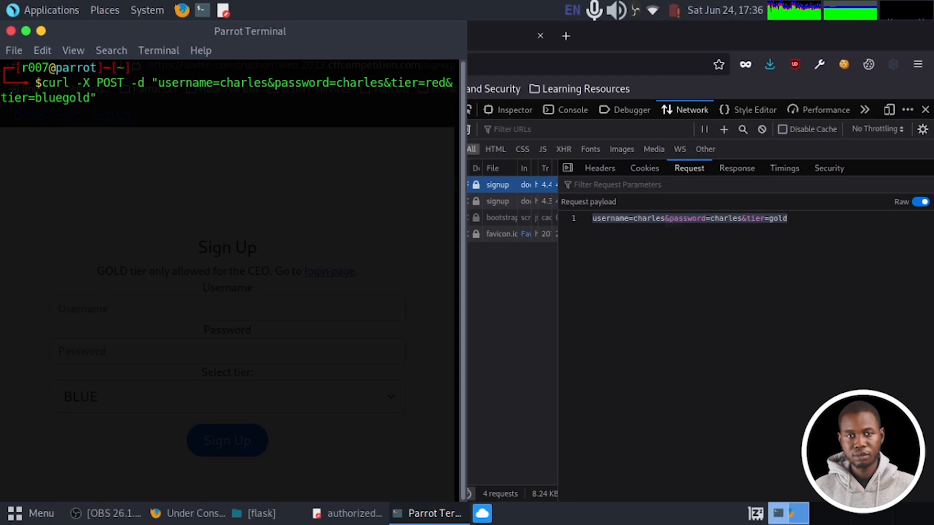
{"action": "type", "text": "&t"}
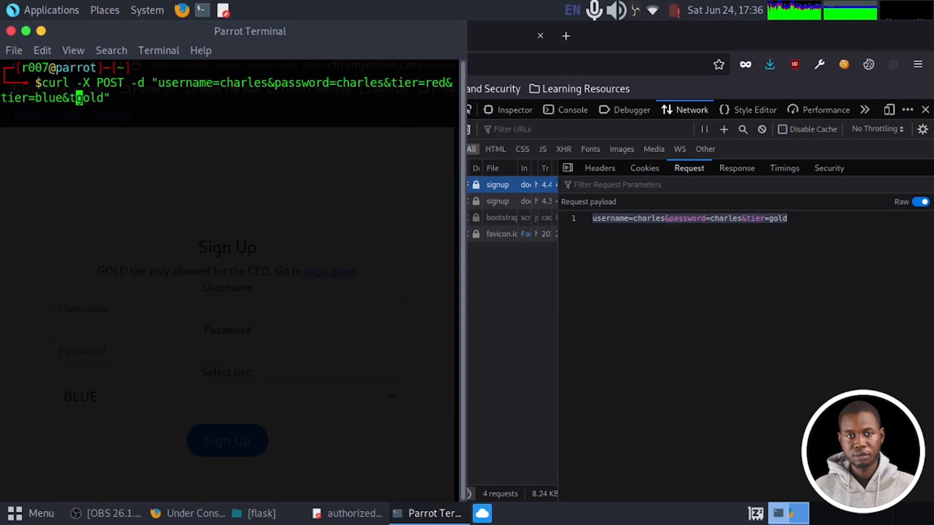
{"action": "type", "text": "ier=green&tier="}
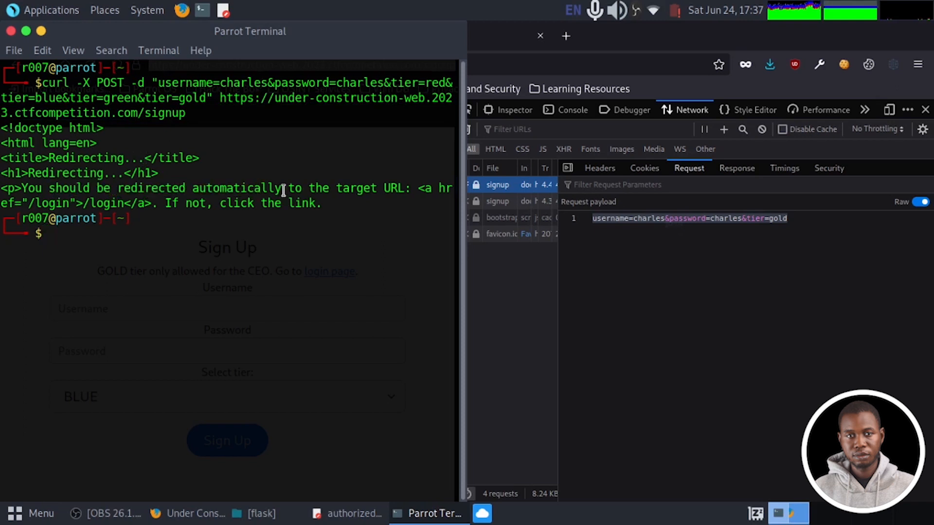
Select the redirect HTML in the curl output pointing back to the login page
{"action": "left_click_drag", "start_coordinate": [285, 188], "coordinate": [406, 187]}
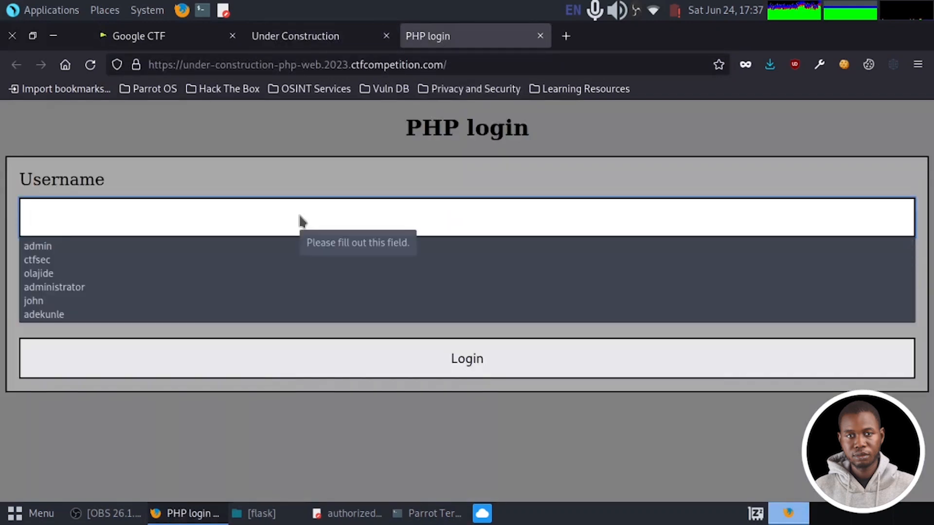
Log in as charles, declining to save credentials, and reach the success page with the CTF flag
{"action": "type", "text": "charles"}
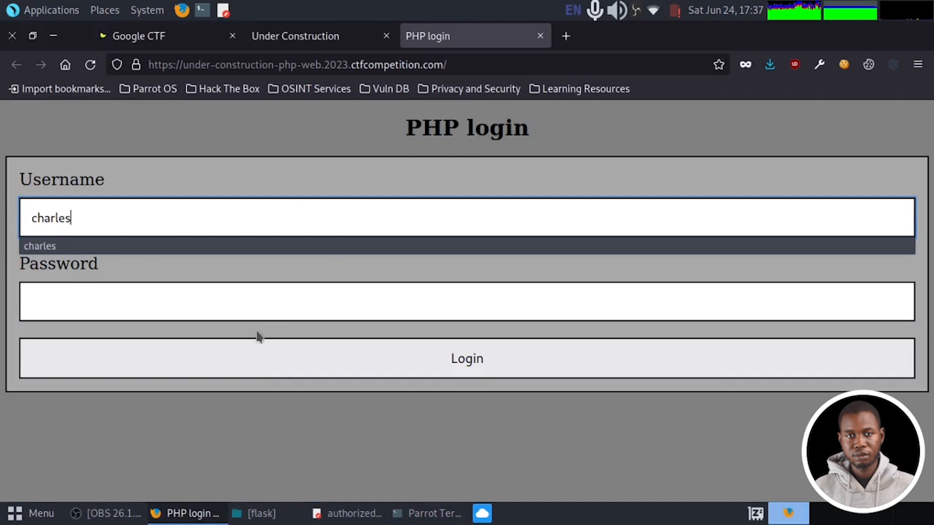
{"action": "left_click", "coordinate": [466, 358]}
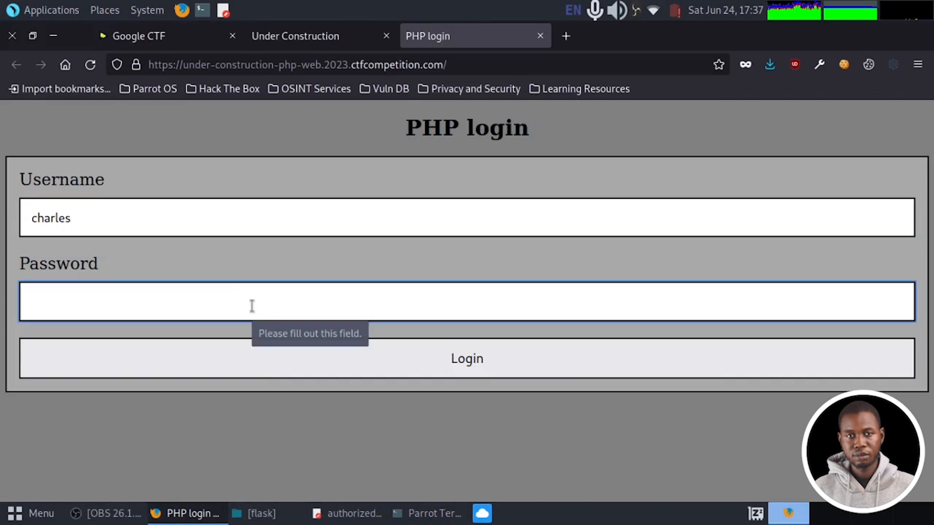
{"action": "left_click", "coordinate": [250, 300]}
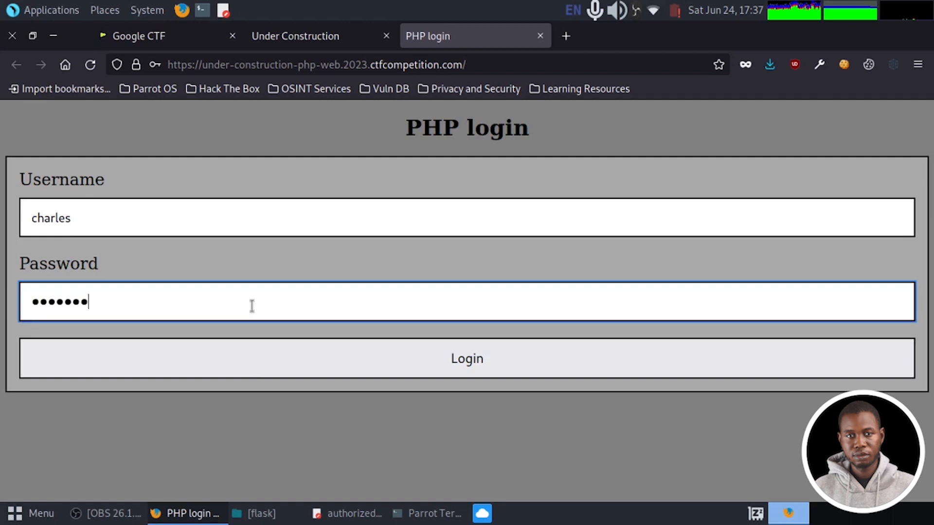
{"action": "left_click", "coordinate": [467, 359]}
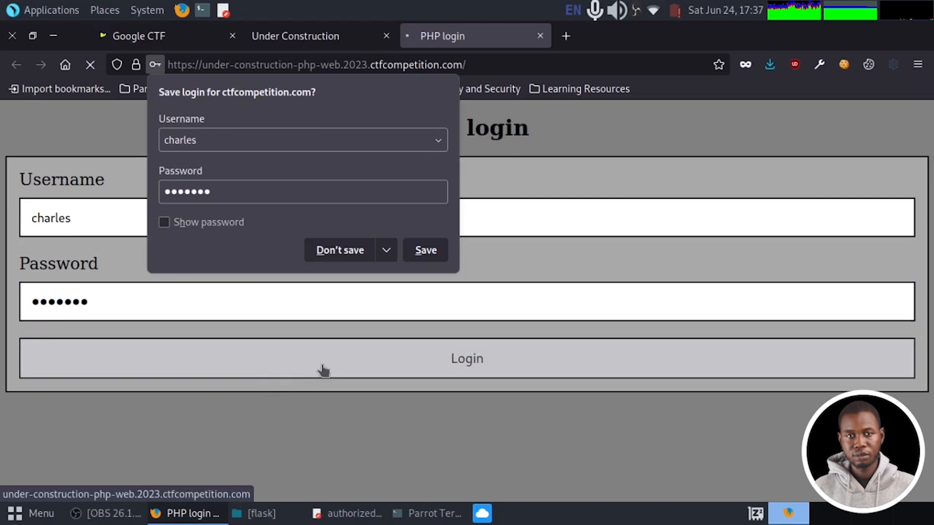
{"action": "left_click", "coordinate": [466, 359]}
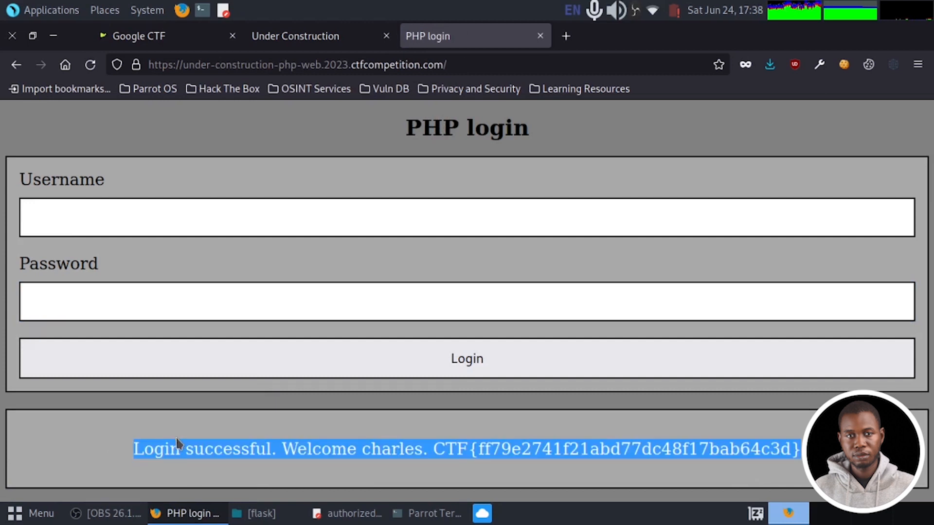
{"action": "mouse_move", "coordinate": [489, 469]}
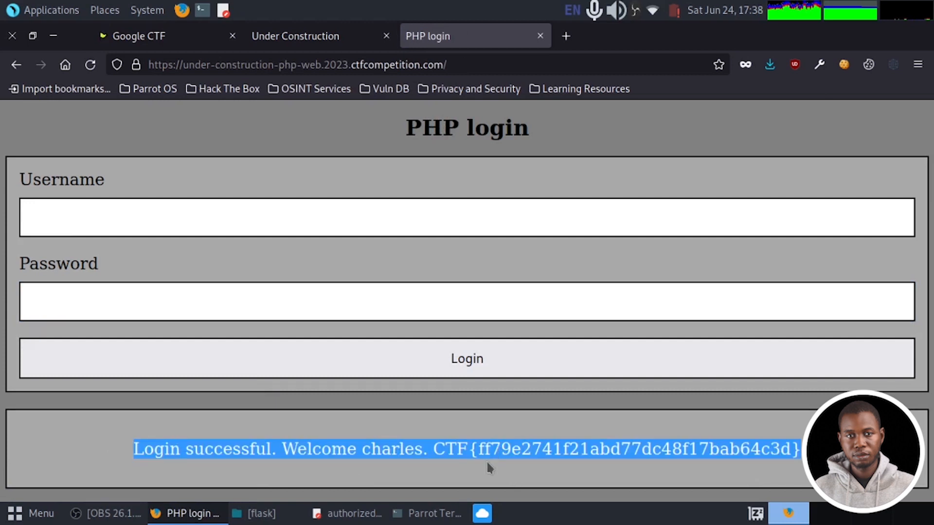